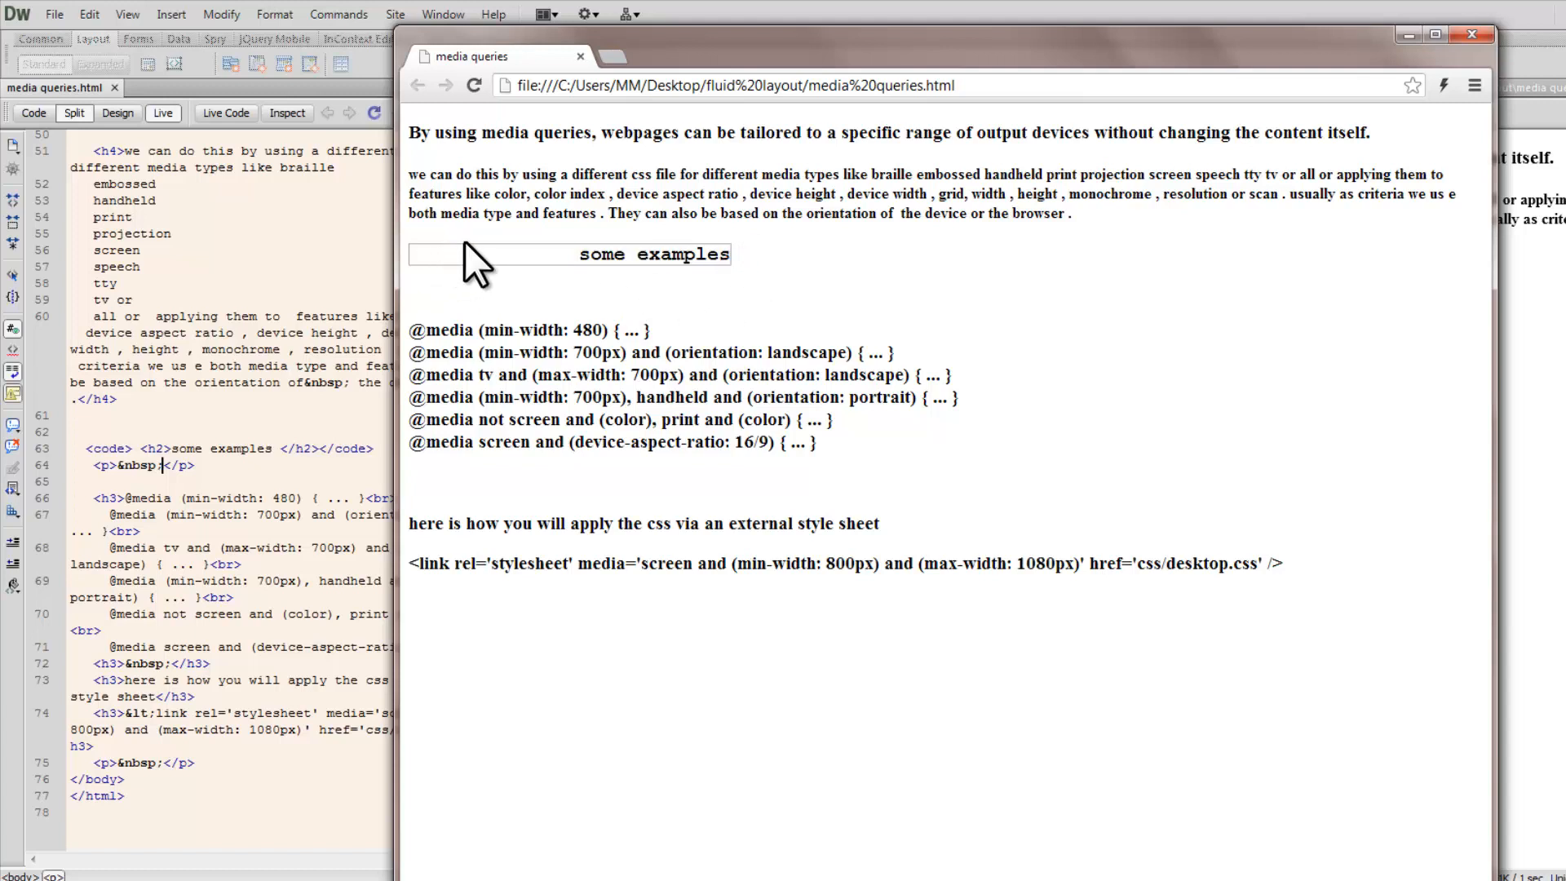
{"action": "mouse_move", "coordinate": [444, 295]}
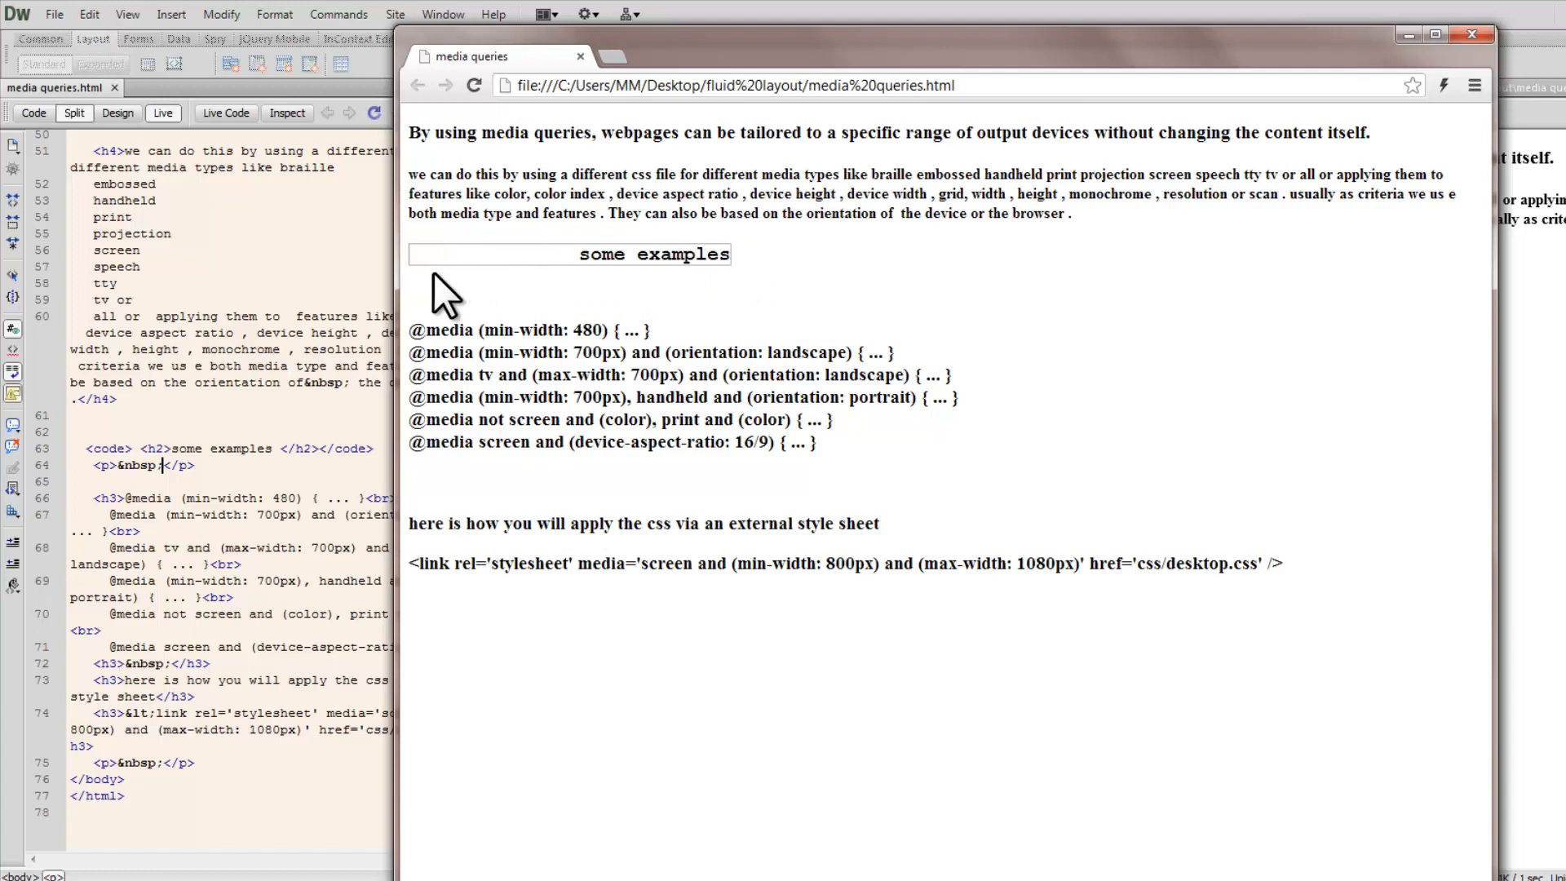
{"action": "mouse_move", "coordinate": [1238, 283]}
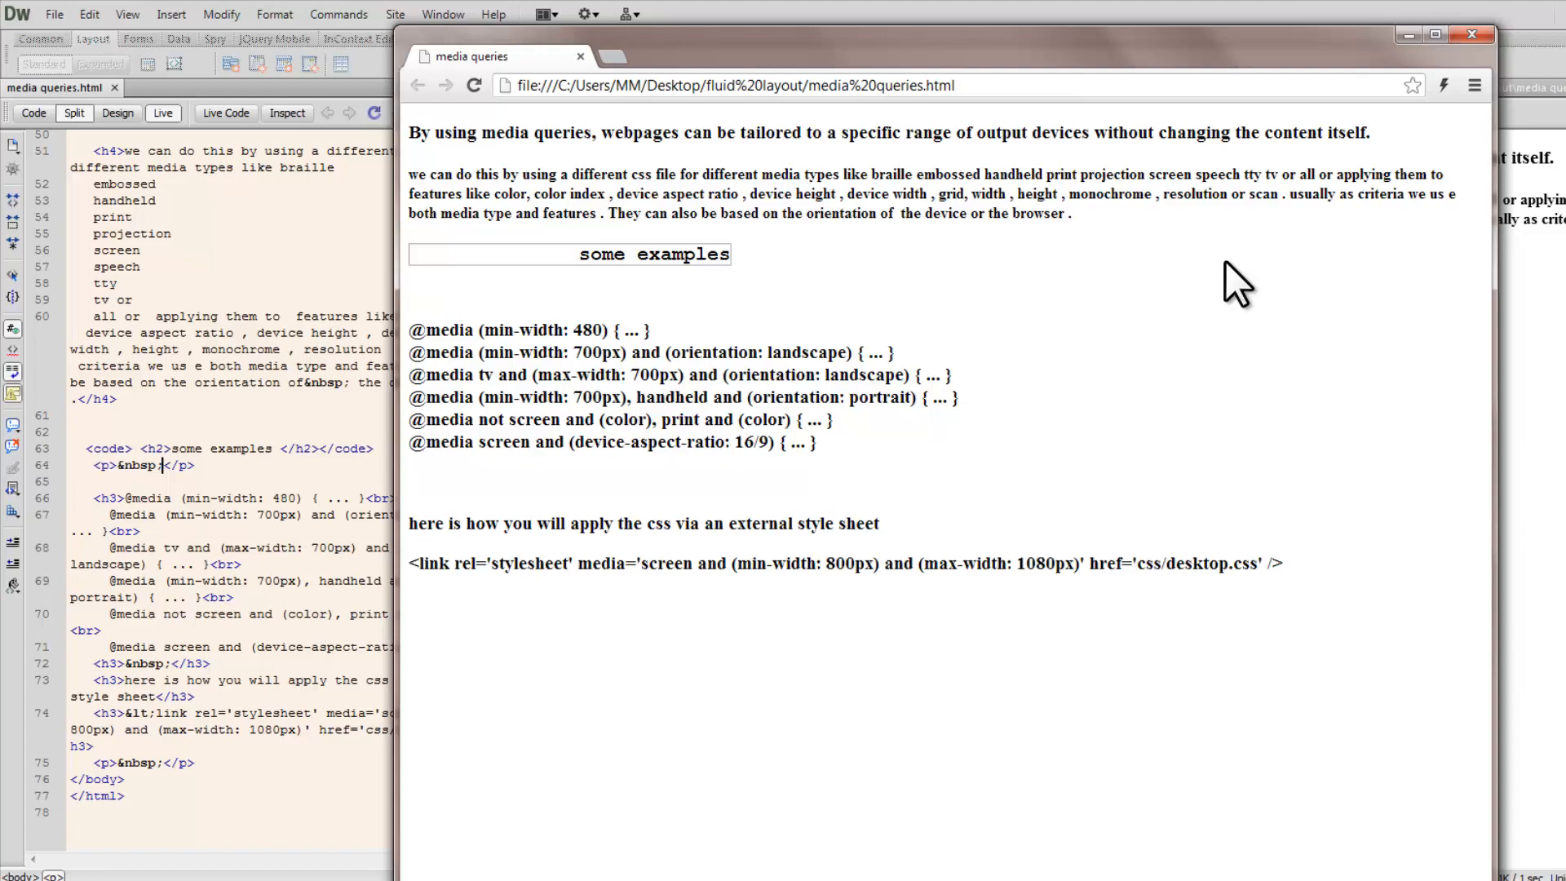
{"action": "mouse_move", "coordinate": [1494, 267]}
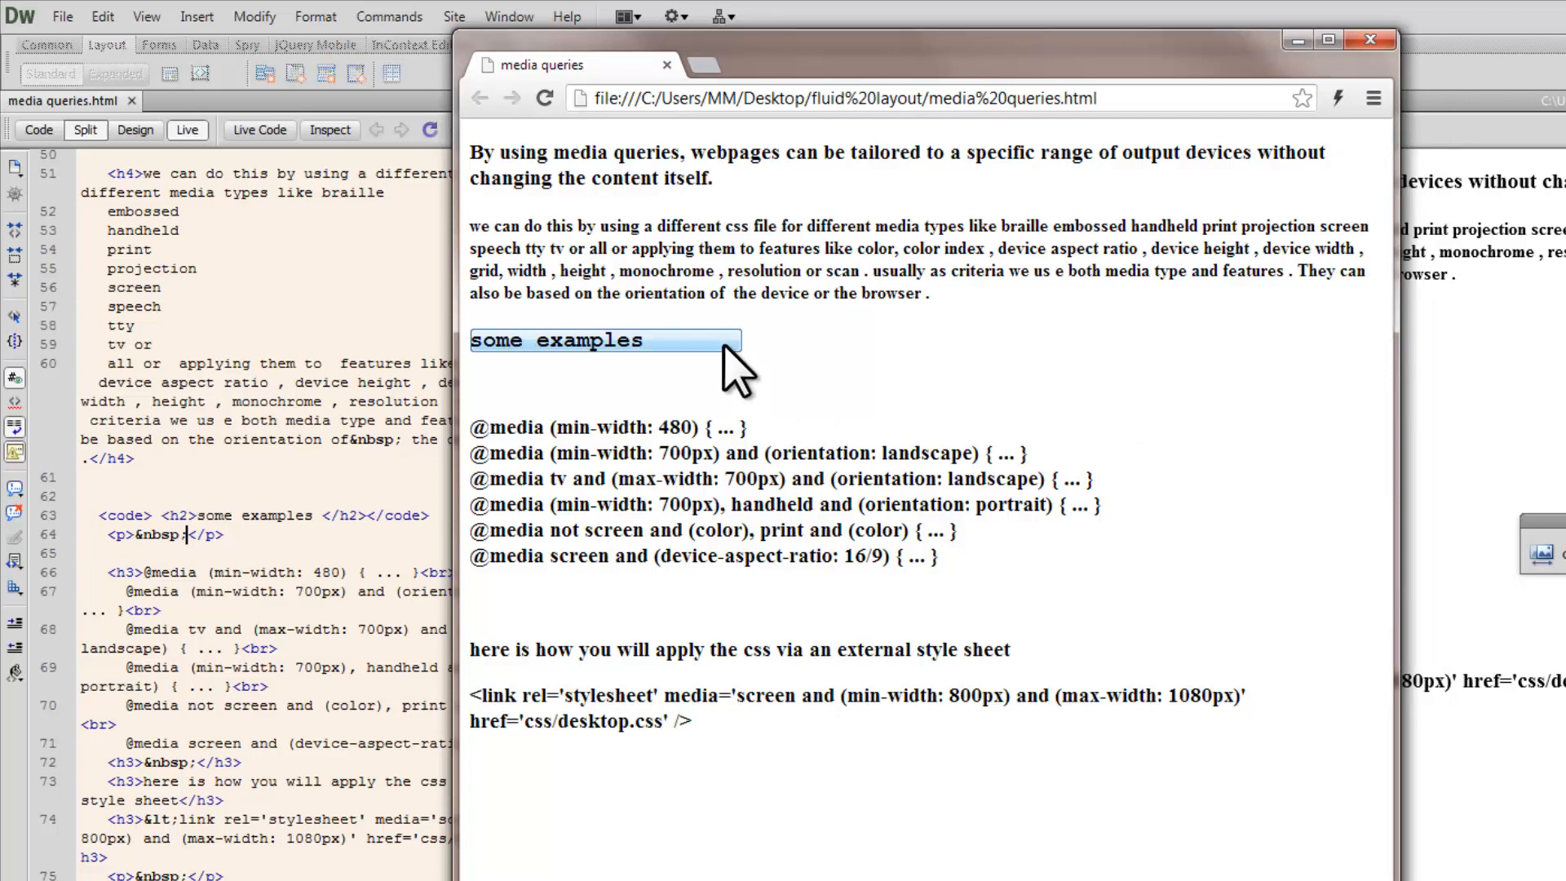
{"action": "mouse_move", "coordinate": [490, 346]}
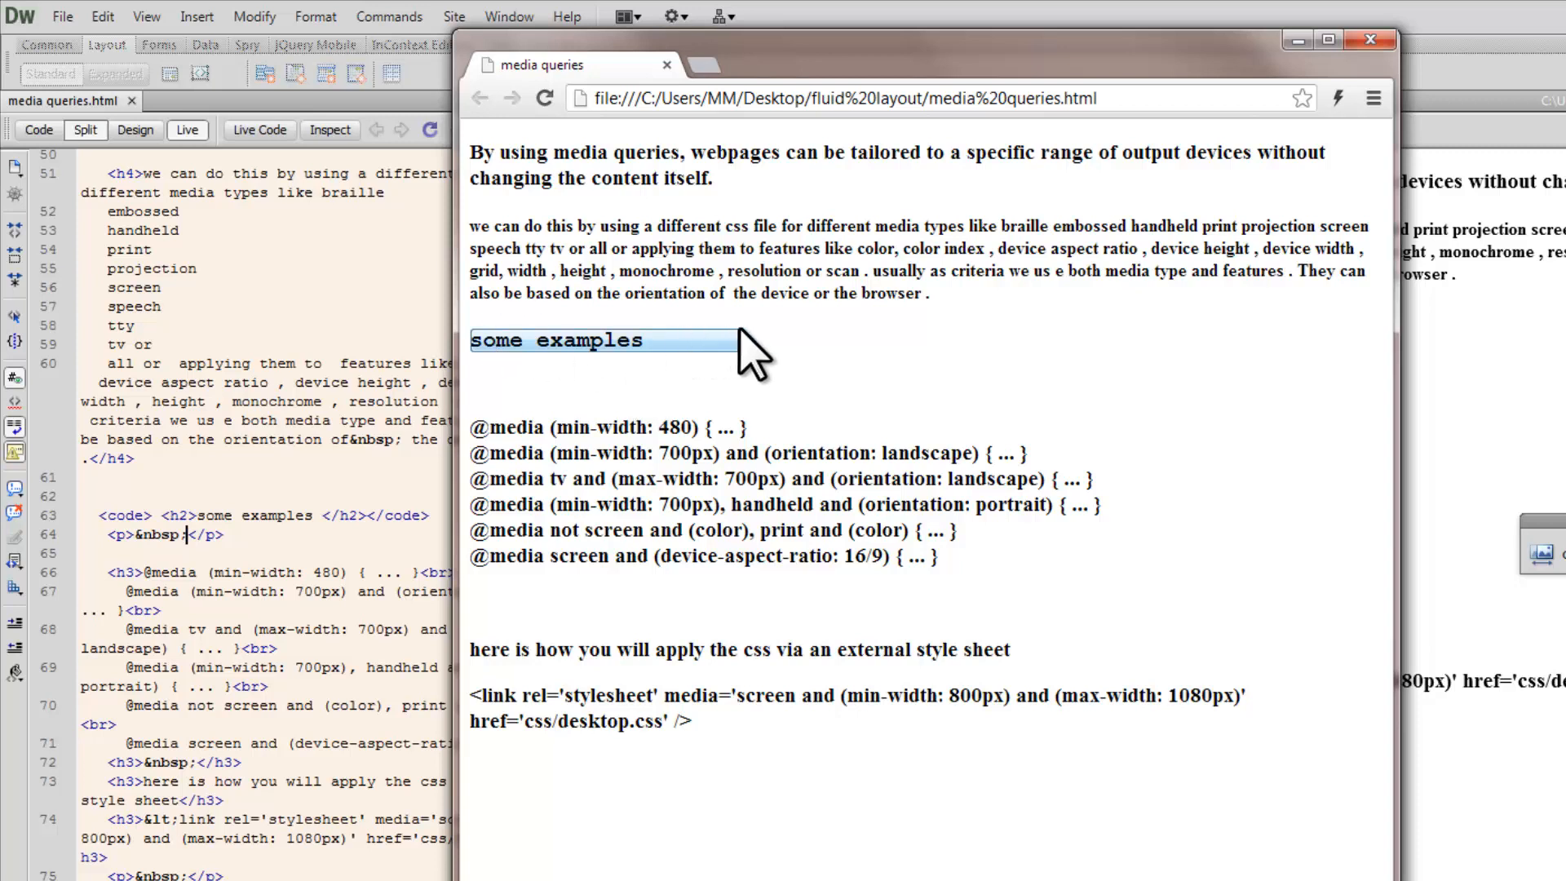
{"action": "mouse_move", "coordinate": [1454, 371]}
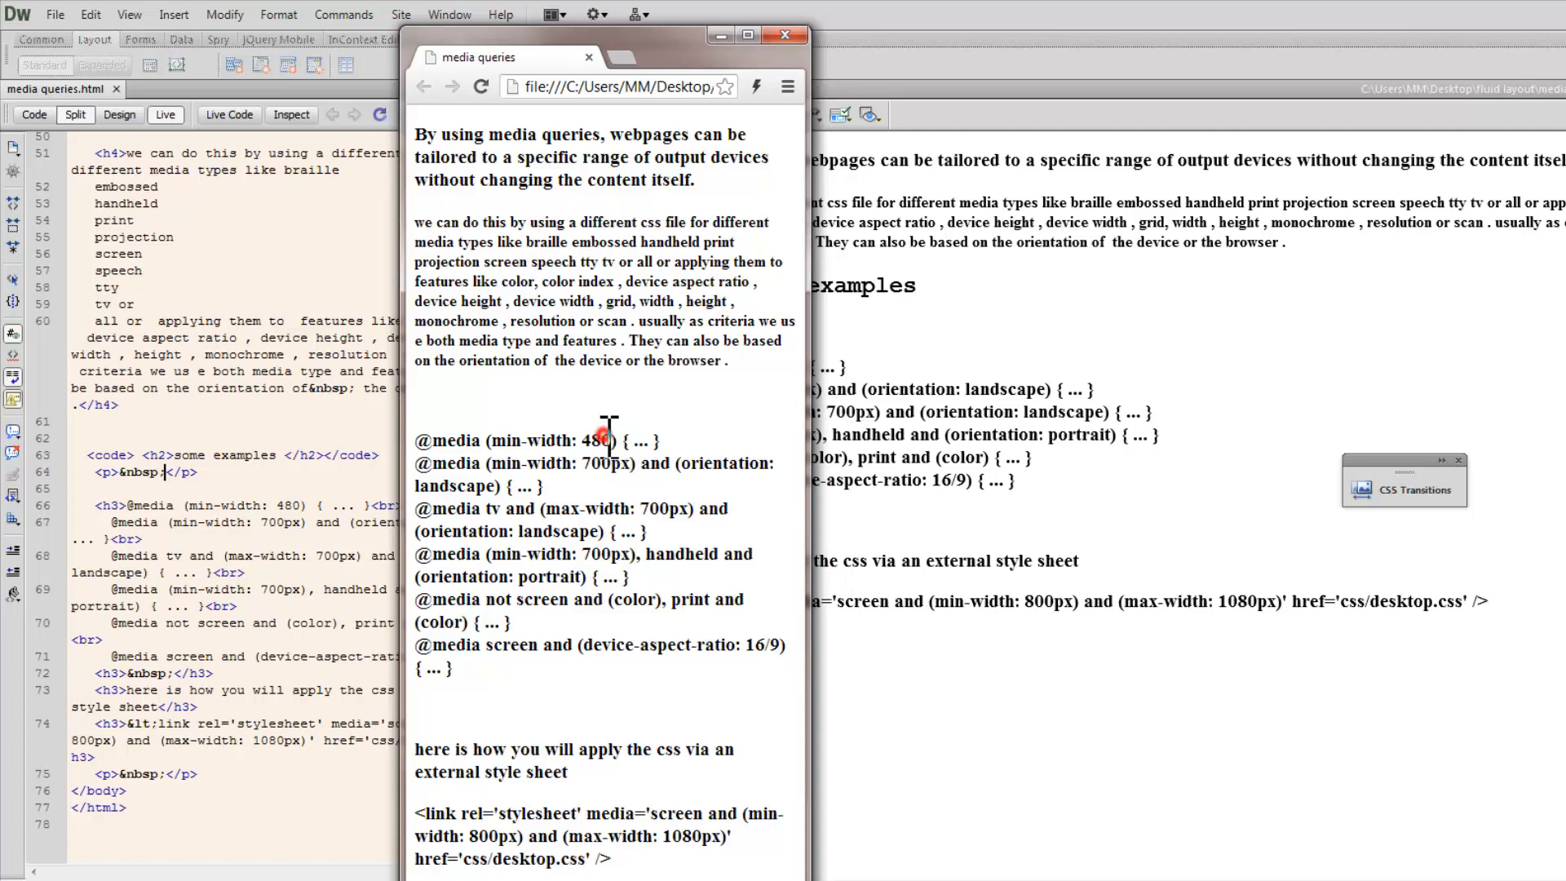
Step: Shrink the Chrome window below 480px so the 'some examples' heading hides
{"action": "double_click", "coordinate": [599, 441]}
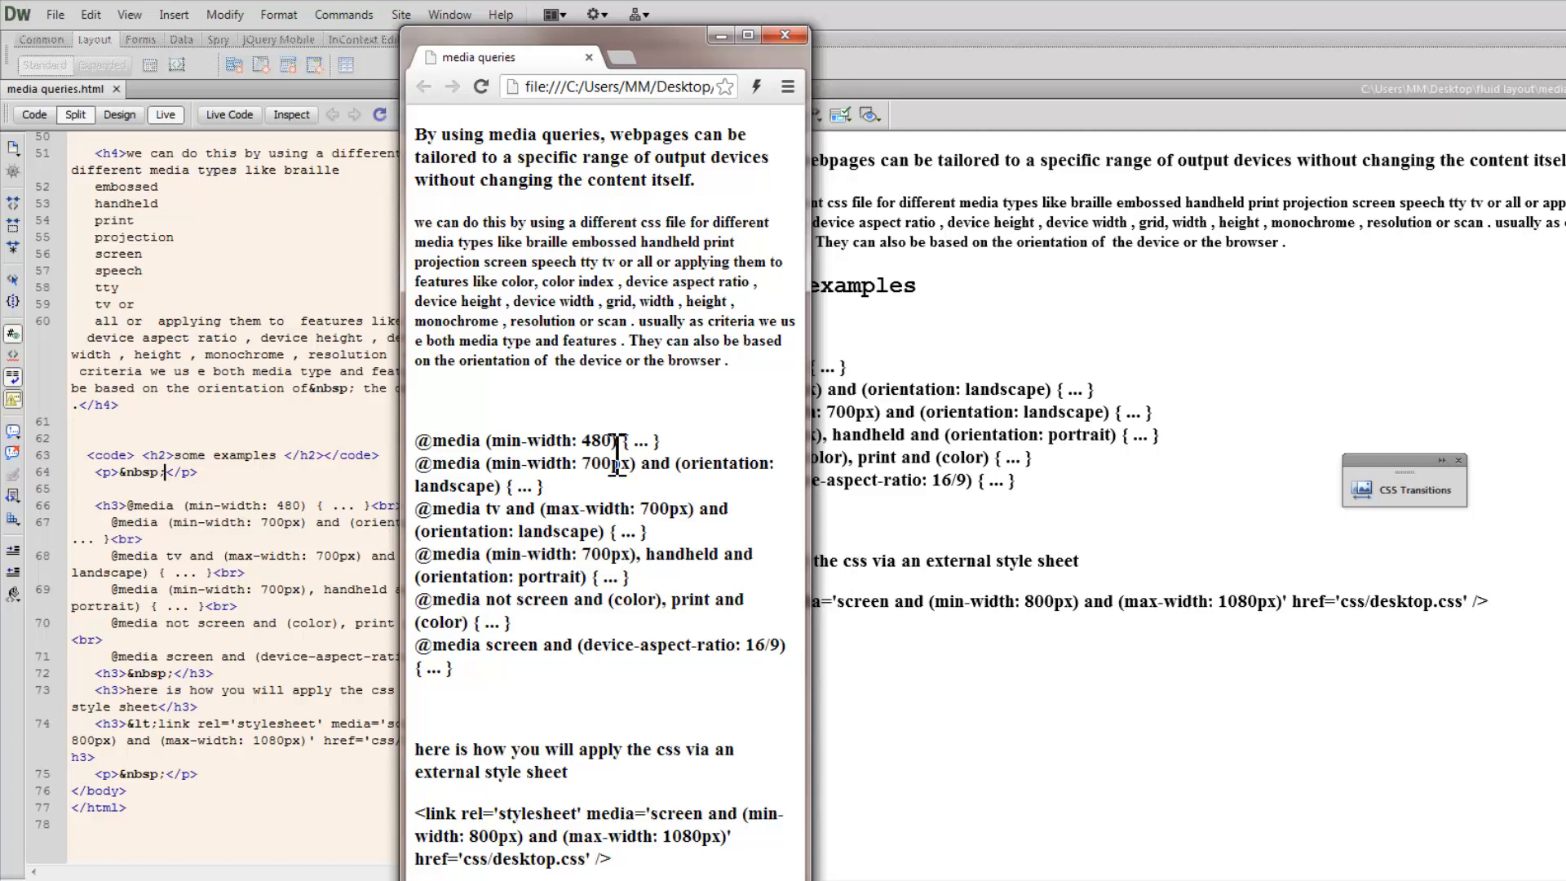
{"action": "mouse_move", "coordinate": [810, 388]}
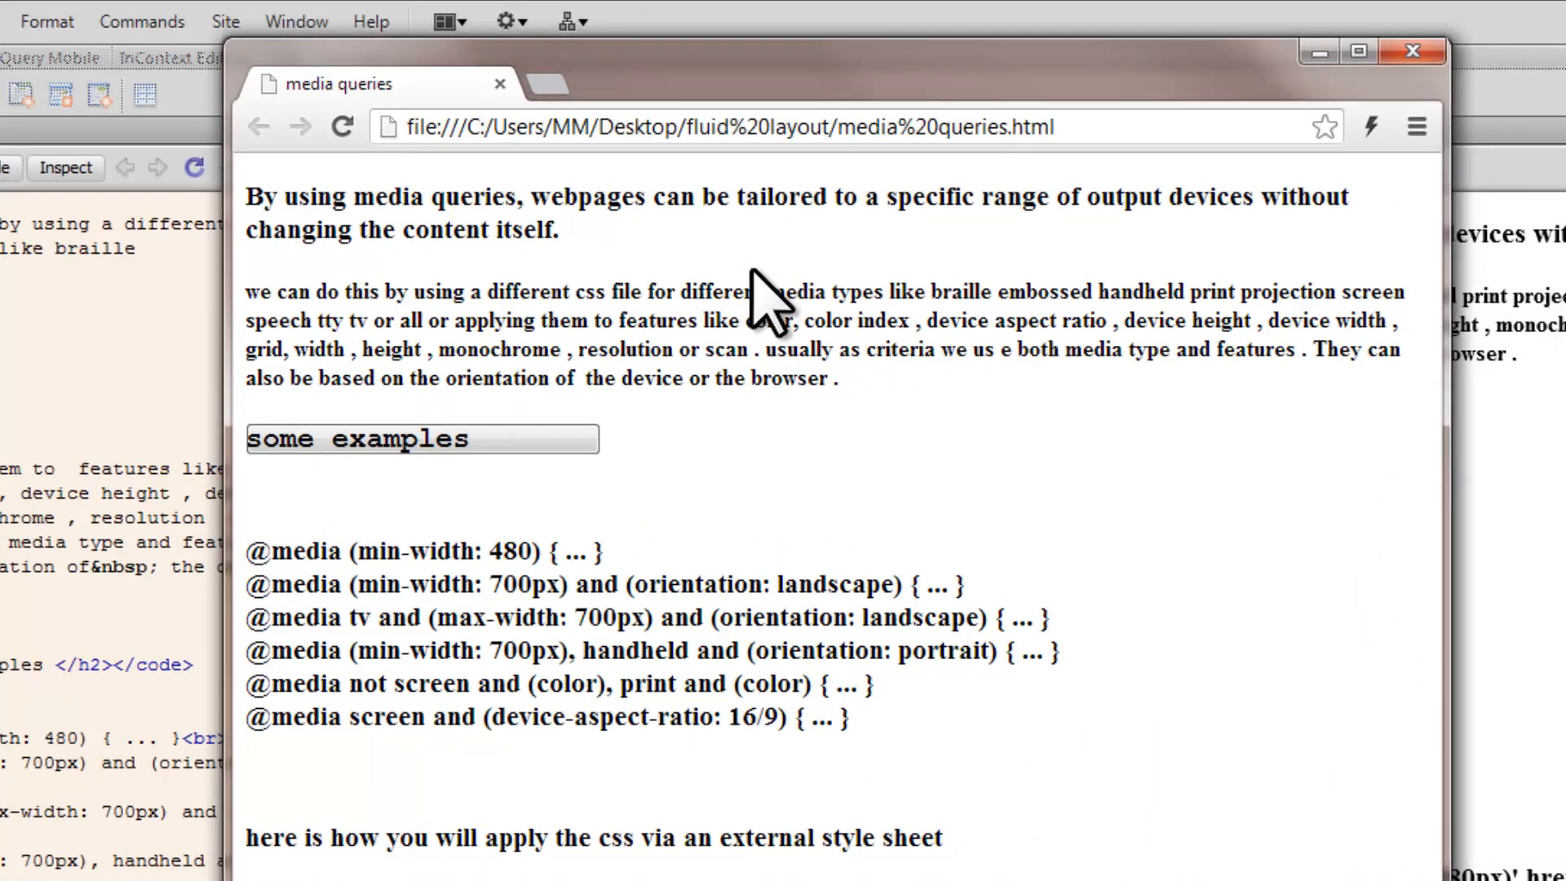
{"action": "mouse_move", "coordinate": [763, 264]}
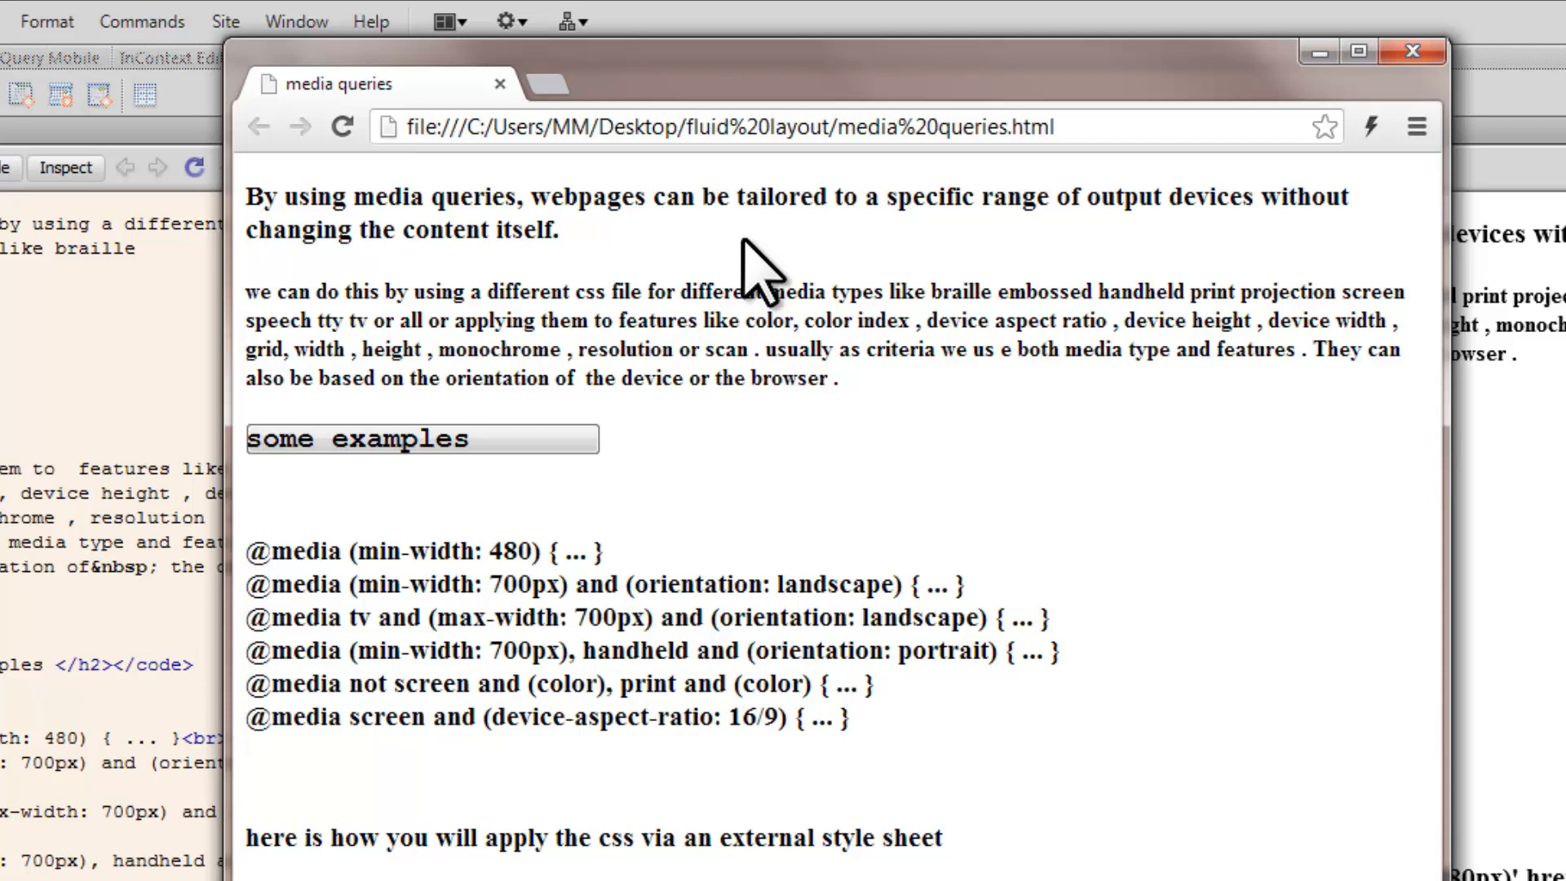
{"action": "mouse_move", "coordinate": [879, 245]}
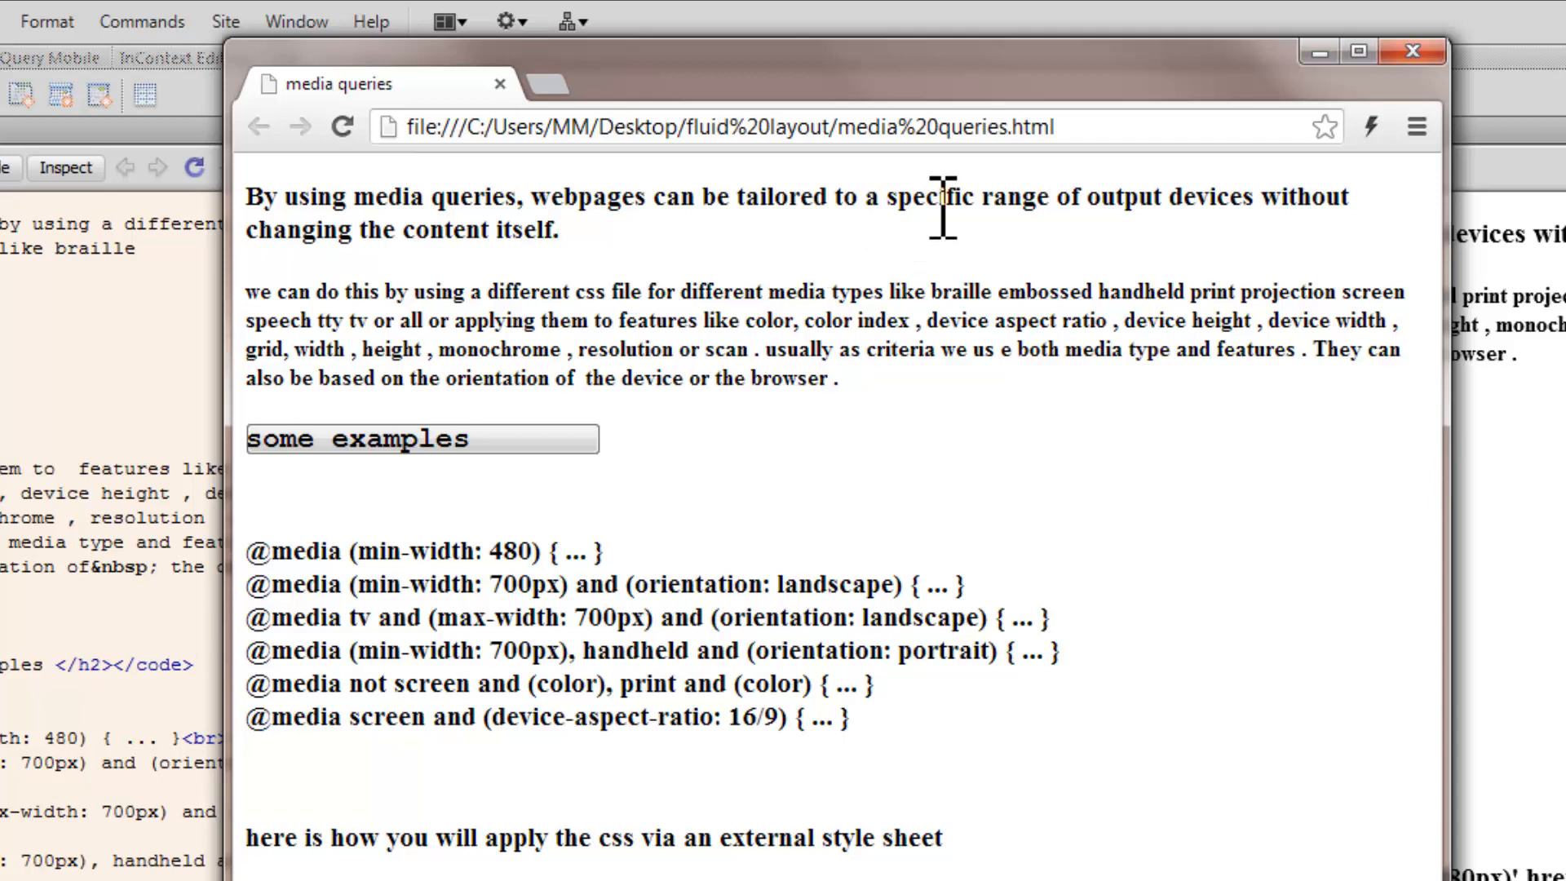
{"action": "mouse_move", "coordinate": [640, 259]}
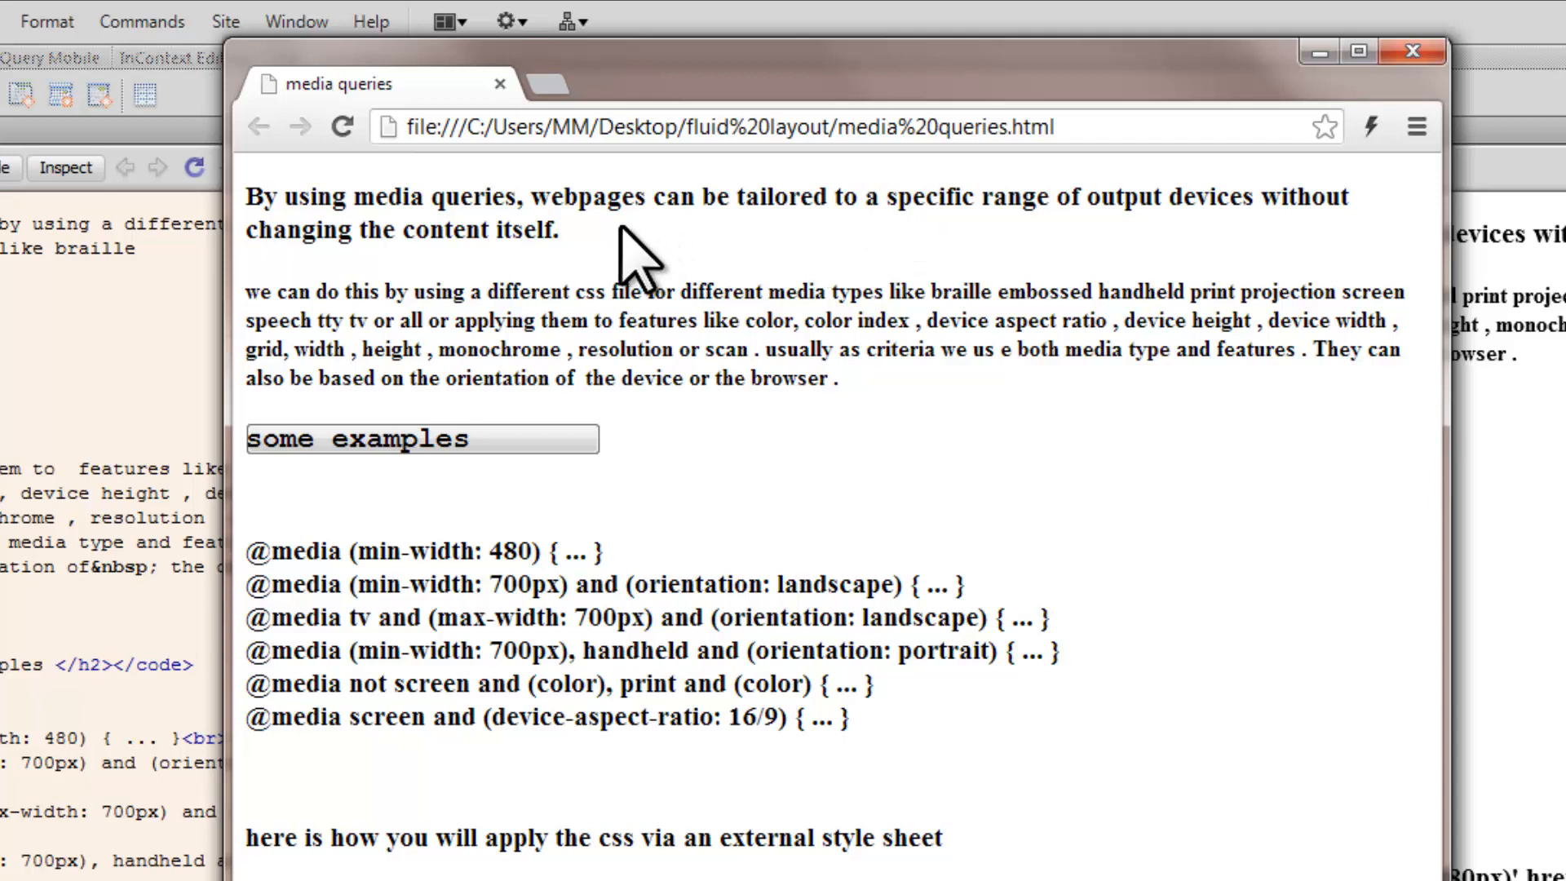
Step: Widen the Chrome window so the 'some examples' heading returns as a grey bar
{"action": "double_click", "coordinate": [475, 230]}
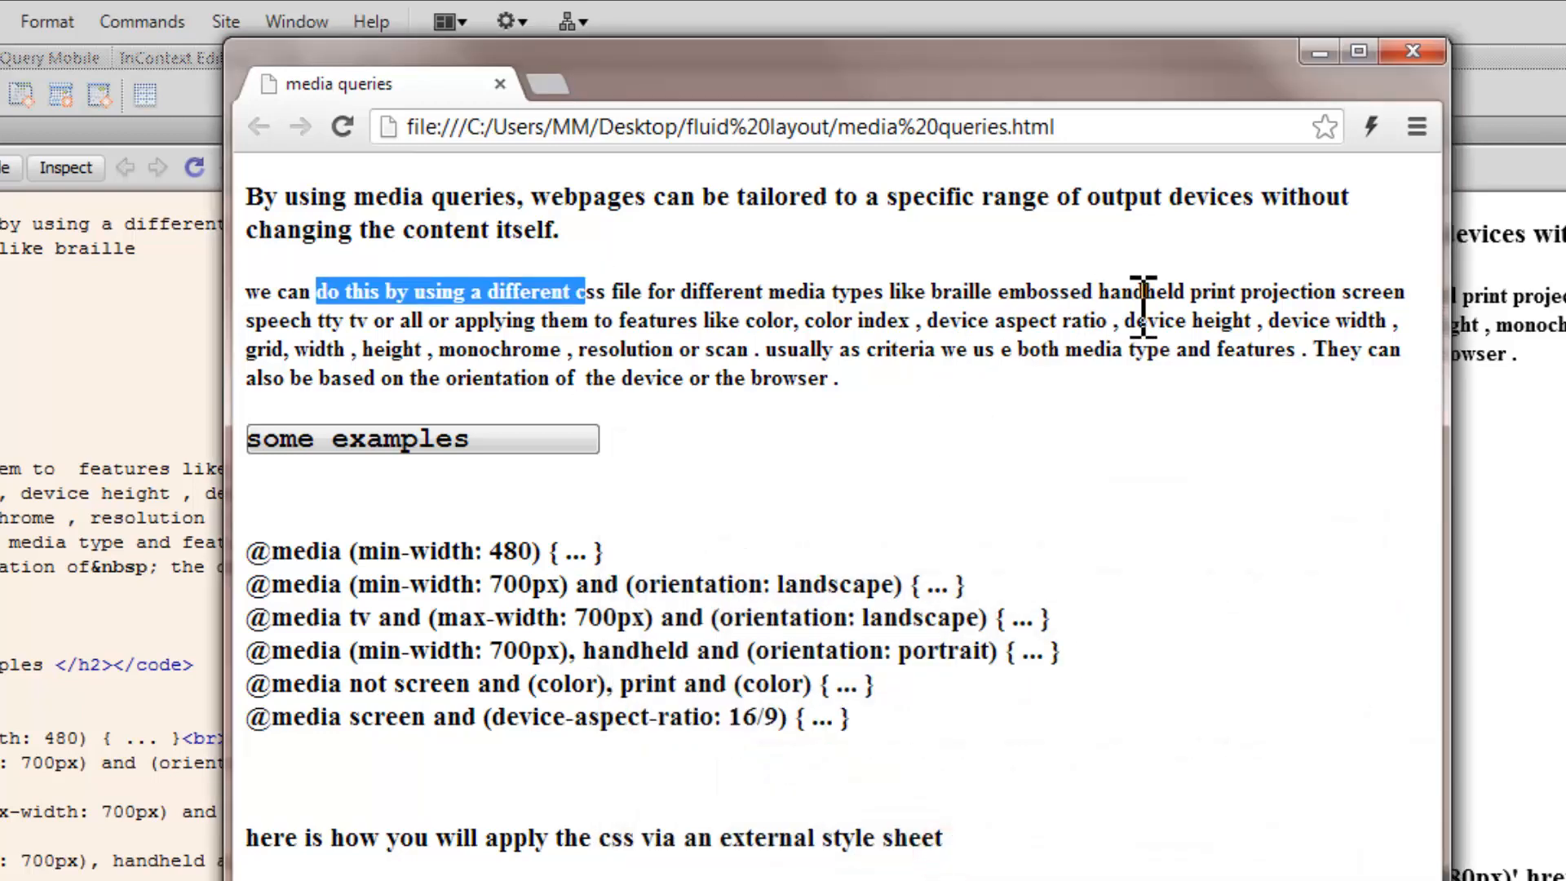
{"action": "mouse_move", "coordinate": [1388, 305]}
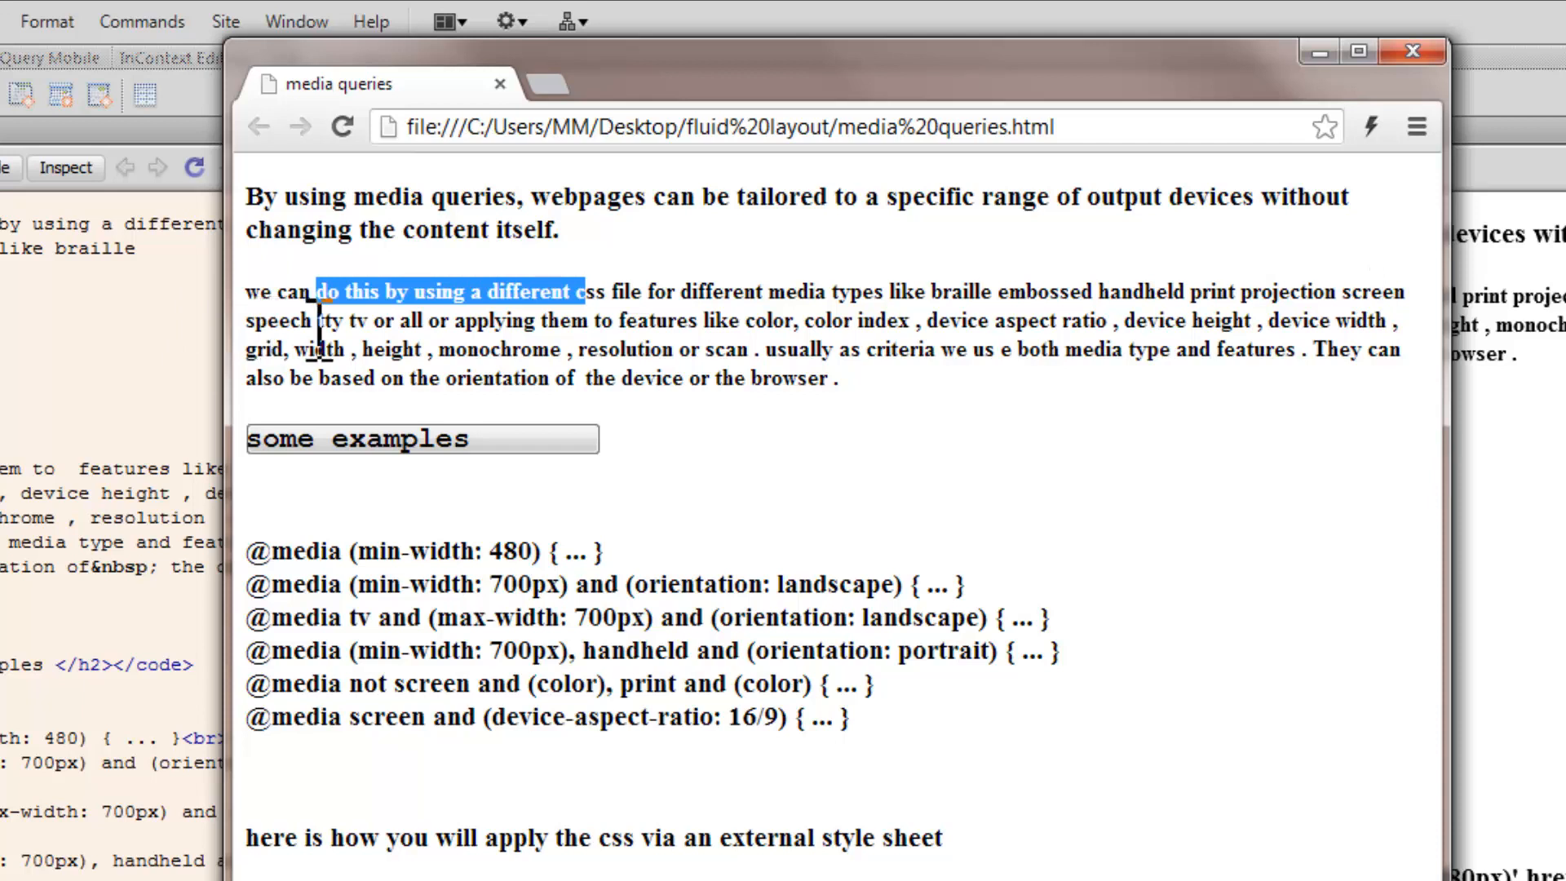
{"action": "double_click", "coordinate": [408, 319]}
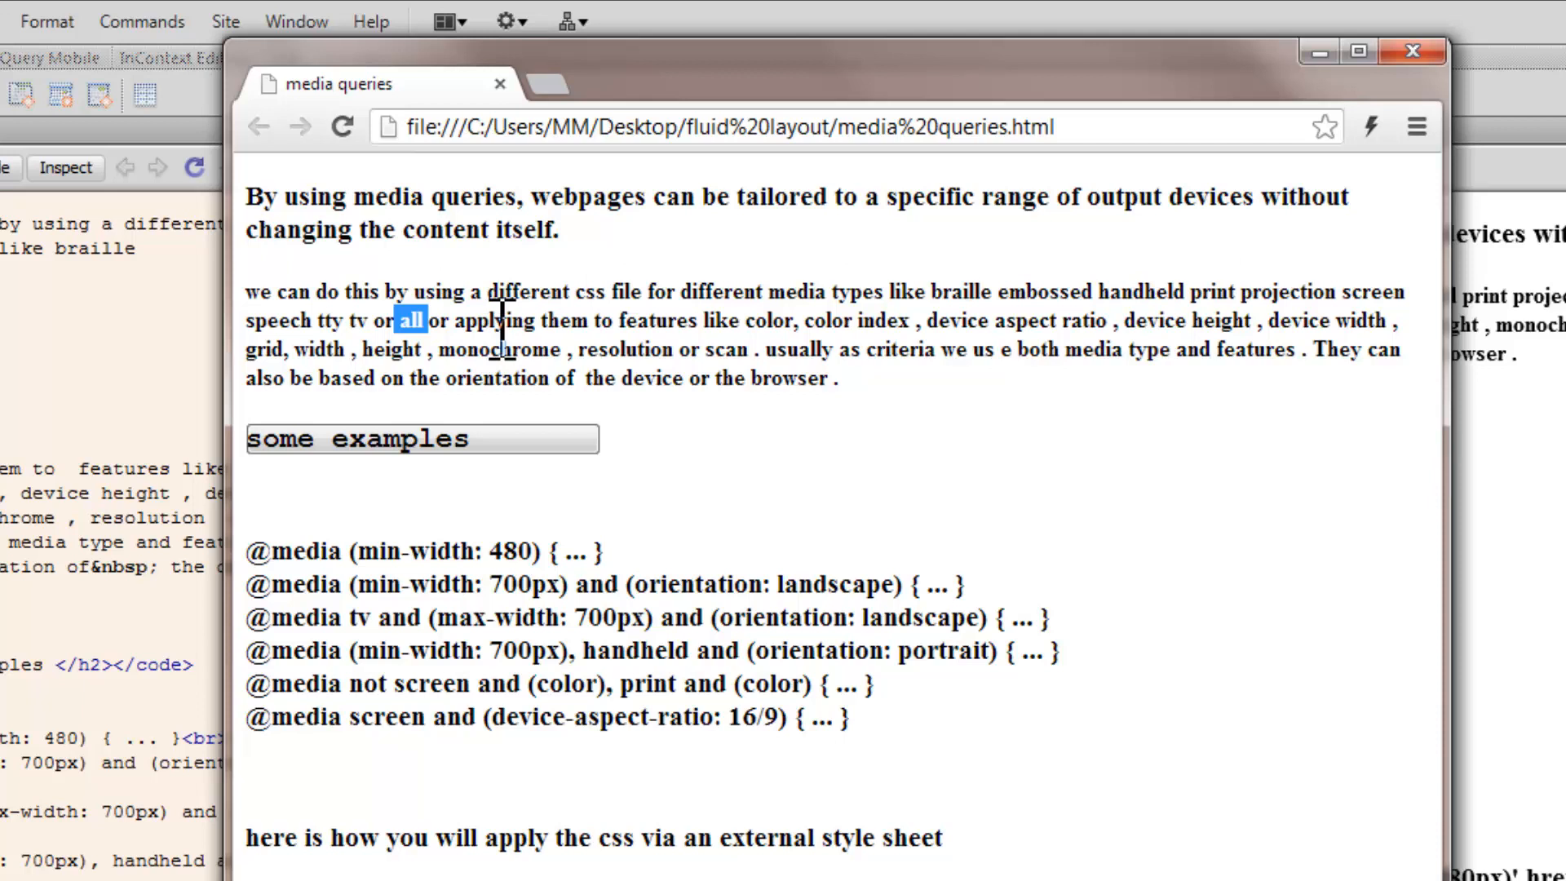
{"action": "mouse_move", "coordinate": [993, 300]}
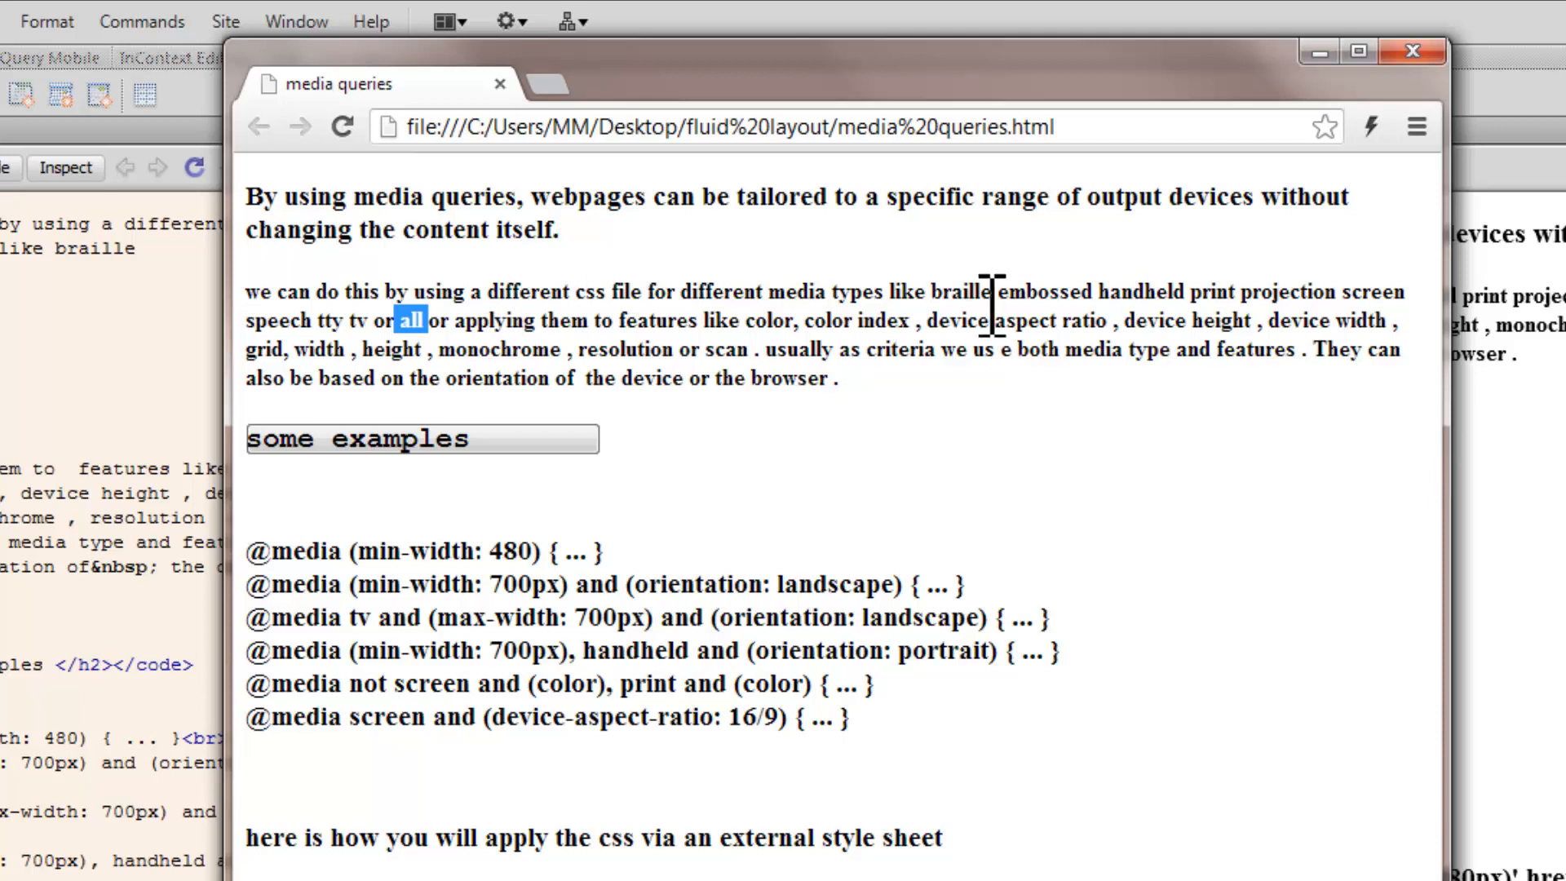
{"action": "mouse_move", "coordinate": [519, 344]}
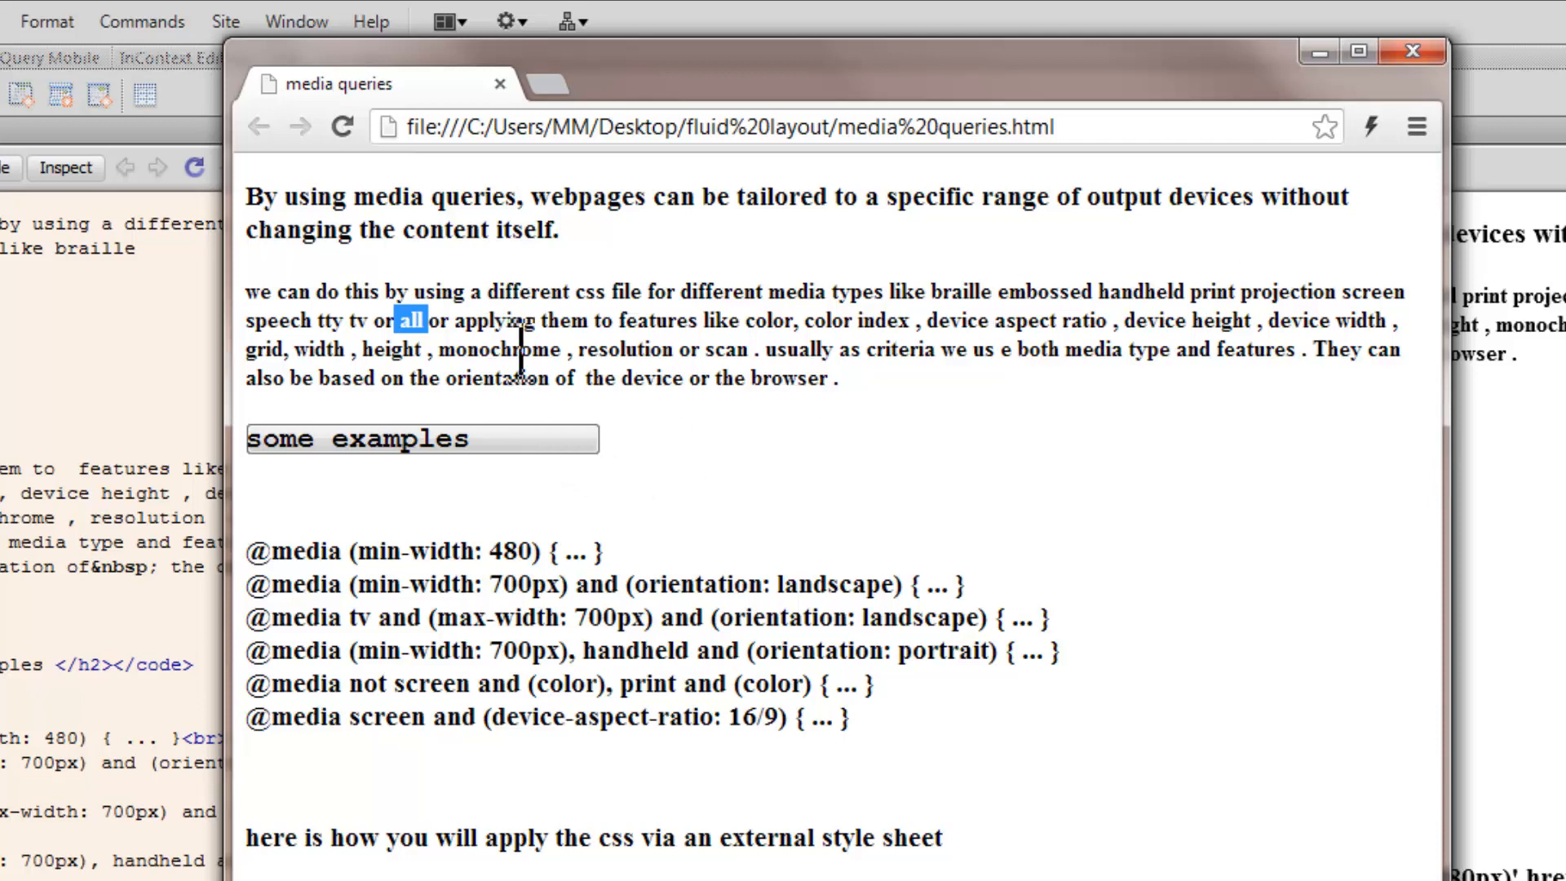
{"action": "mouse_move", "coordinate": [489, 310]}
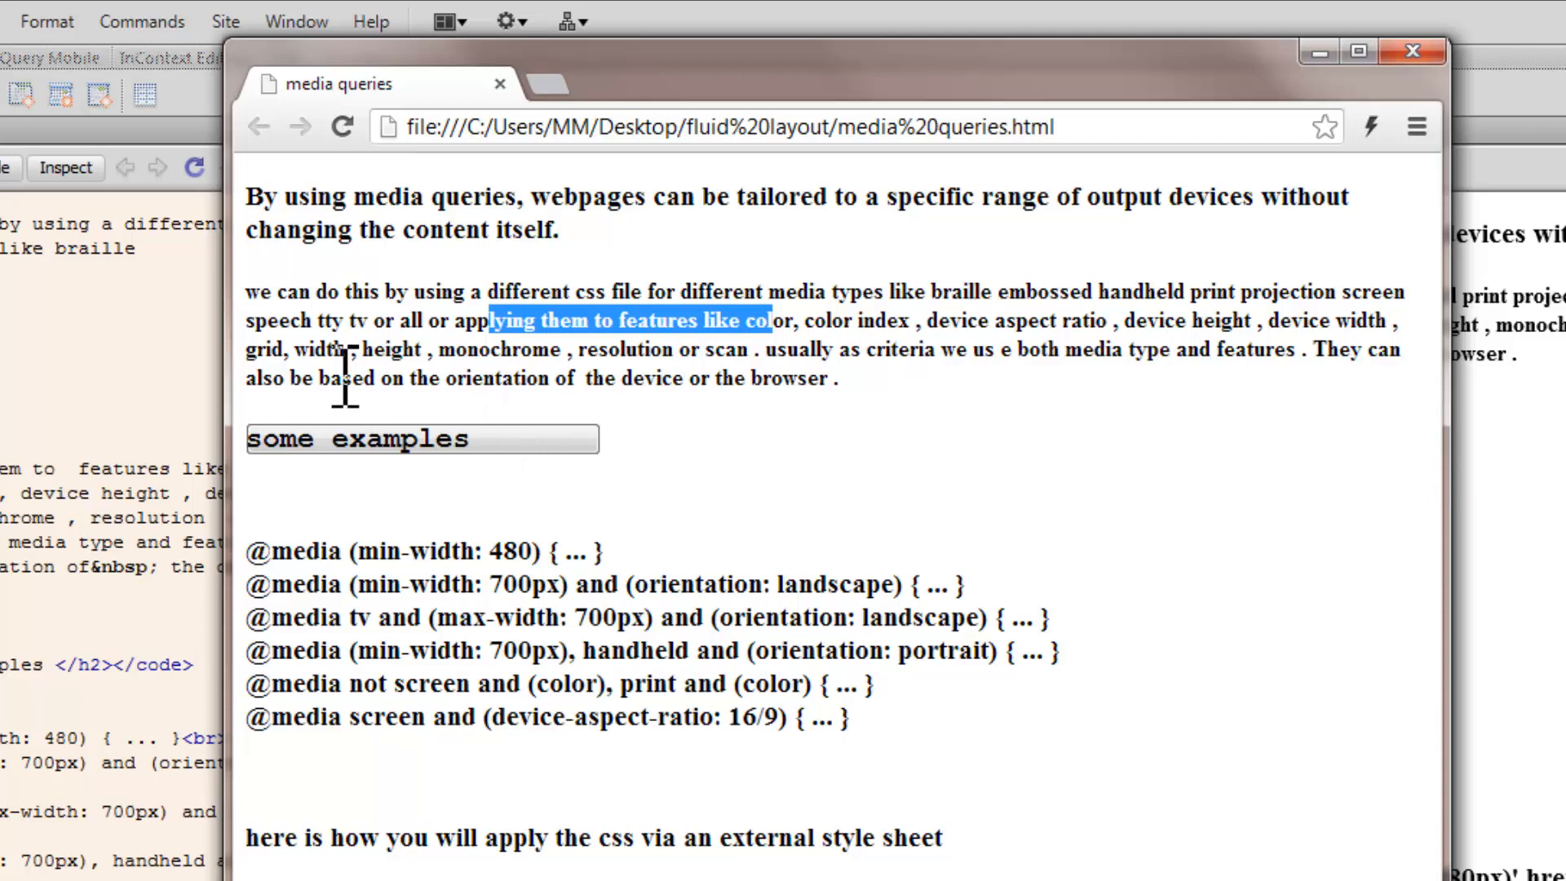
{"action": "mouse_move", "coordinate": [574, 359]}
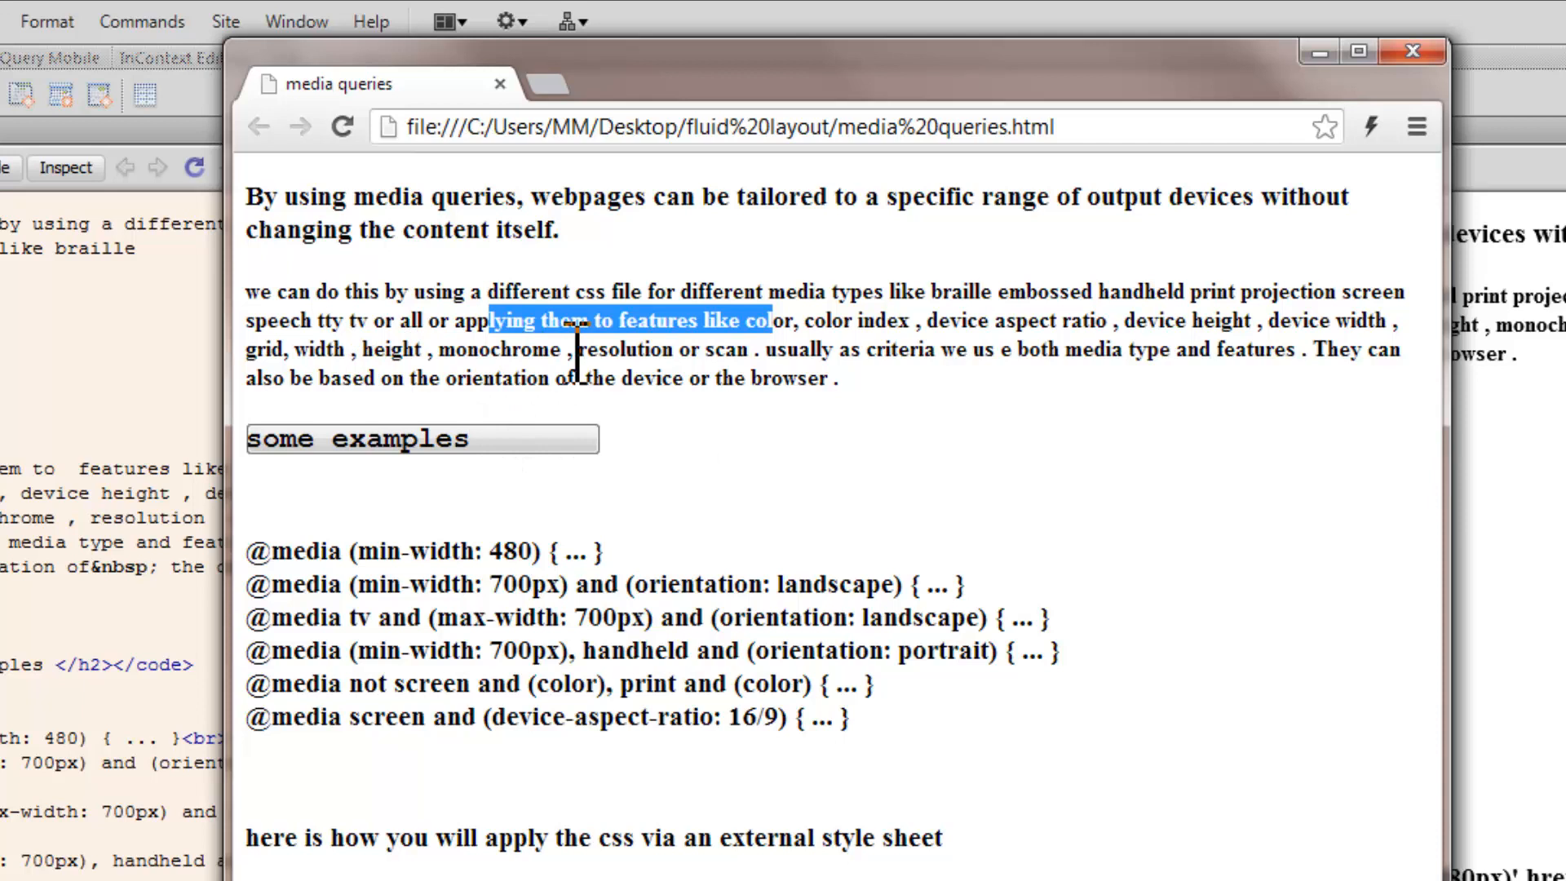
{"action": "mouse_move", "coordinate": [805, 354]}
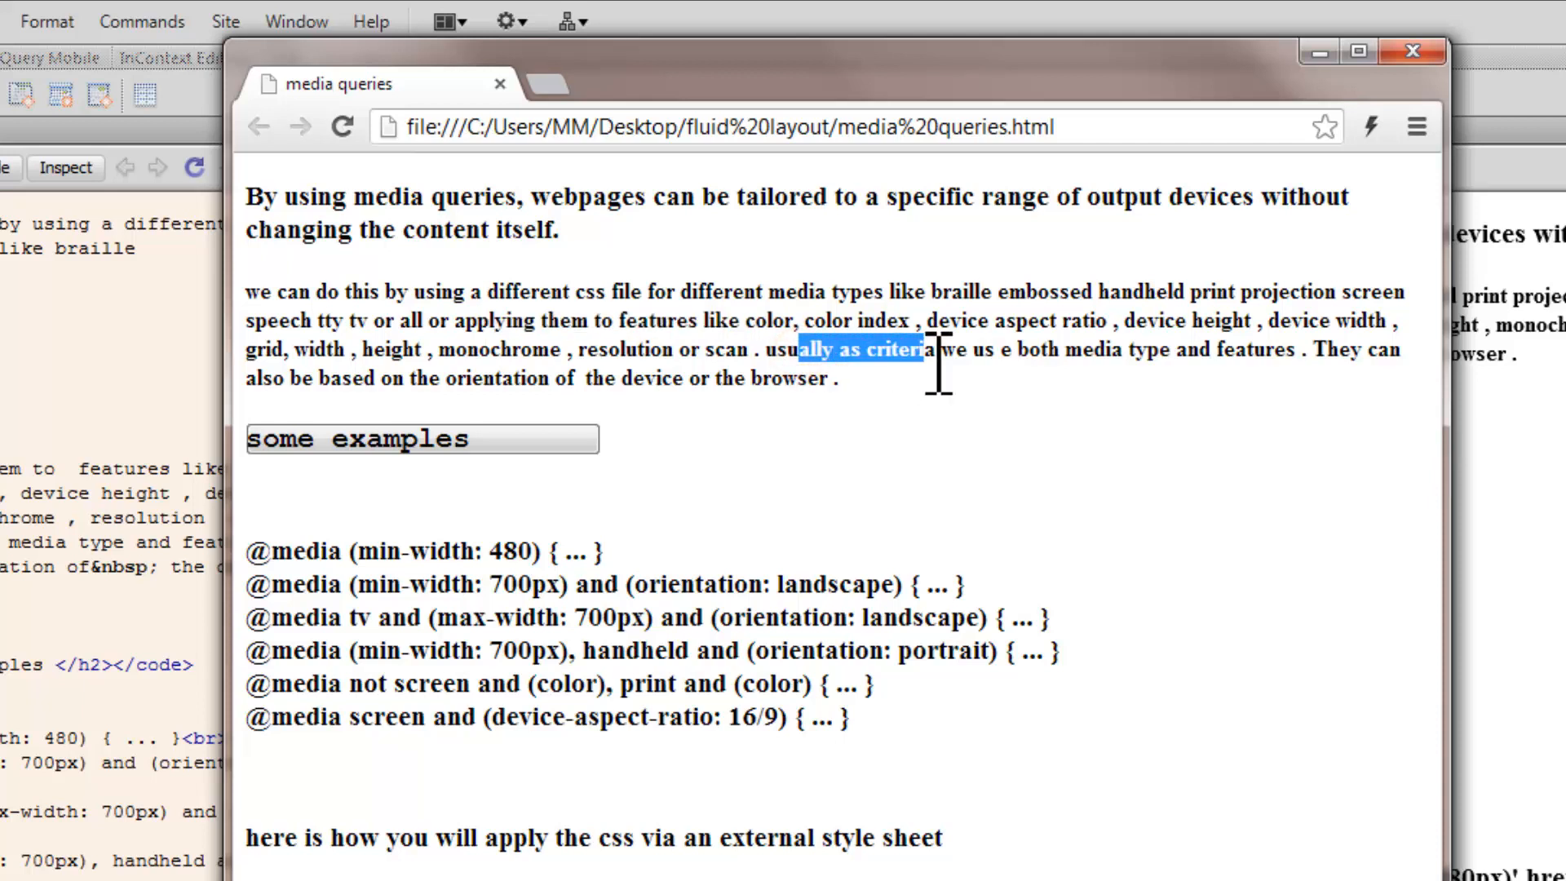
{"action": "mouse_move", "coordinate": [1189, 363]}
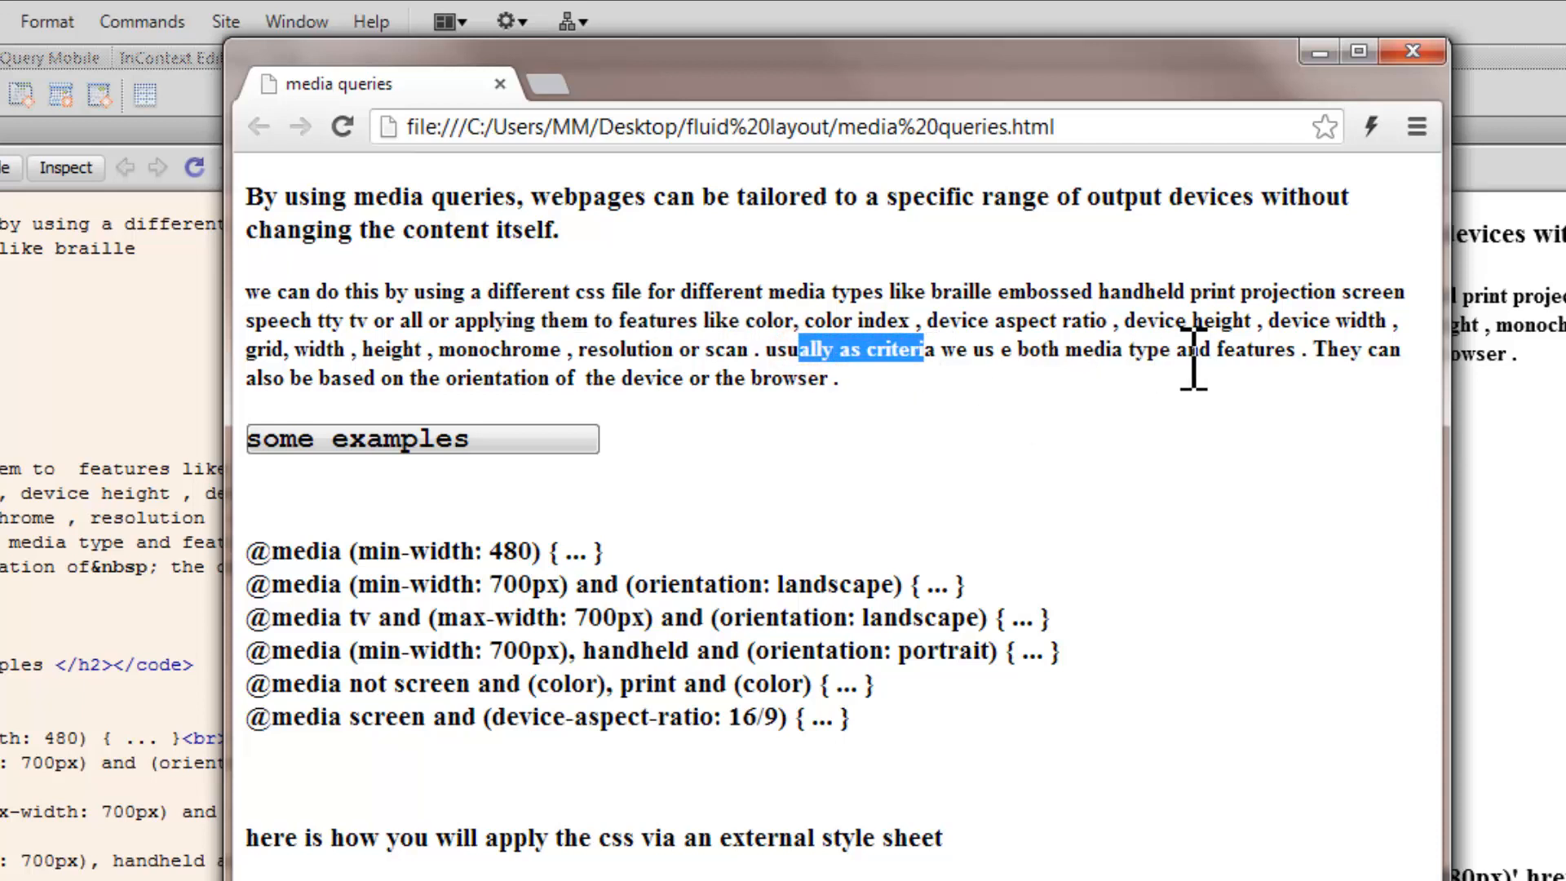
{"action": "mouse_move", "coordinate": [1059, 579]}
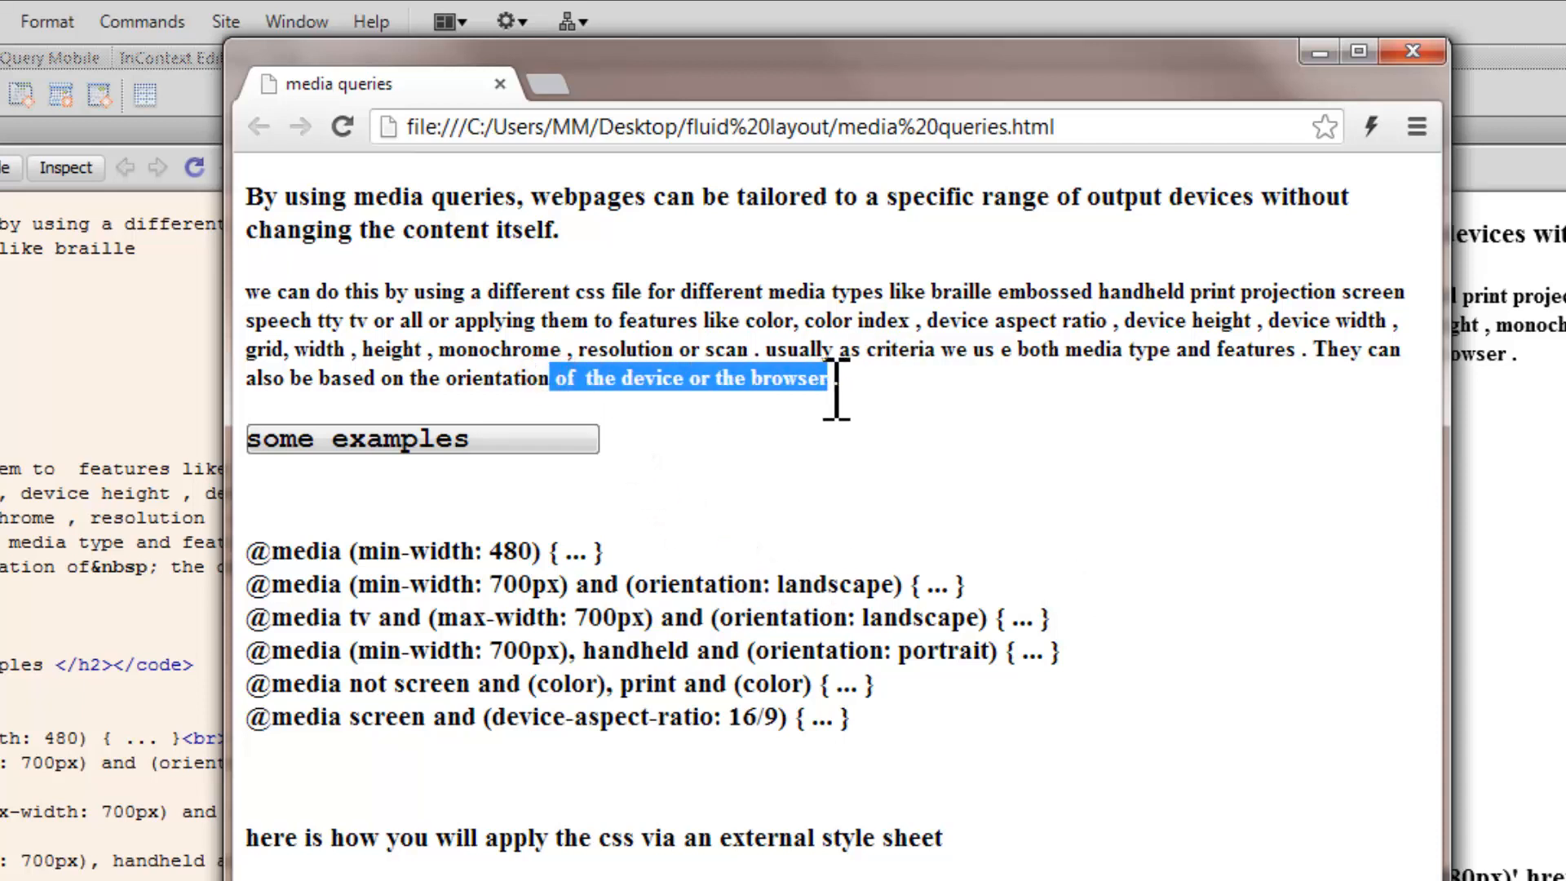
{"action": "mouse_move", "coordinate": [839, 390]}
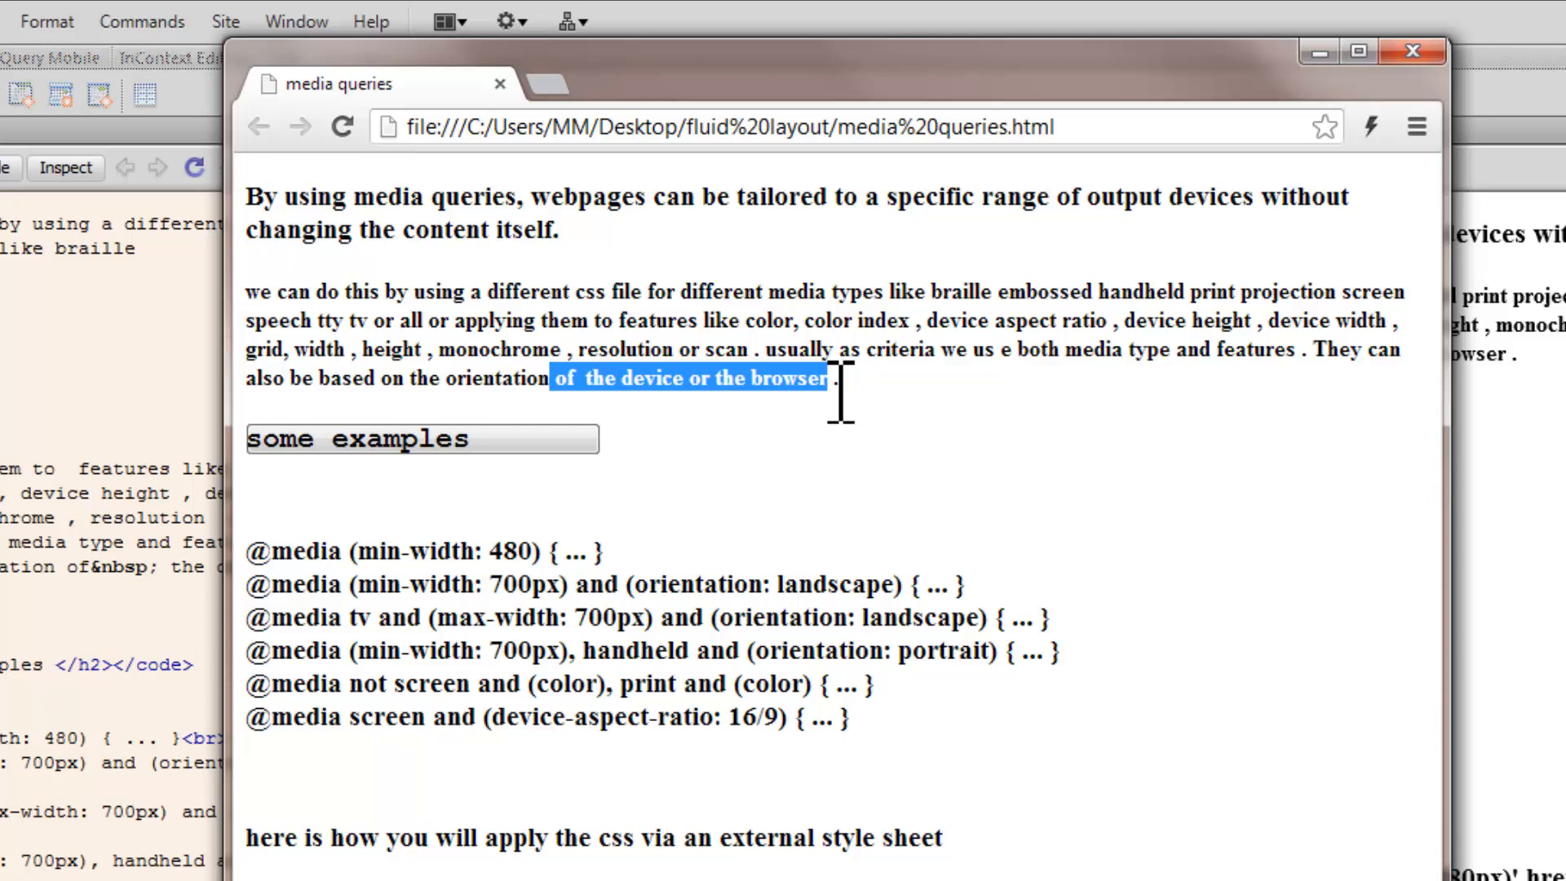
{"action": "mouse_move", "coordinate": [272, 564]}
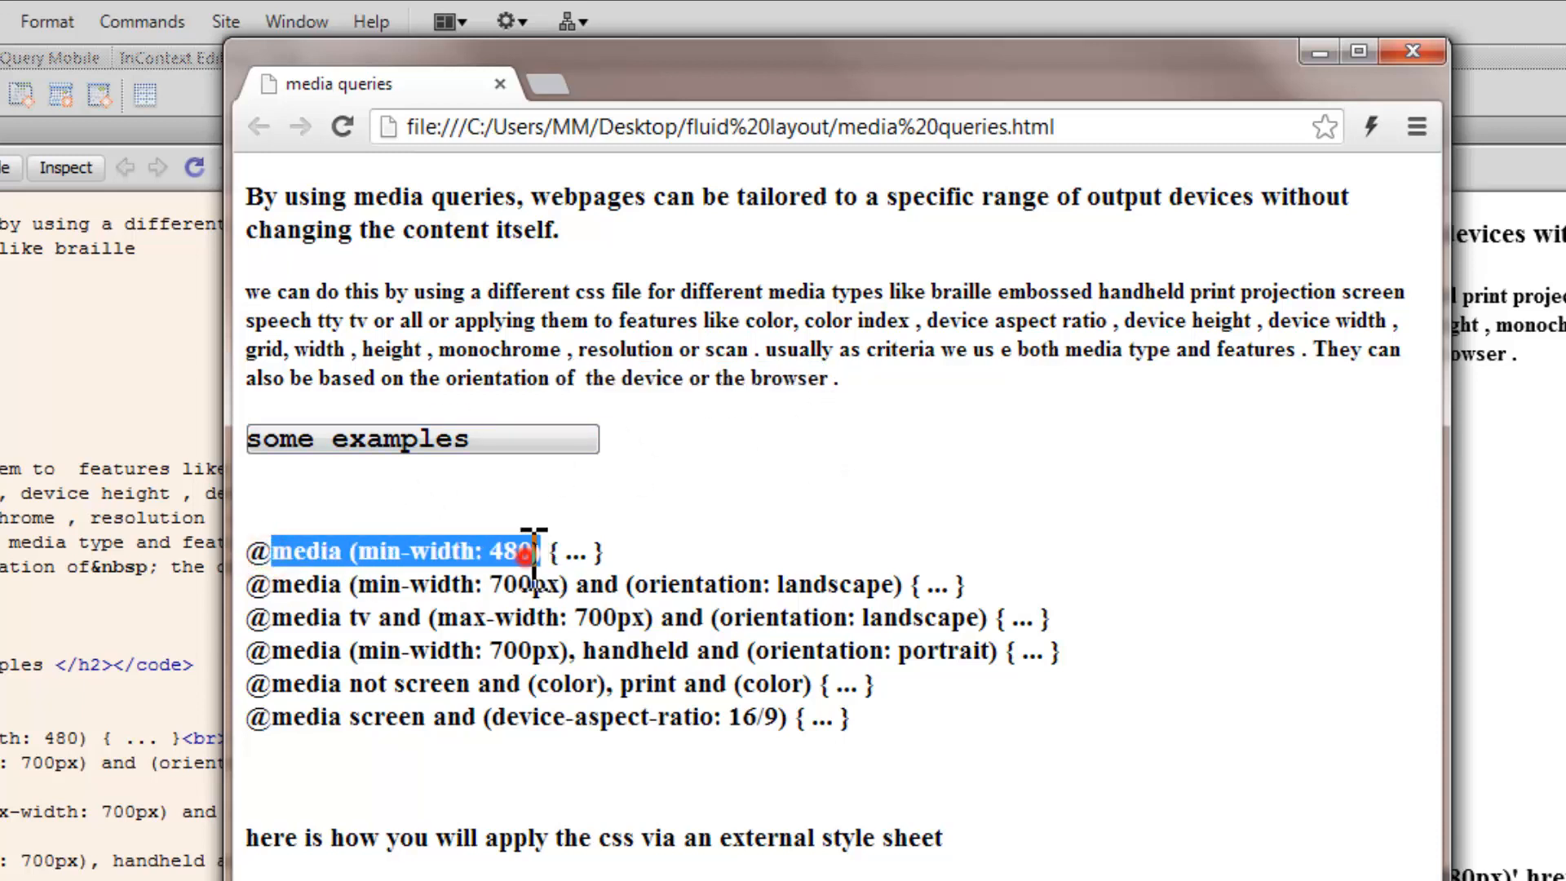
{"action": "double_click", "coordinate": [509, 550]}
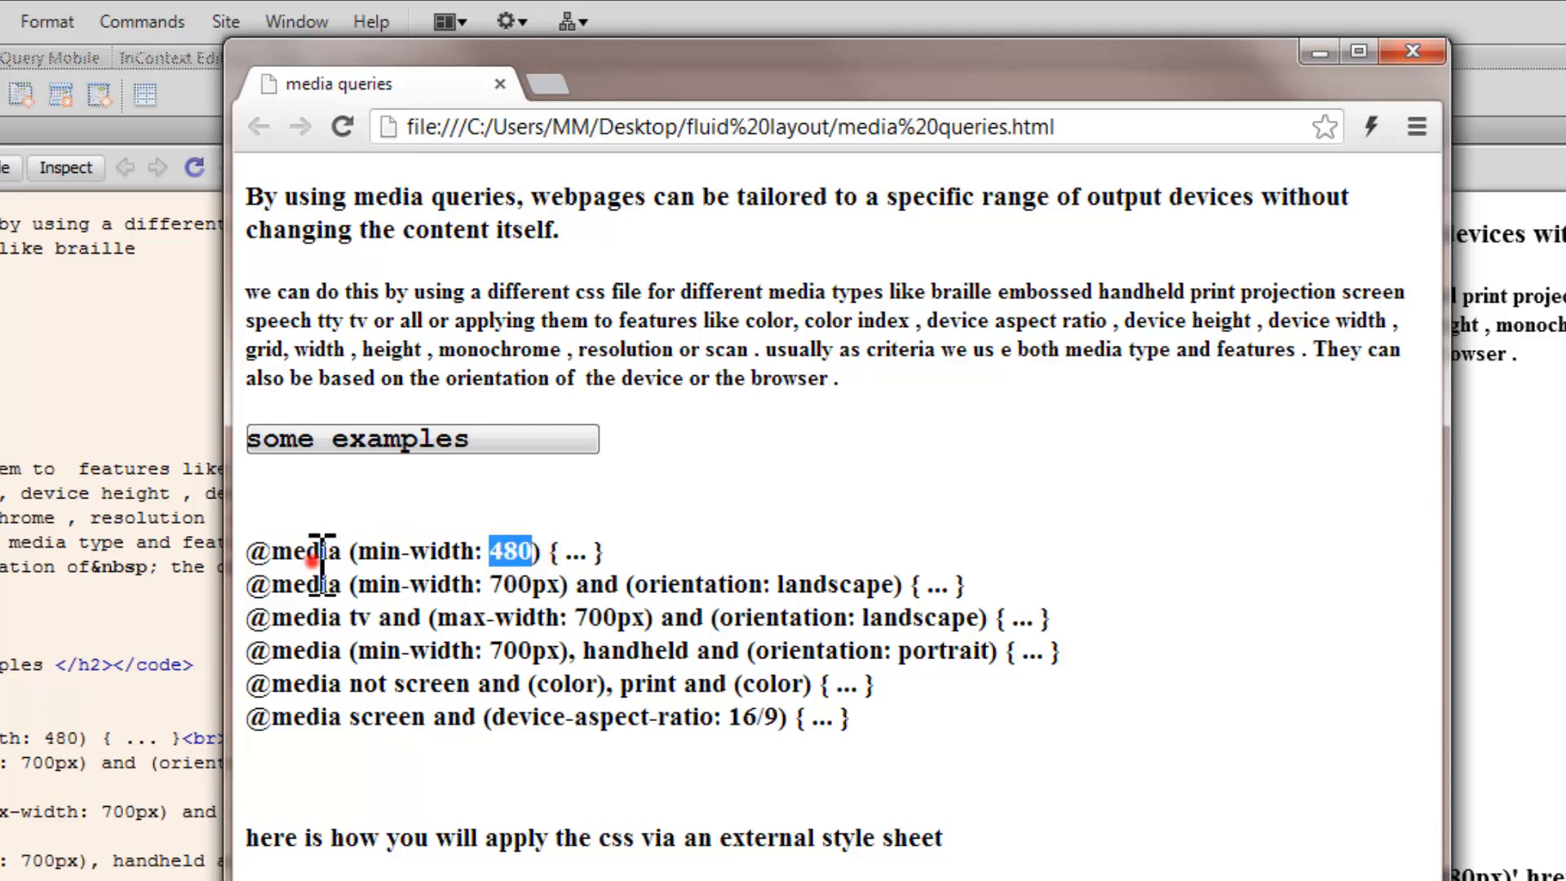
{"action": "double_click", "coordinate": [303, 550]}
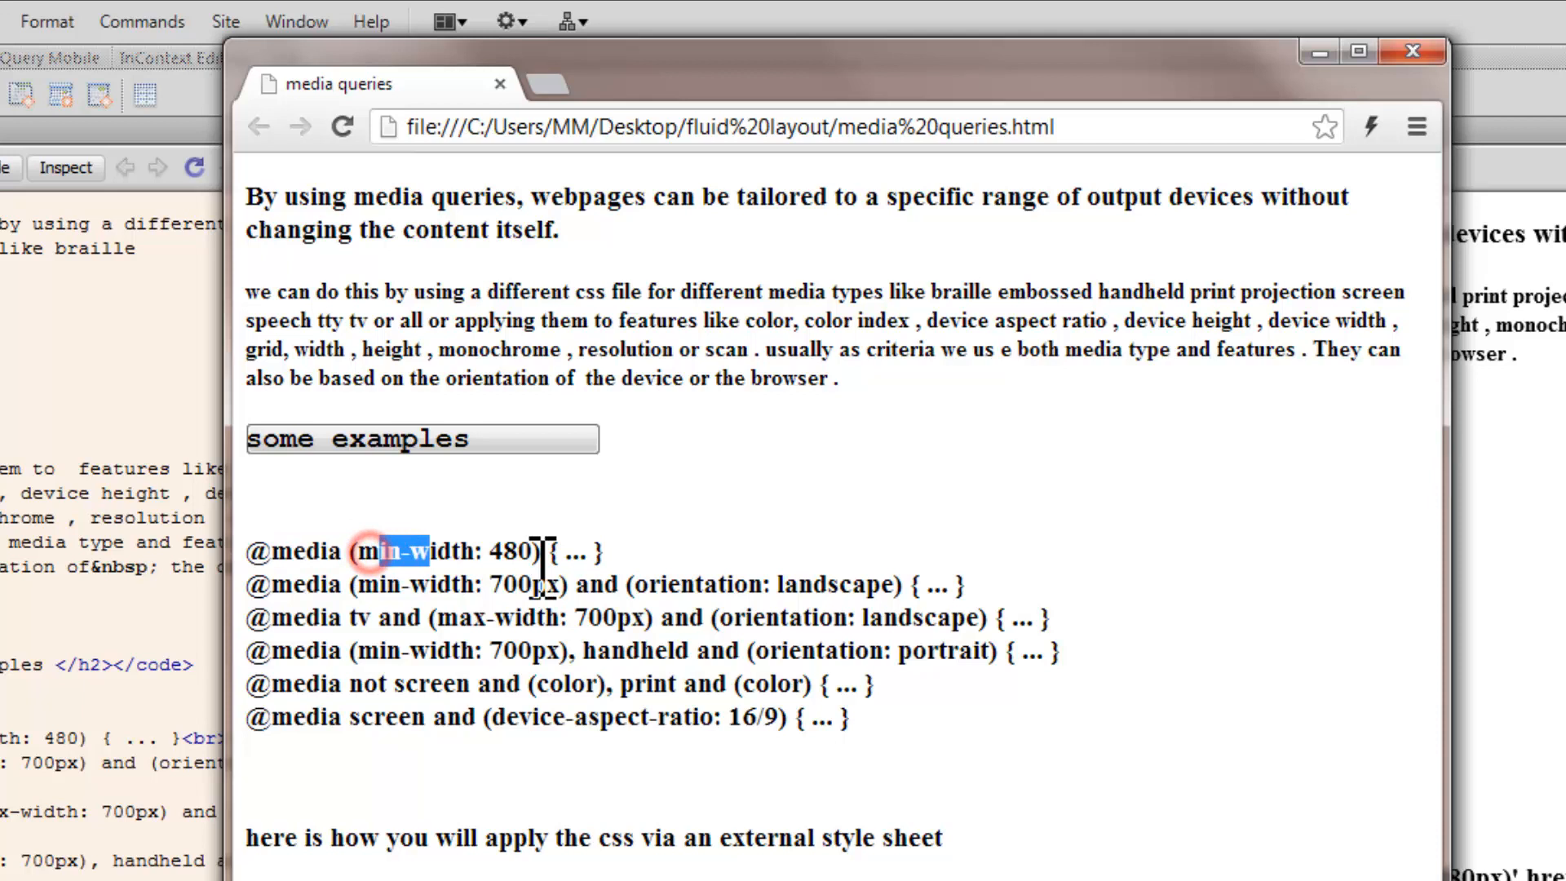
{"action": "double_click", "coordinate": [571, 549]}
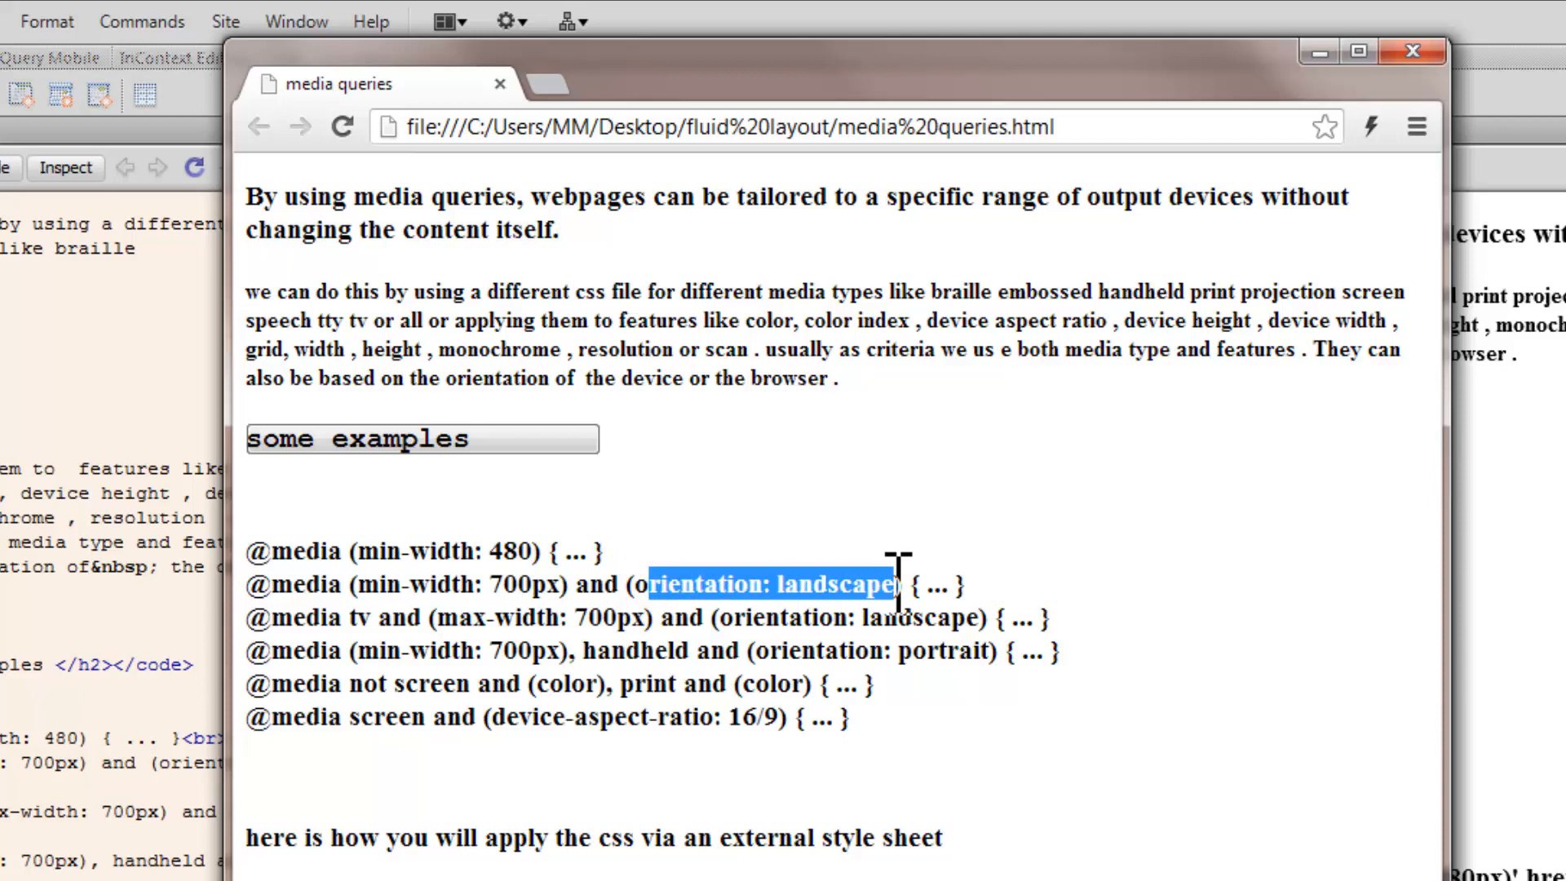
{"action": "left_click", "coordinate": [918, 586]}
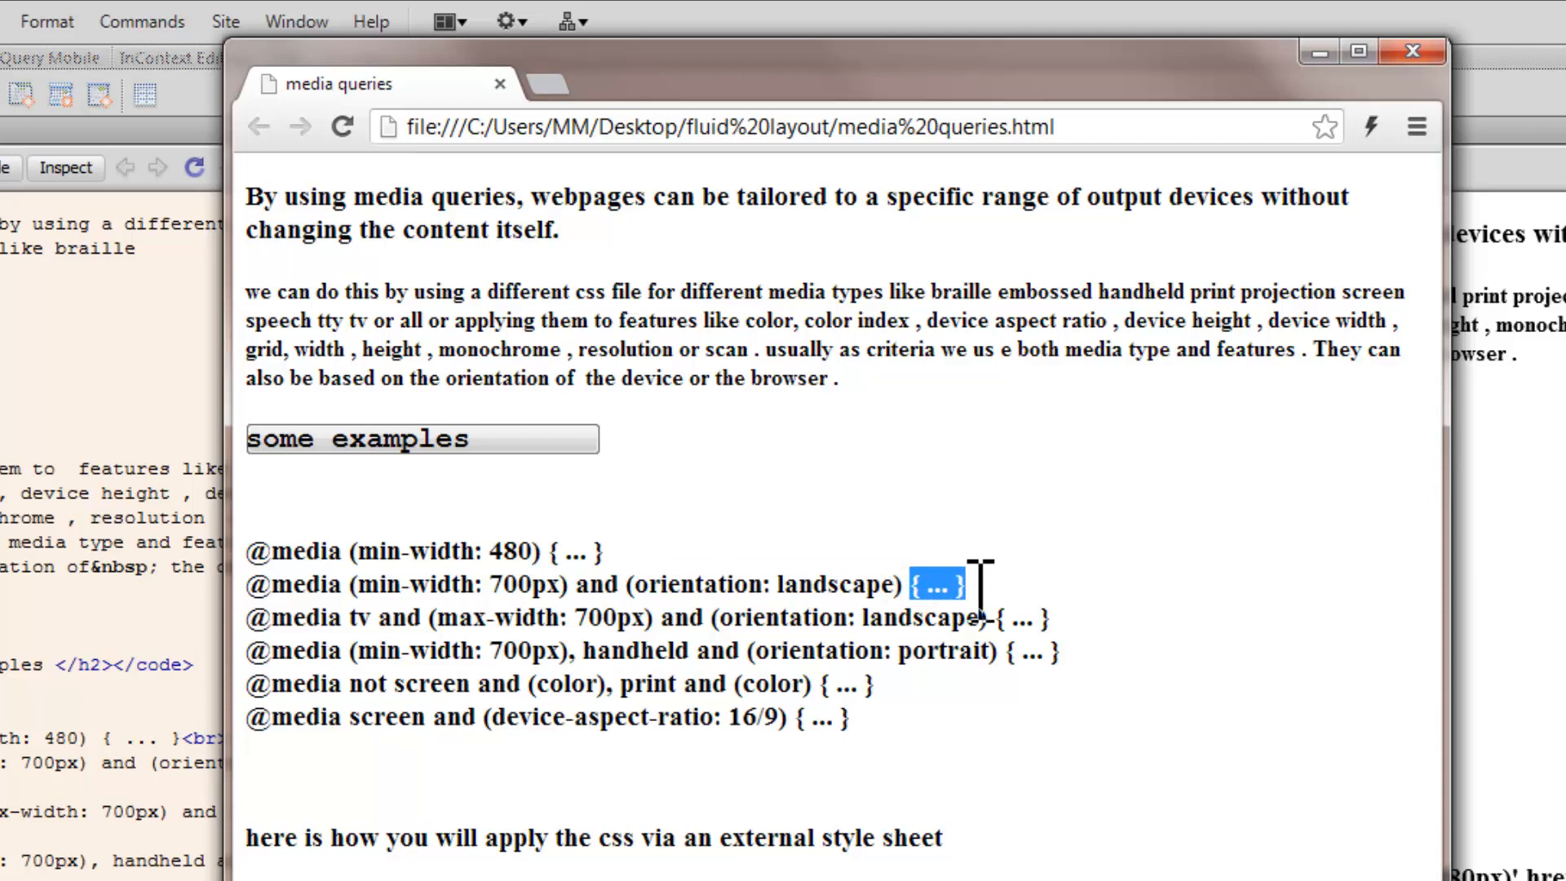
{"action": "mouse_move", "coordinate": [989, 620]}
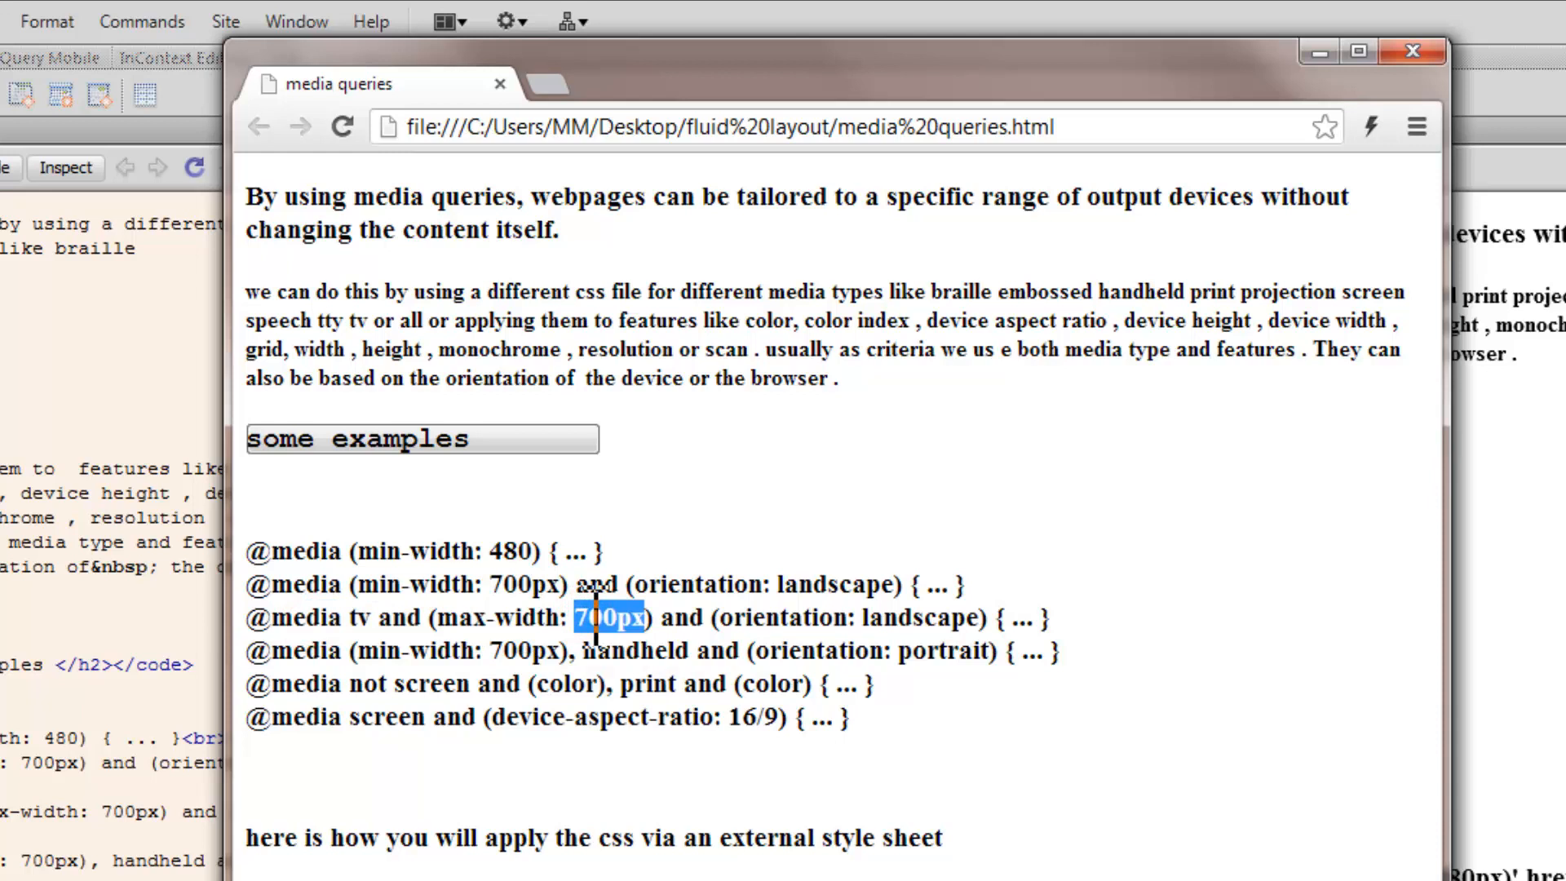
{"action": "double_click", "coordinate": [918, 617]}
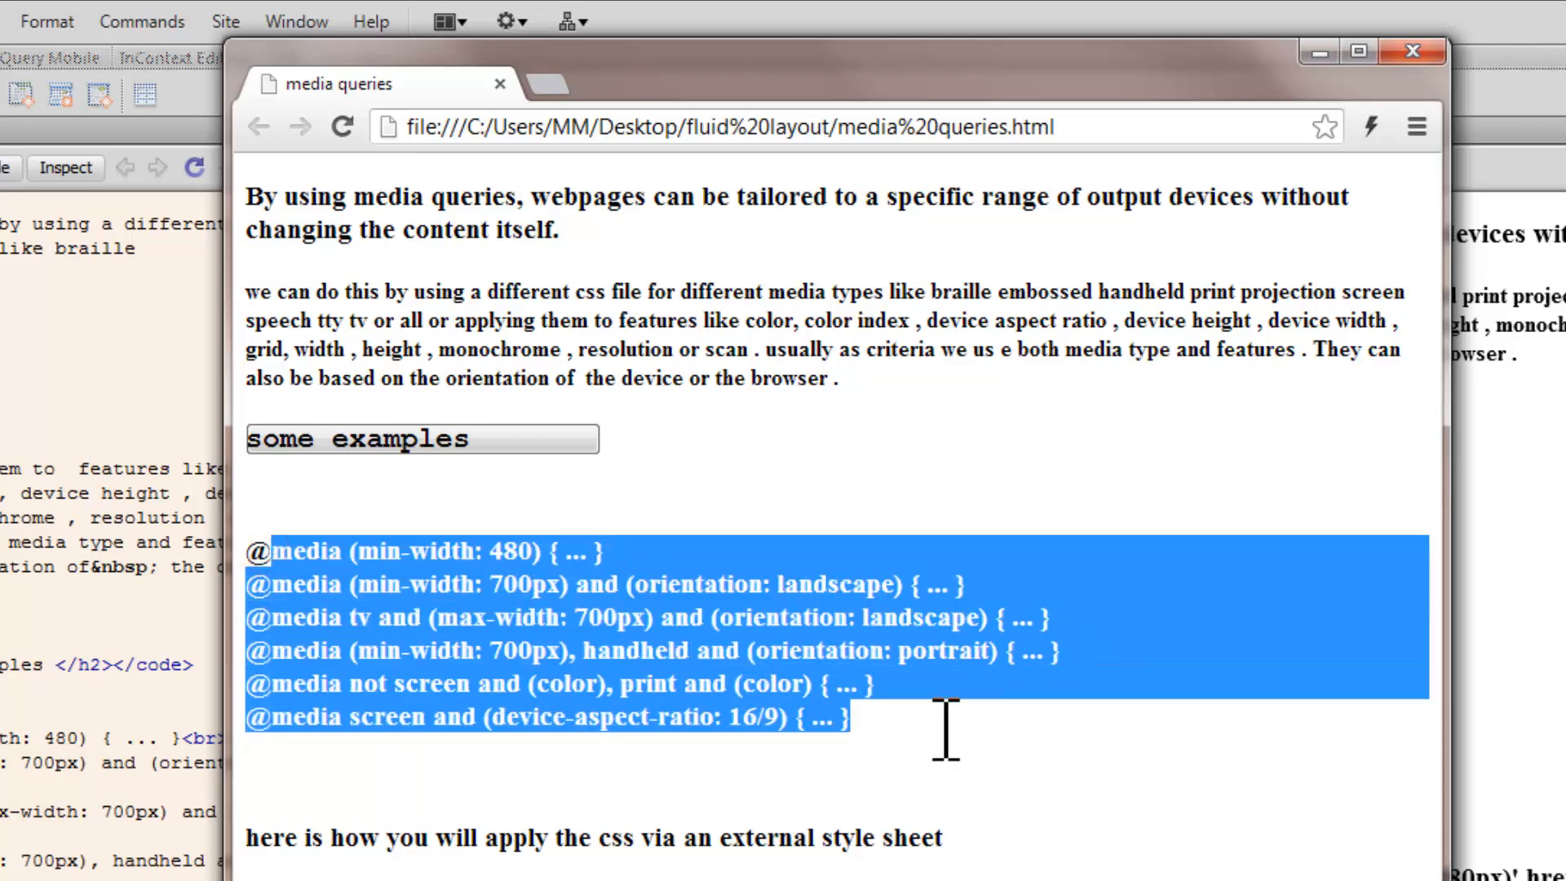
{"action": "scroll", "scroll_direction": "down", "scroll_amount": 3}
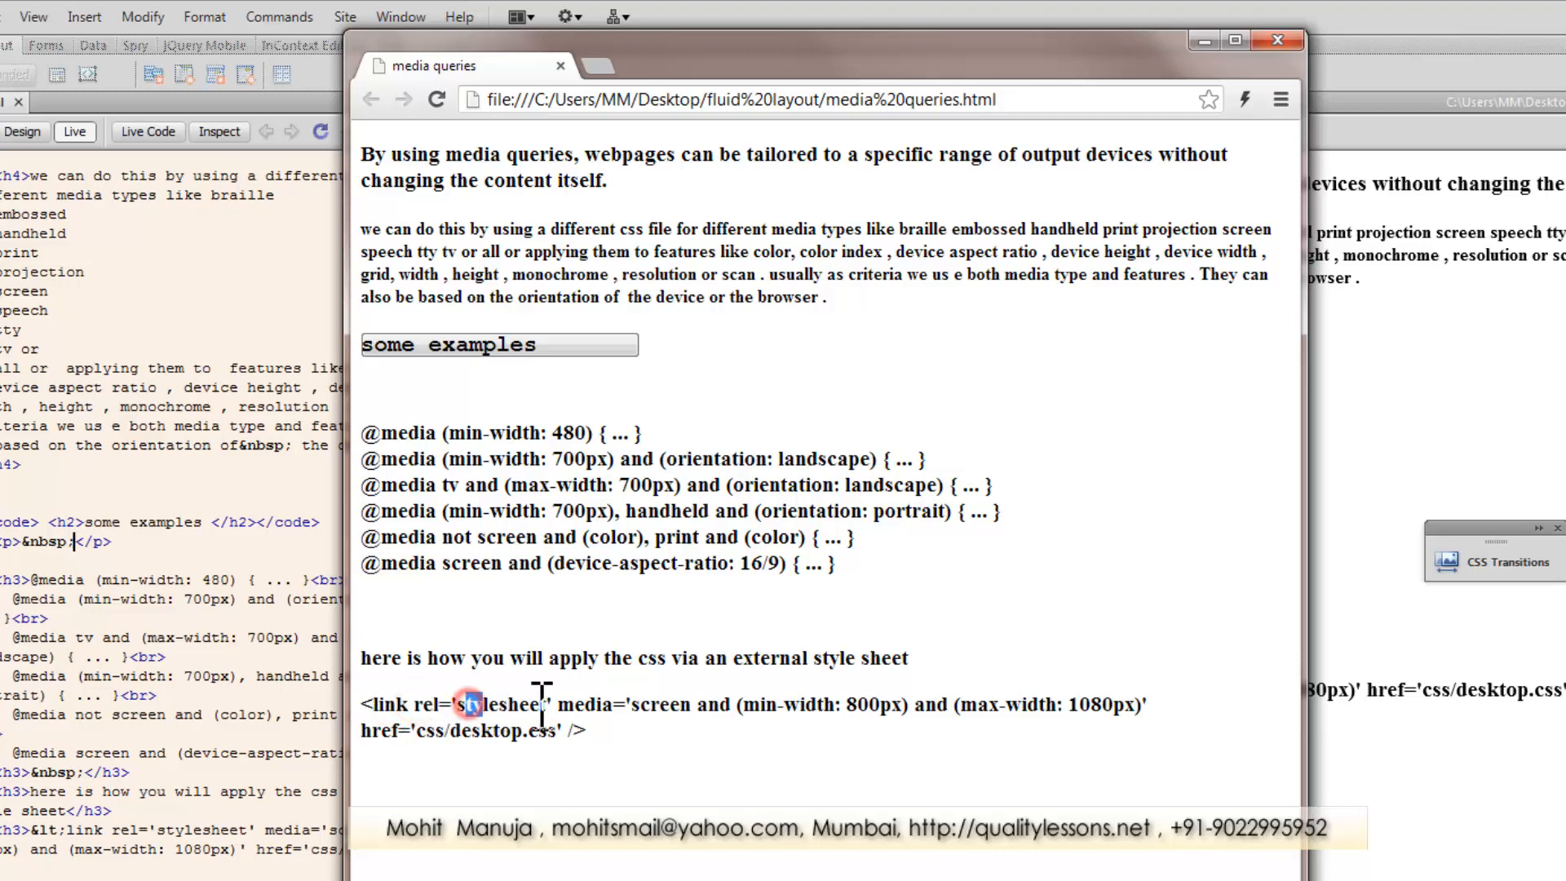
{"action": "double_click", "coordinate": [660, 705]}
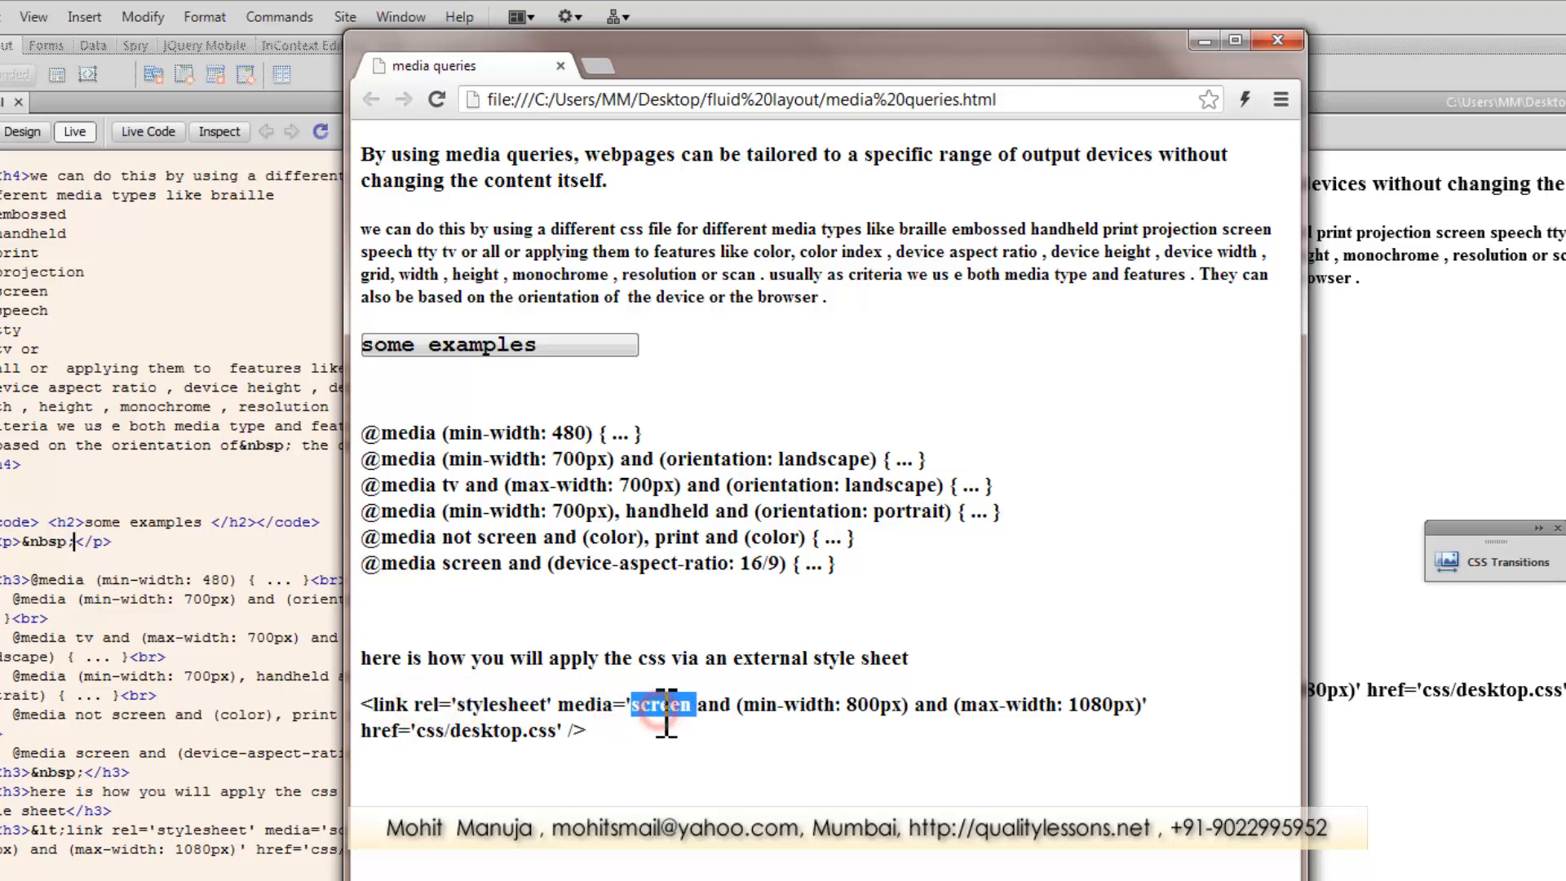
{"action": "mouse_move", "coordinate": [1110, 719]}
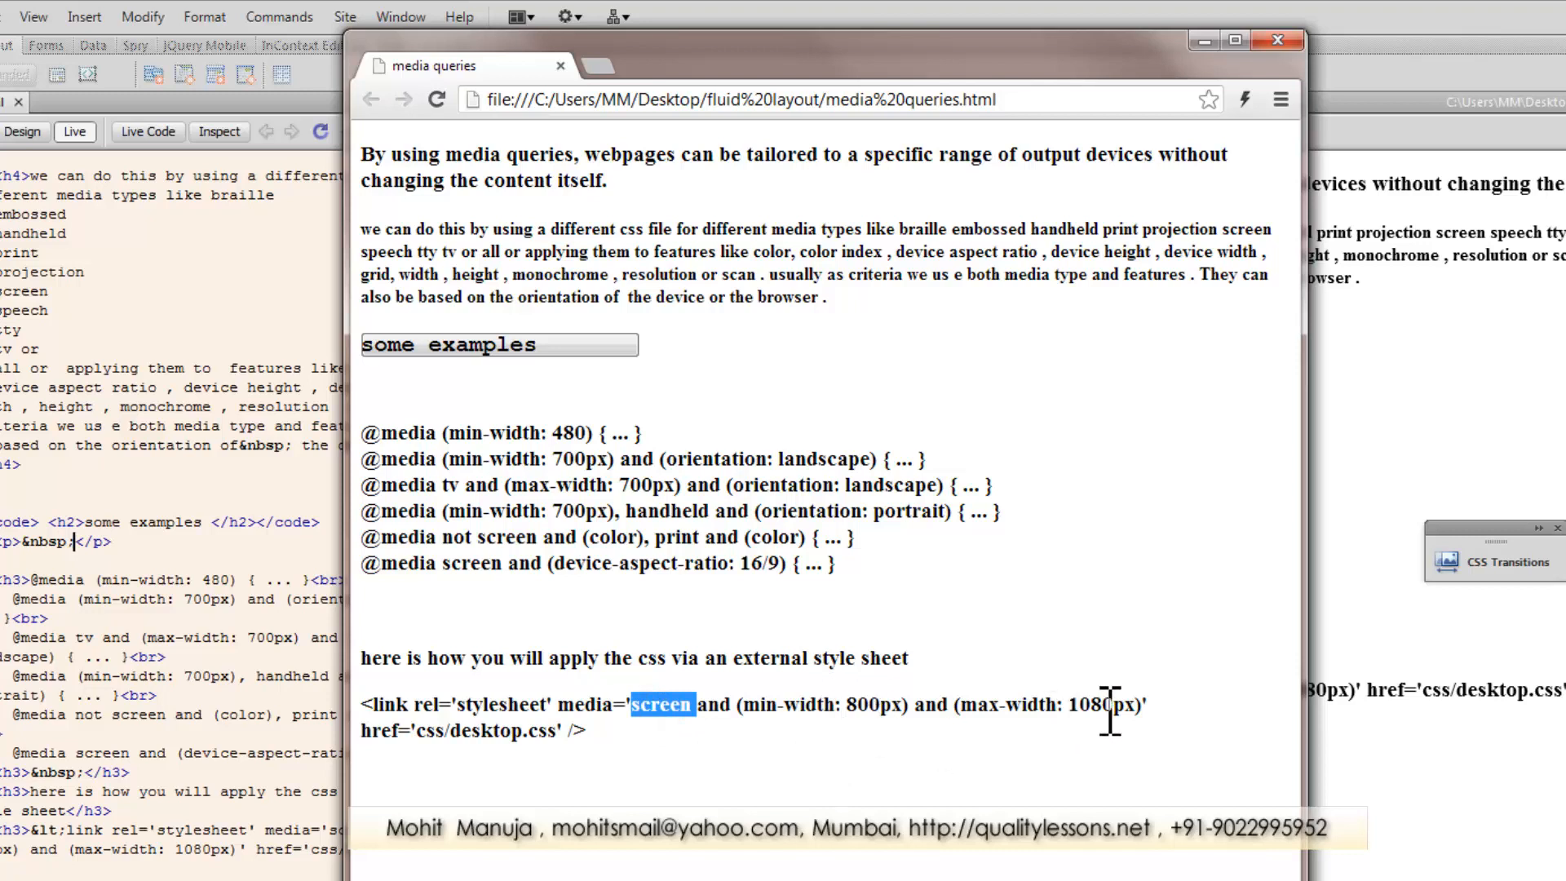
{"action": "mouse_move", "coordinate": [1126, 790]}
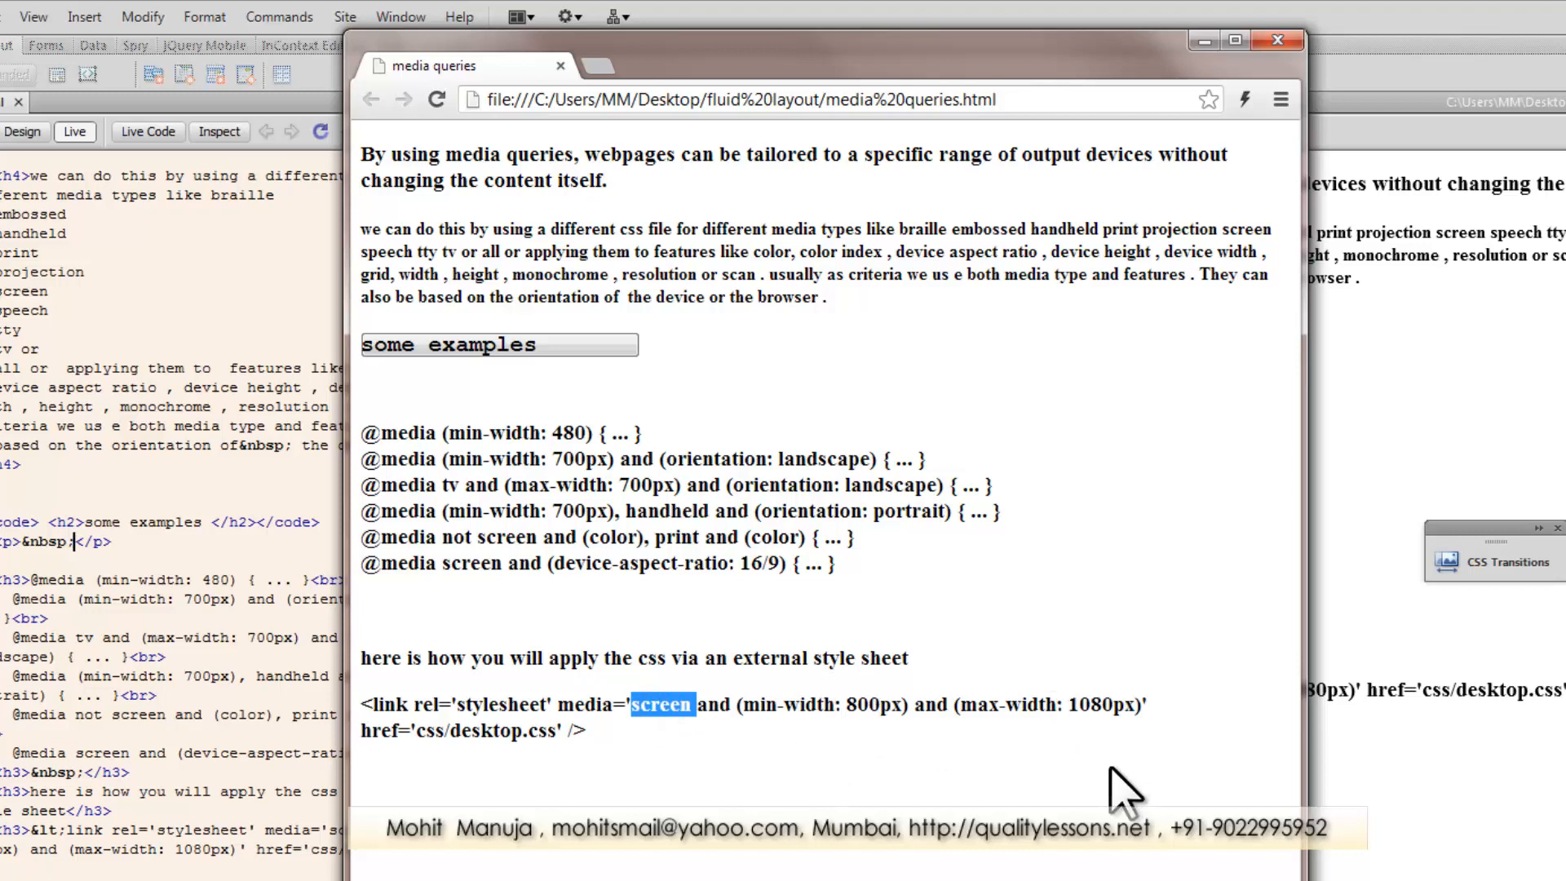
{"action": "mouse_move", "coordinate": [669, 720]}
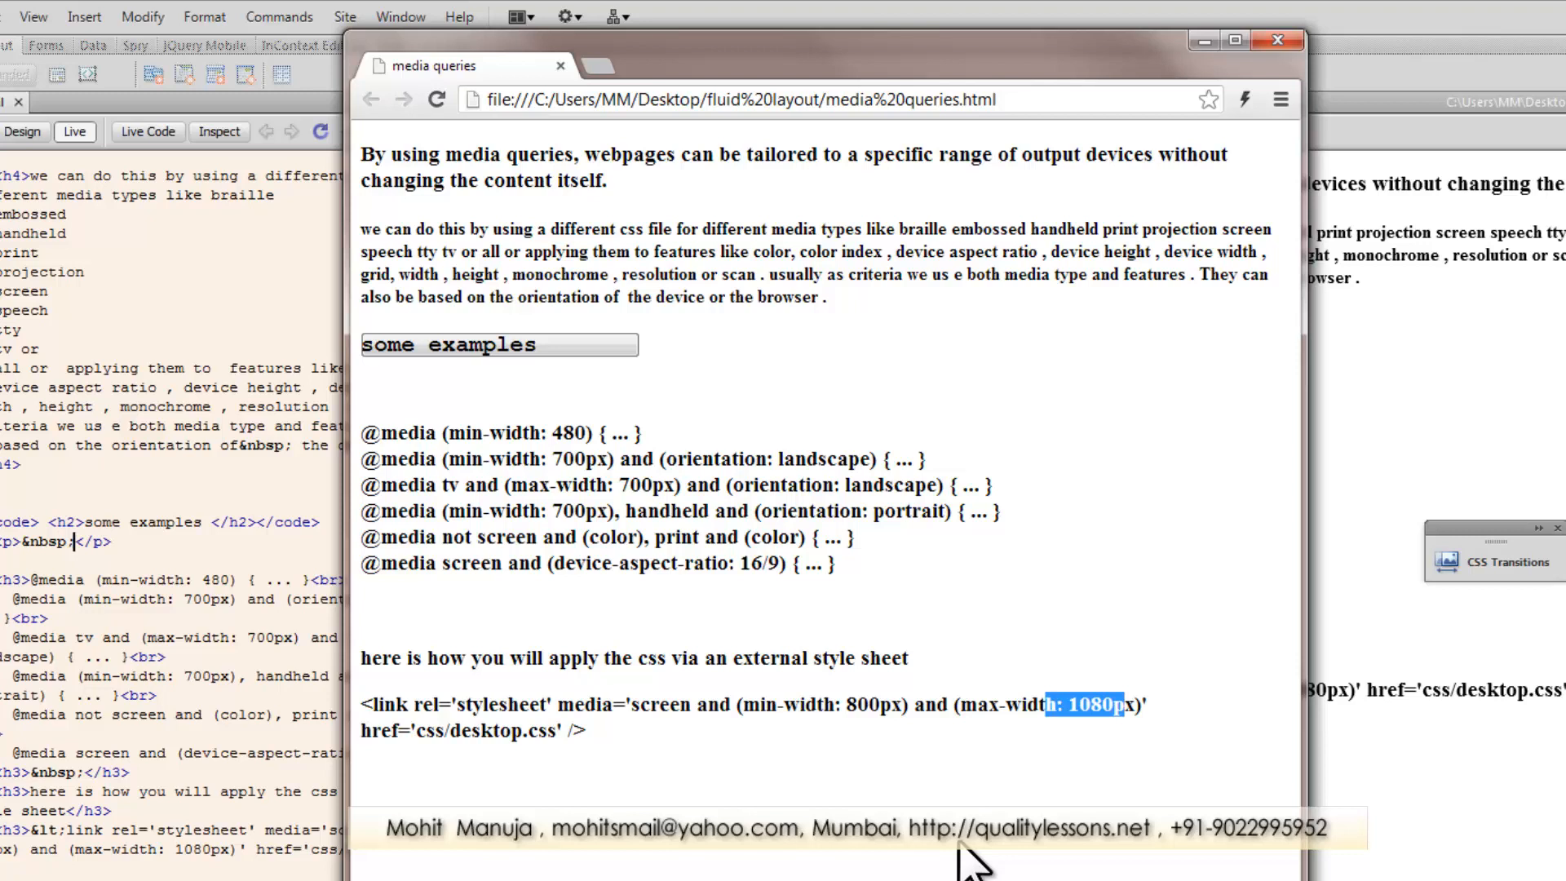
{"action": "mouse_move", "coordinate": [844, 839]}
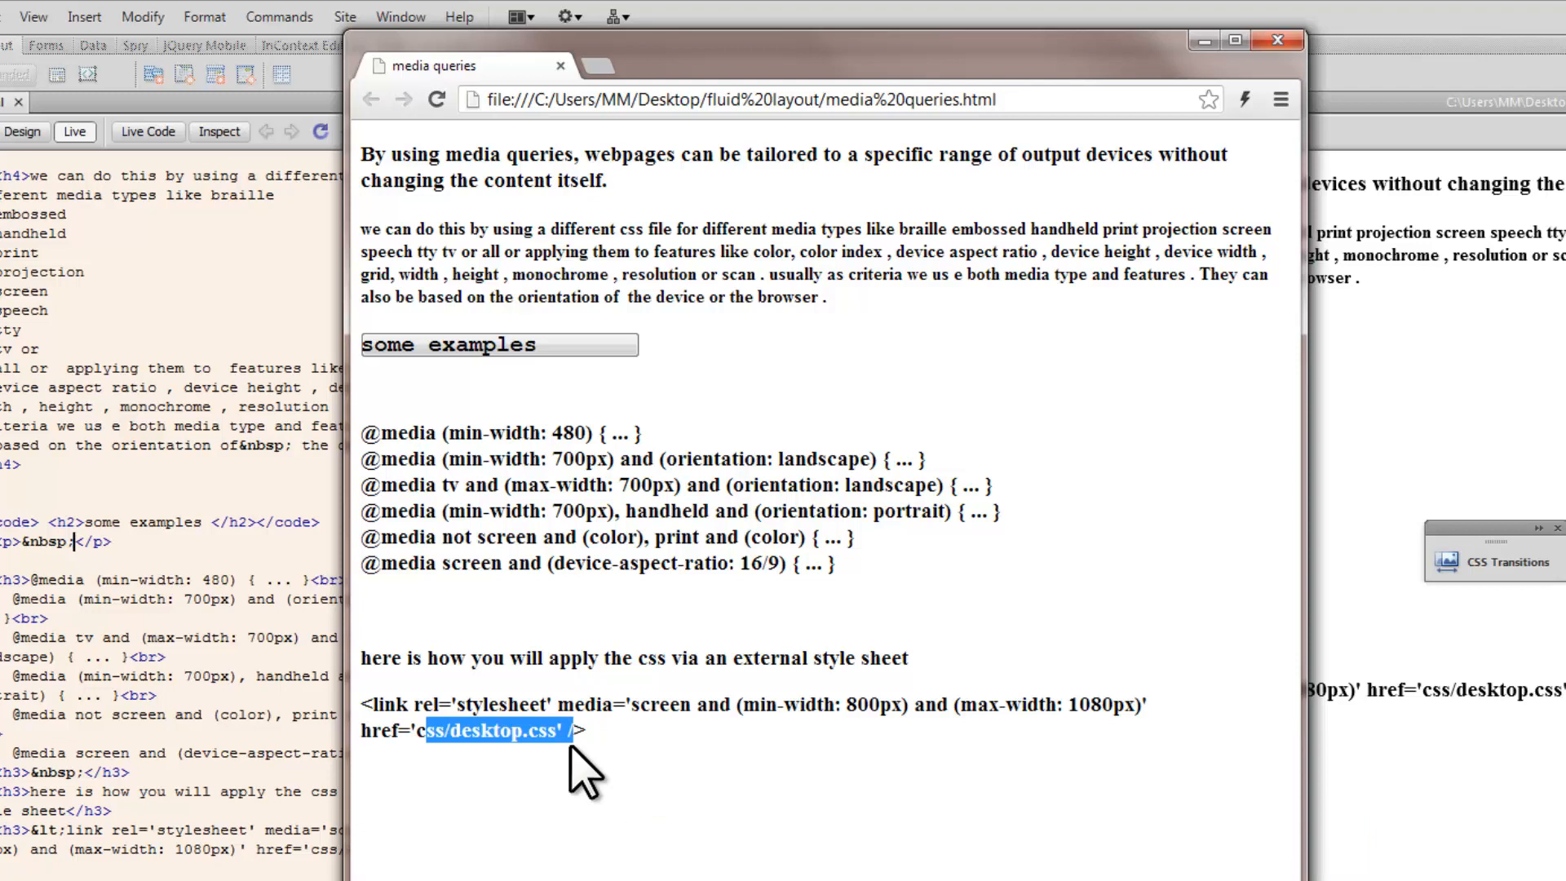
{"action": "mouse_move", "coordinate": [390, 354]}
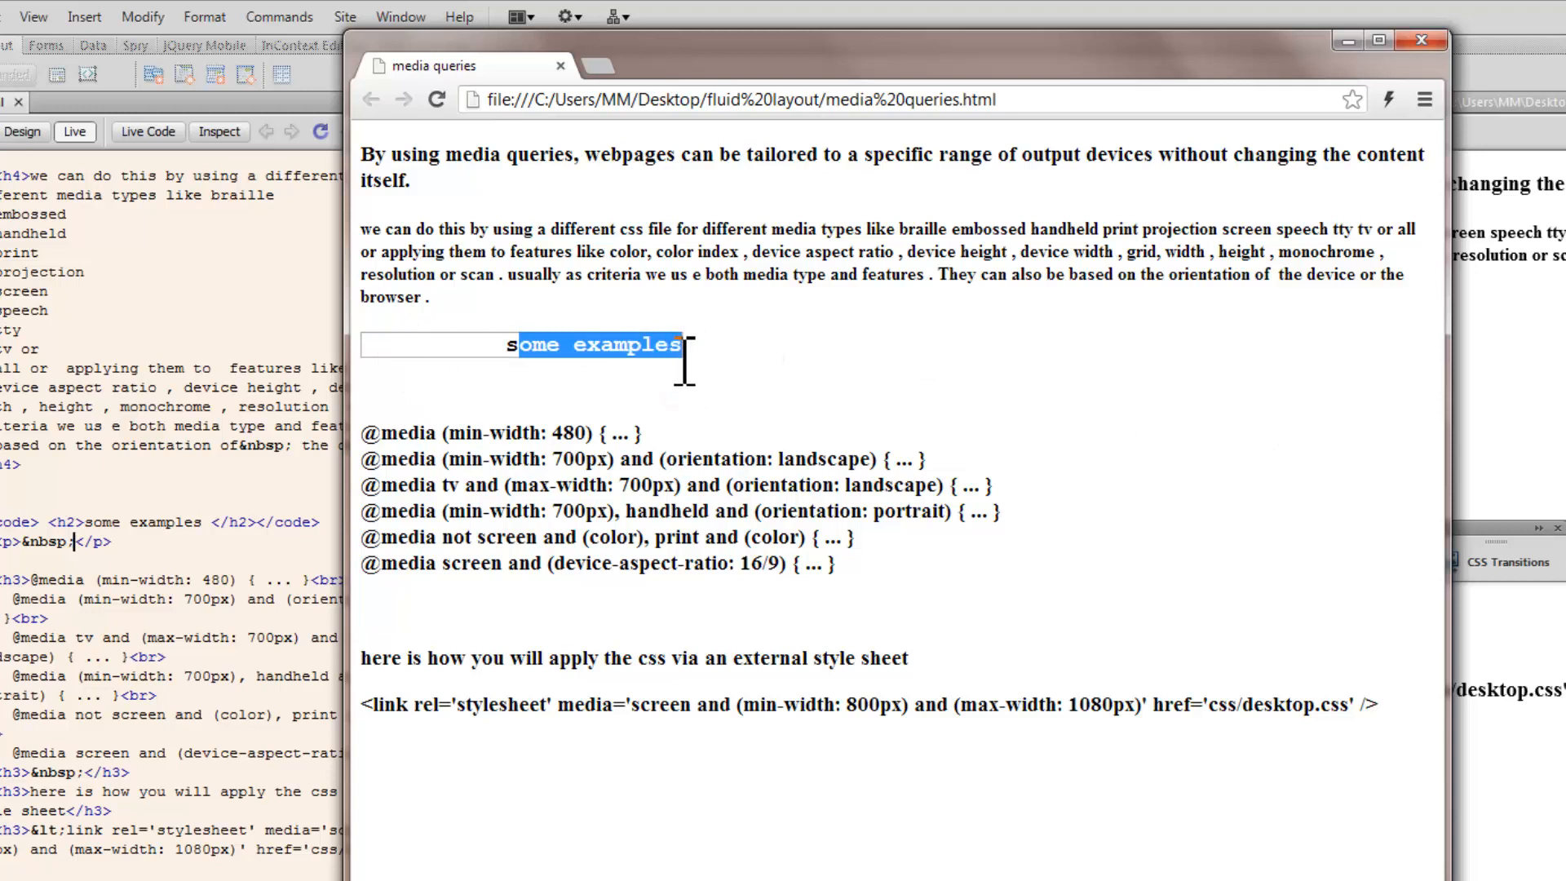
{"action": "mouse_move", "coordinate": [1450, 395]}
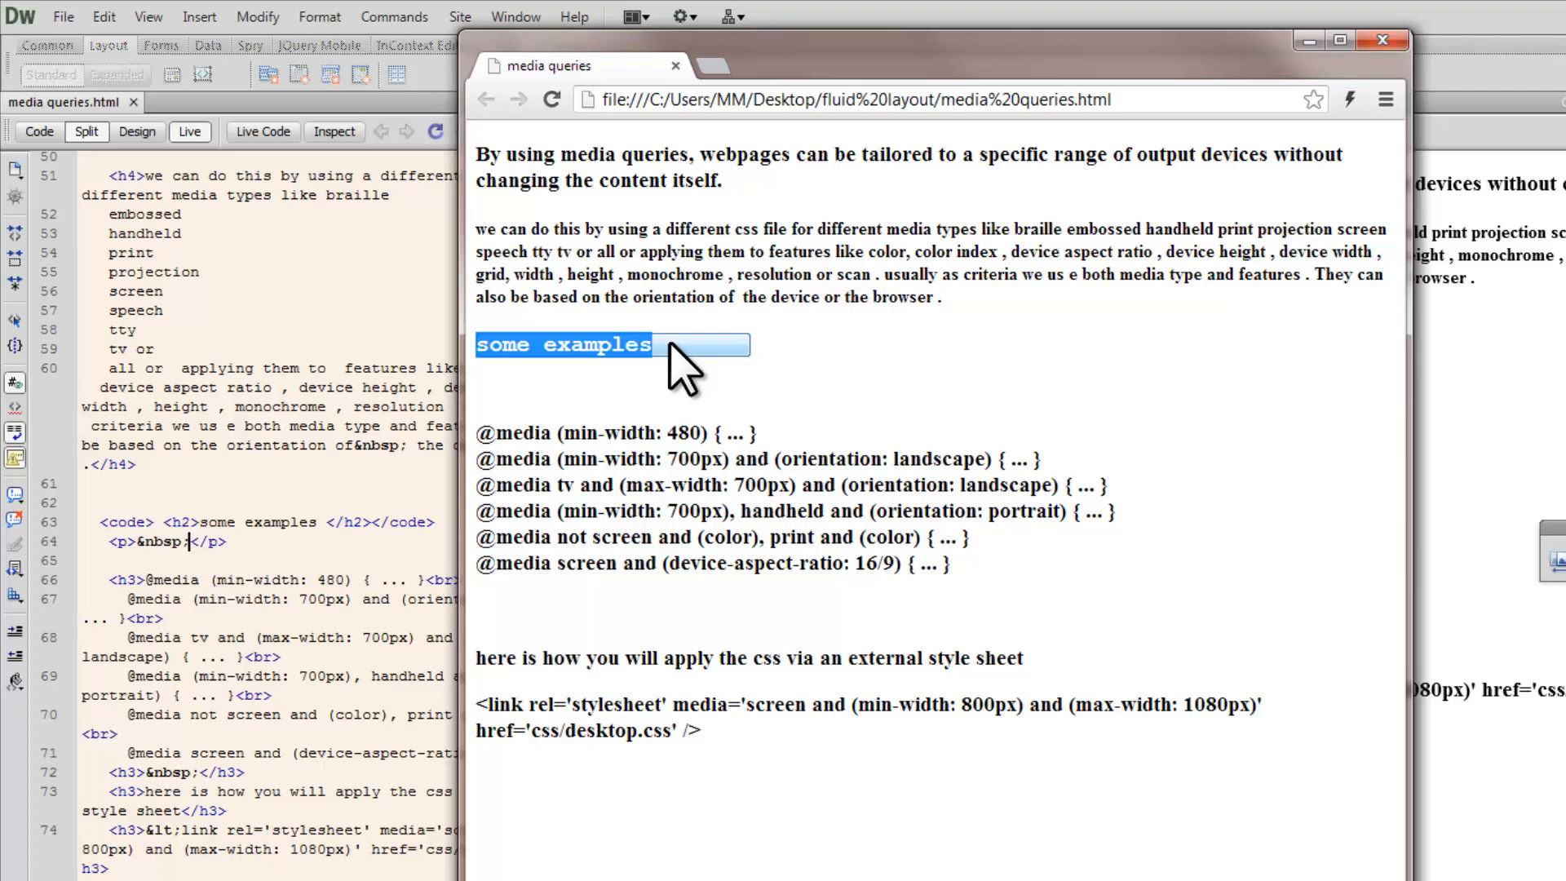
{"action": "left_click", "coordinate": [669, 344]}
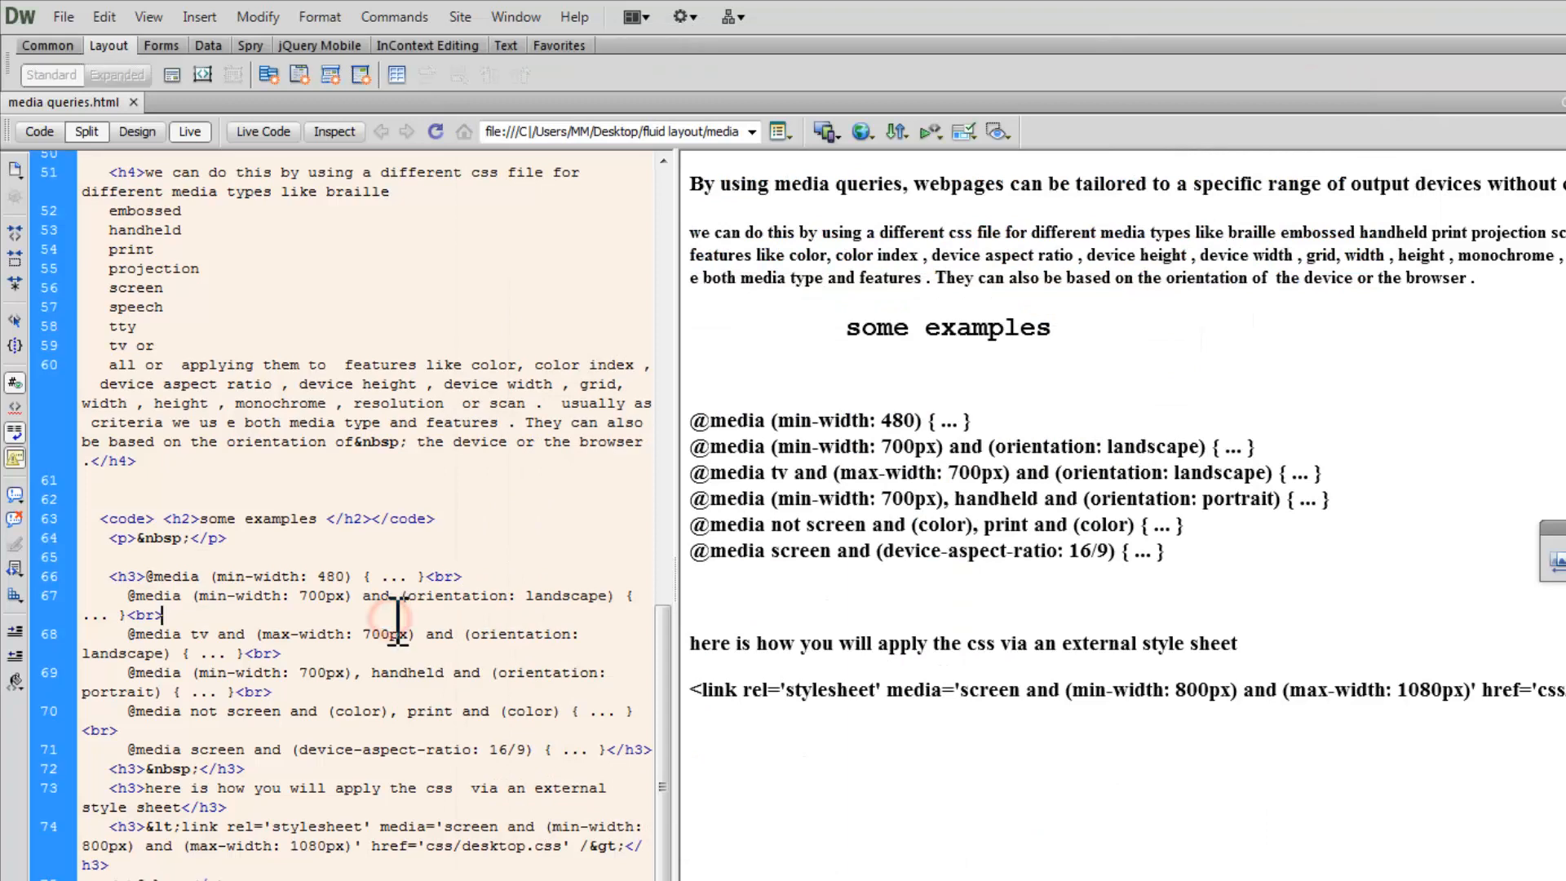
Step: Scroll through Code view and select the body's first h3 intro heading
{"action": "scroll", "scroll_direction": "up", "scroll_amount": 3}
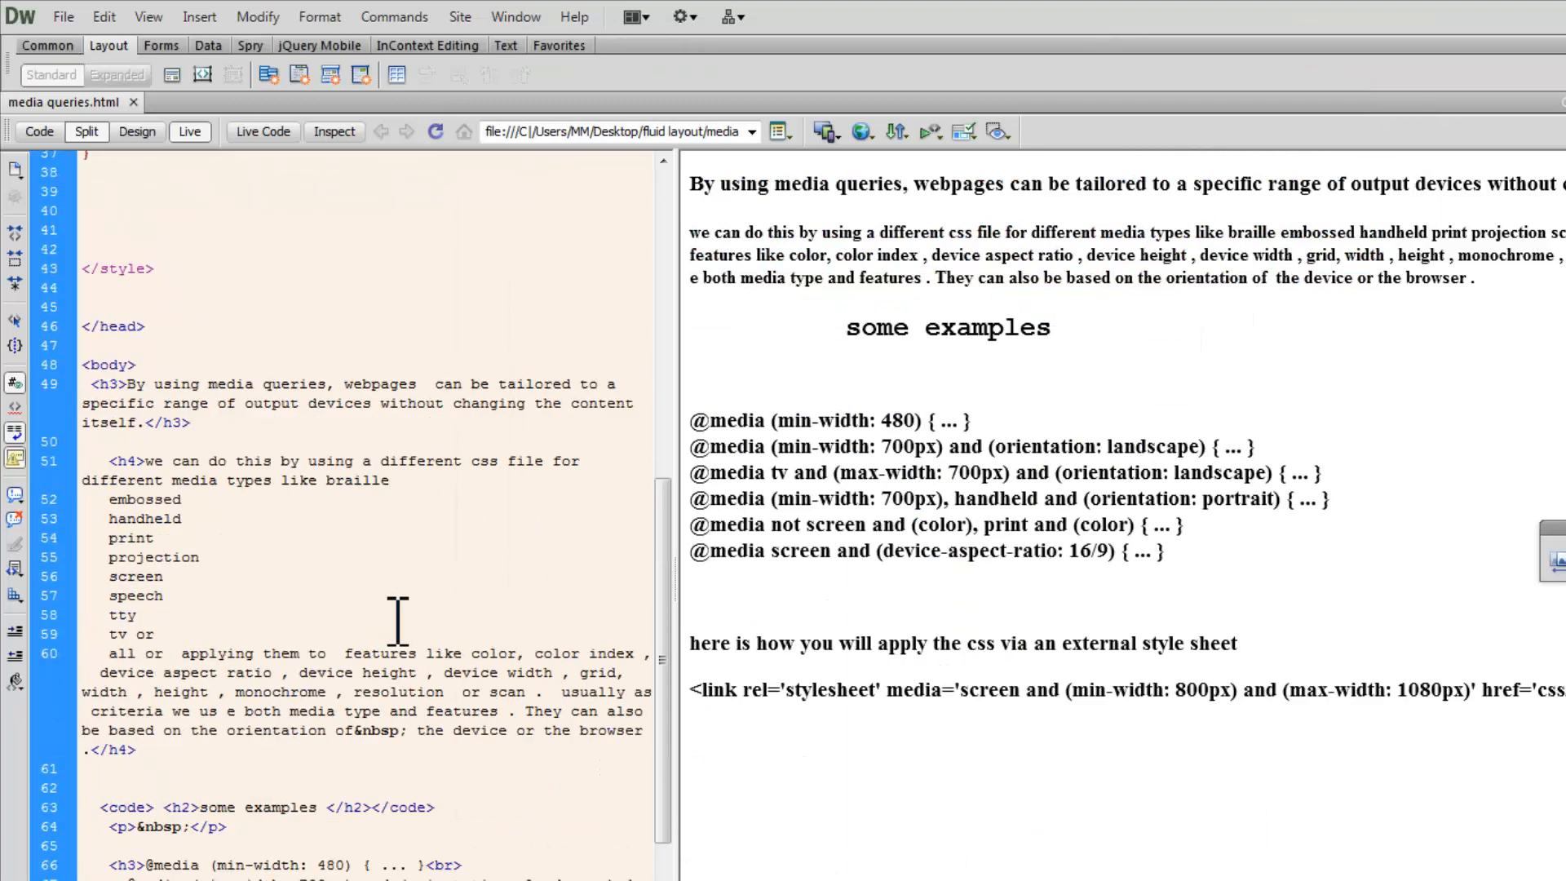
{"action": "scroll", "scroll_direction": "down", "scroll_amount": 3}
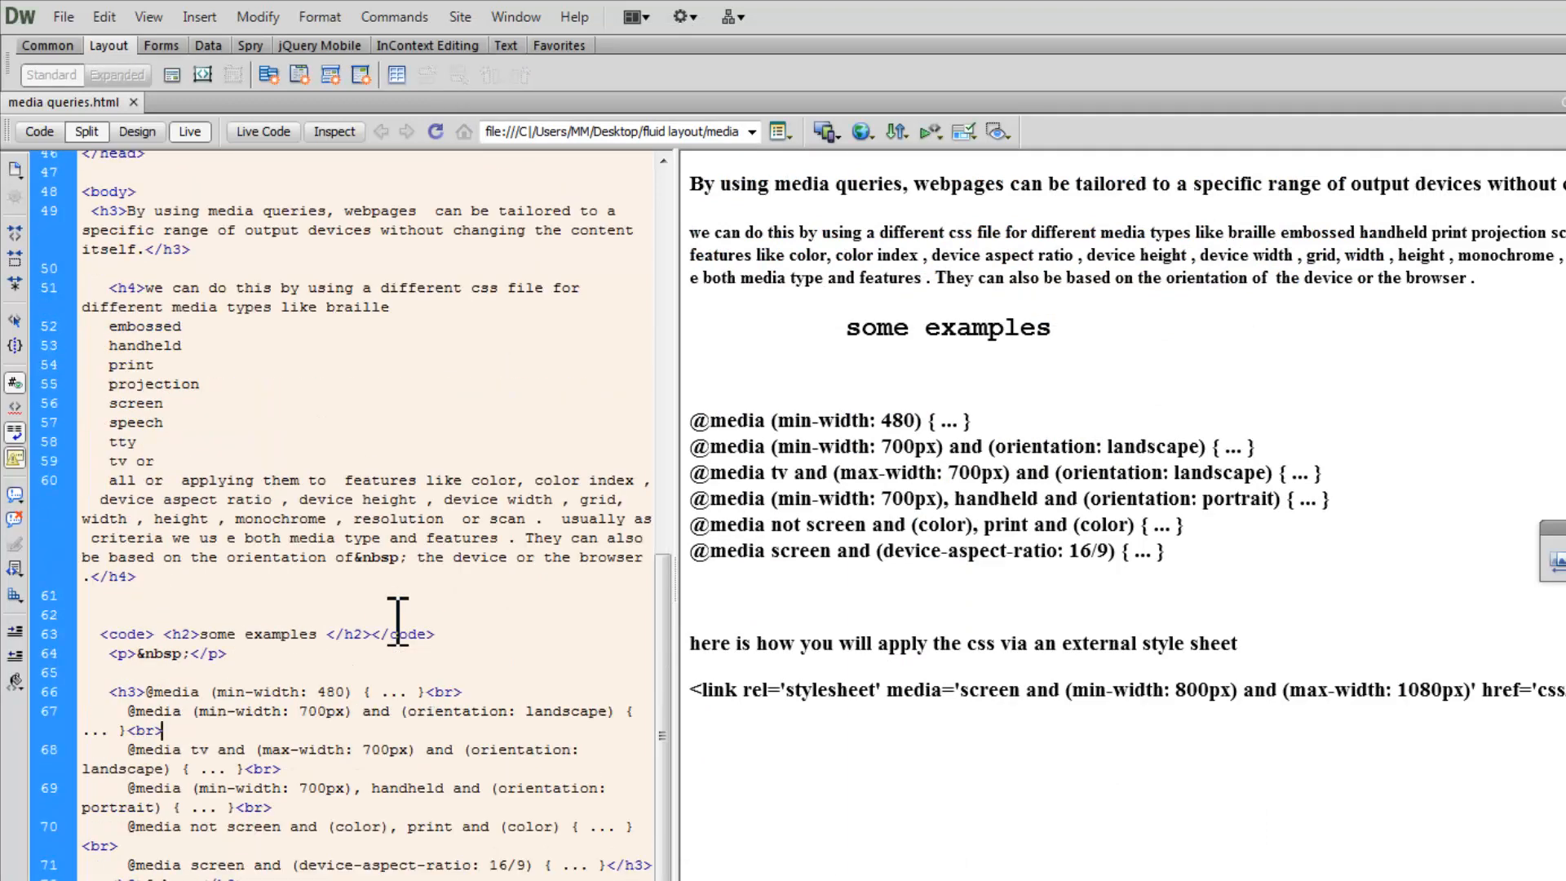
{"action": "scroll", "scroll_direction": "up", "scroll_amount": 3}
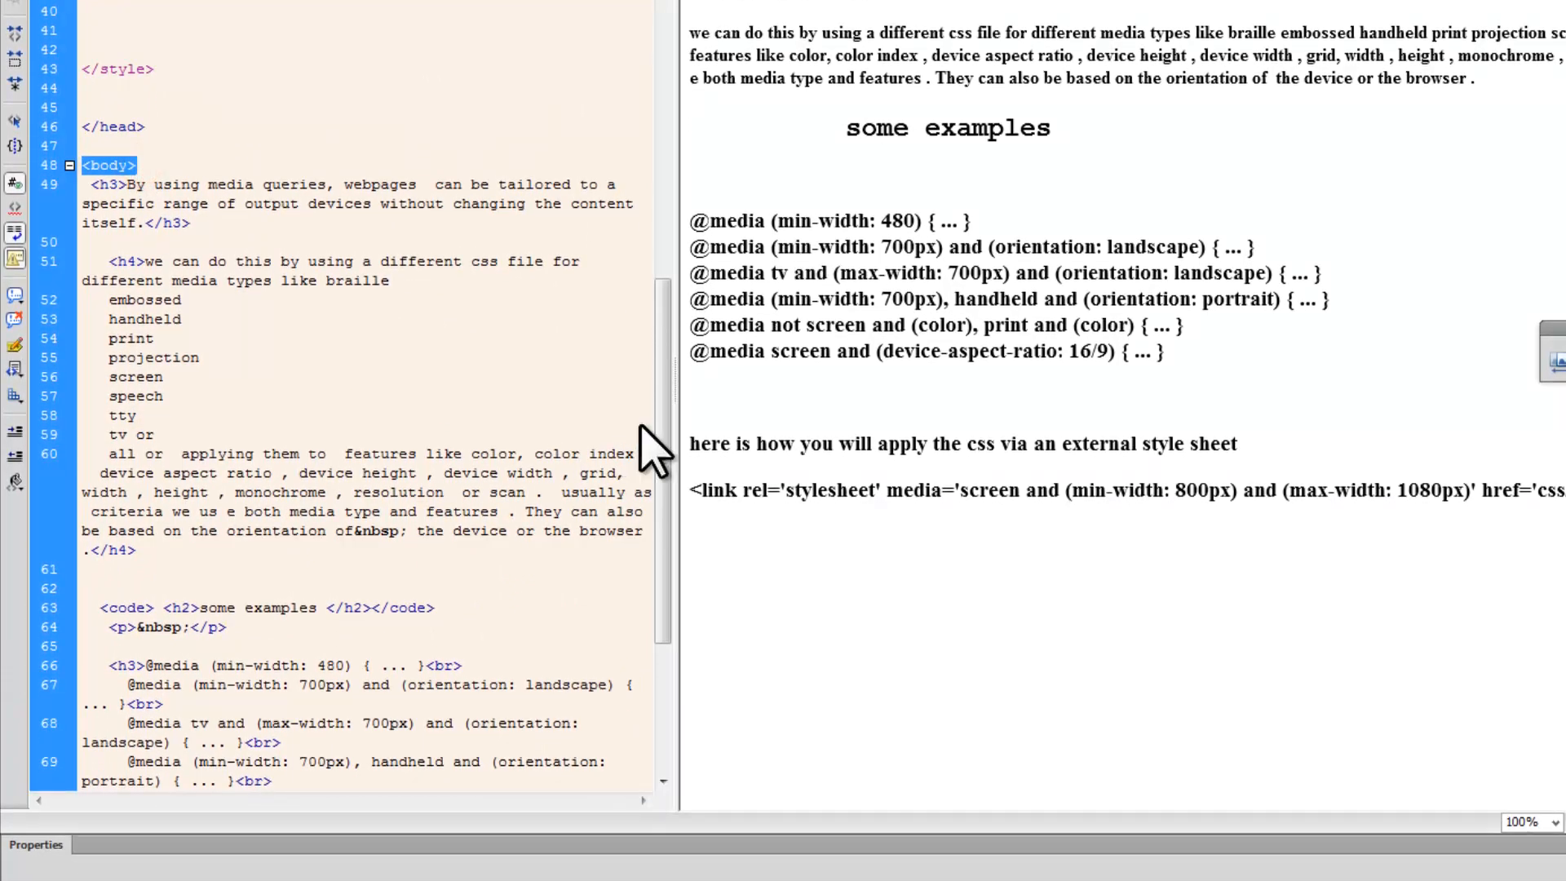
{"action": "scroll", "scroll_direction": "down", "scroll_amount": 3}
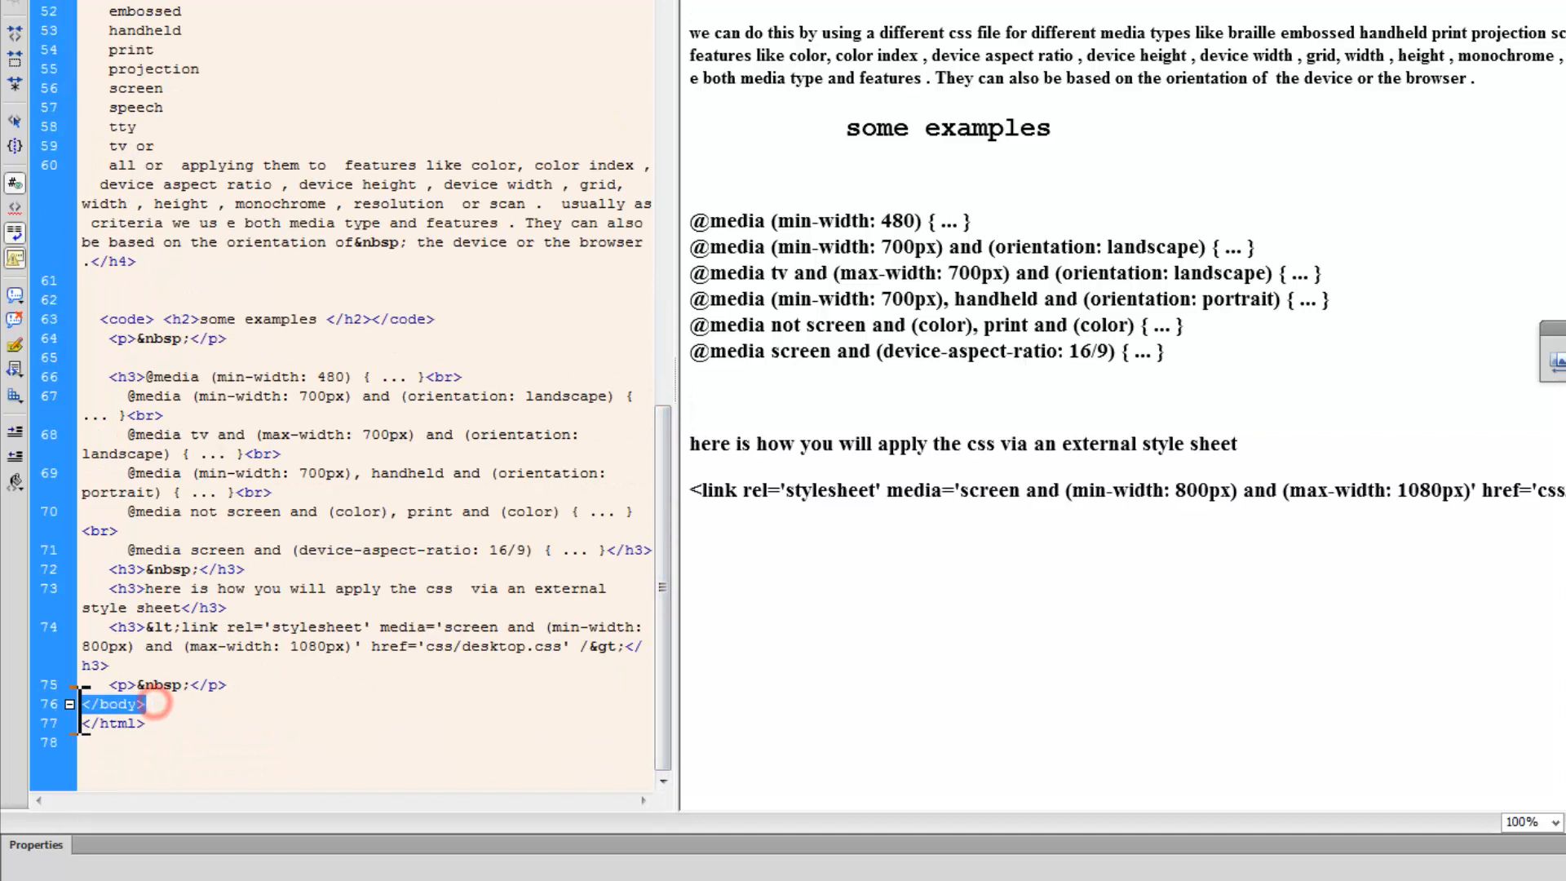
{"action": "scroll", "scroll_direction": "up", "scroll_amount": 3}
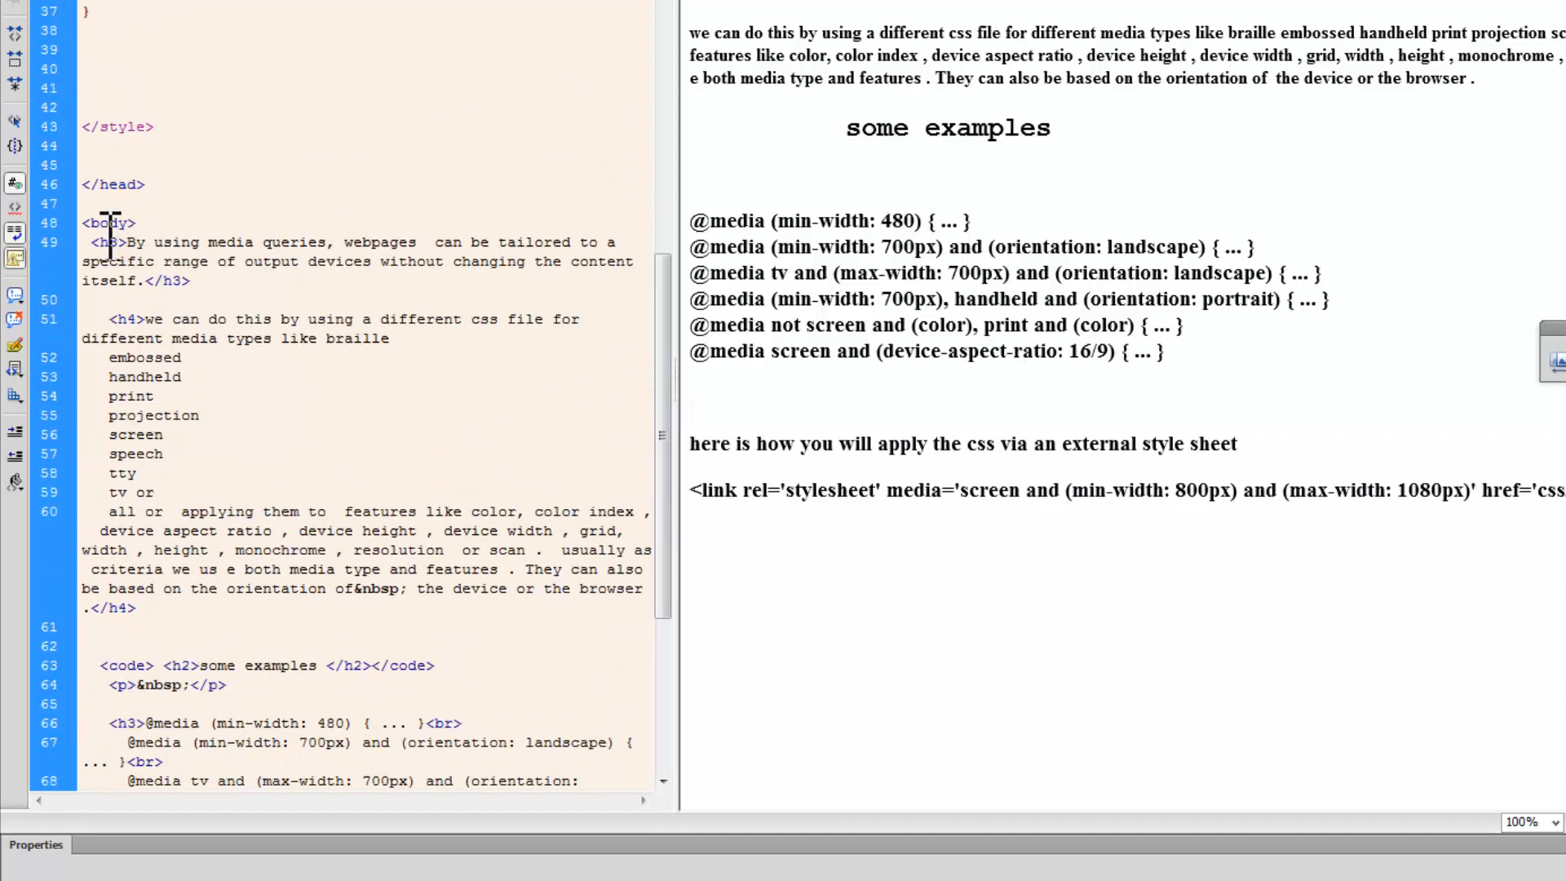
{"action": "left_click", "coordinate": [109, 318]}
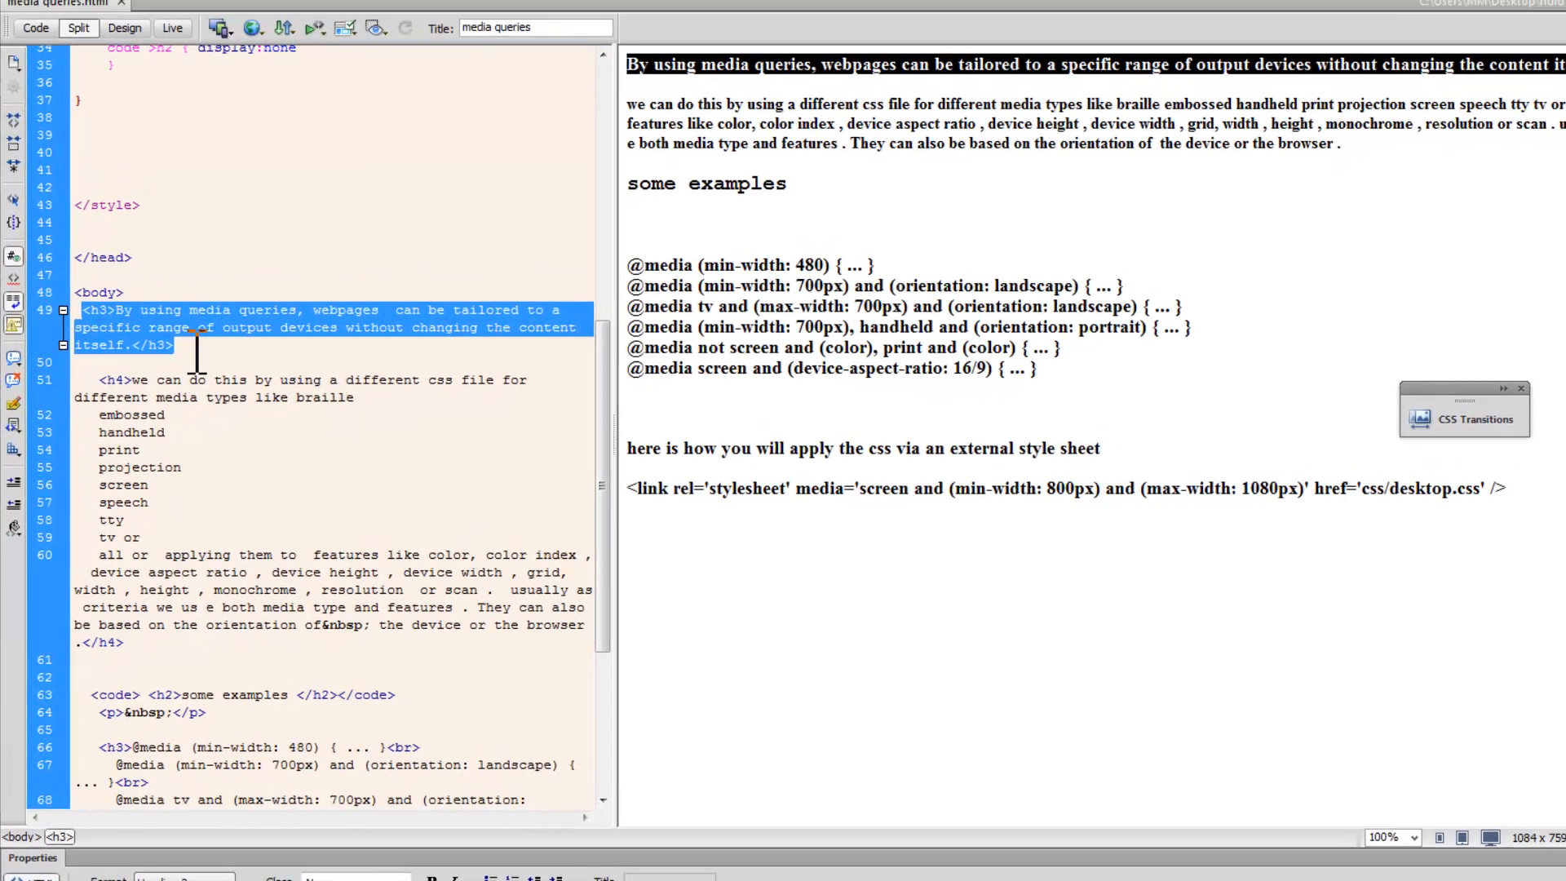
{"action": "left_click", "coordinate": [106, 380]}
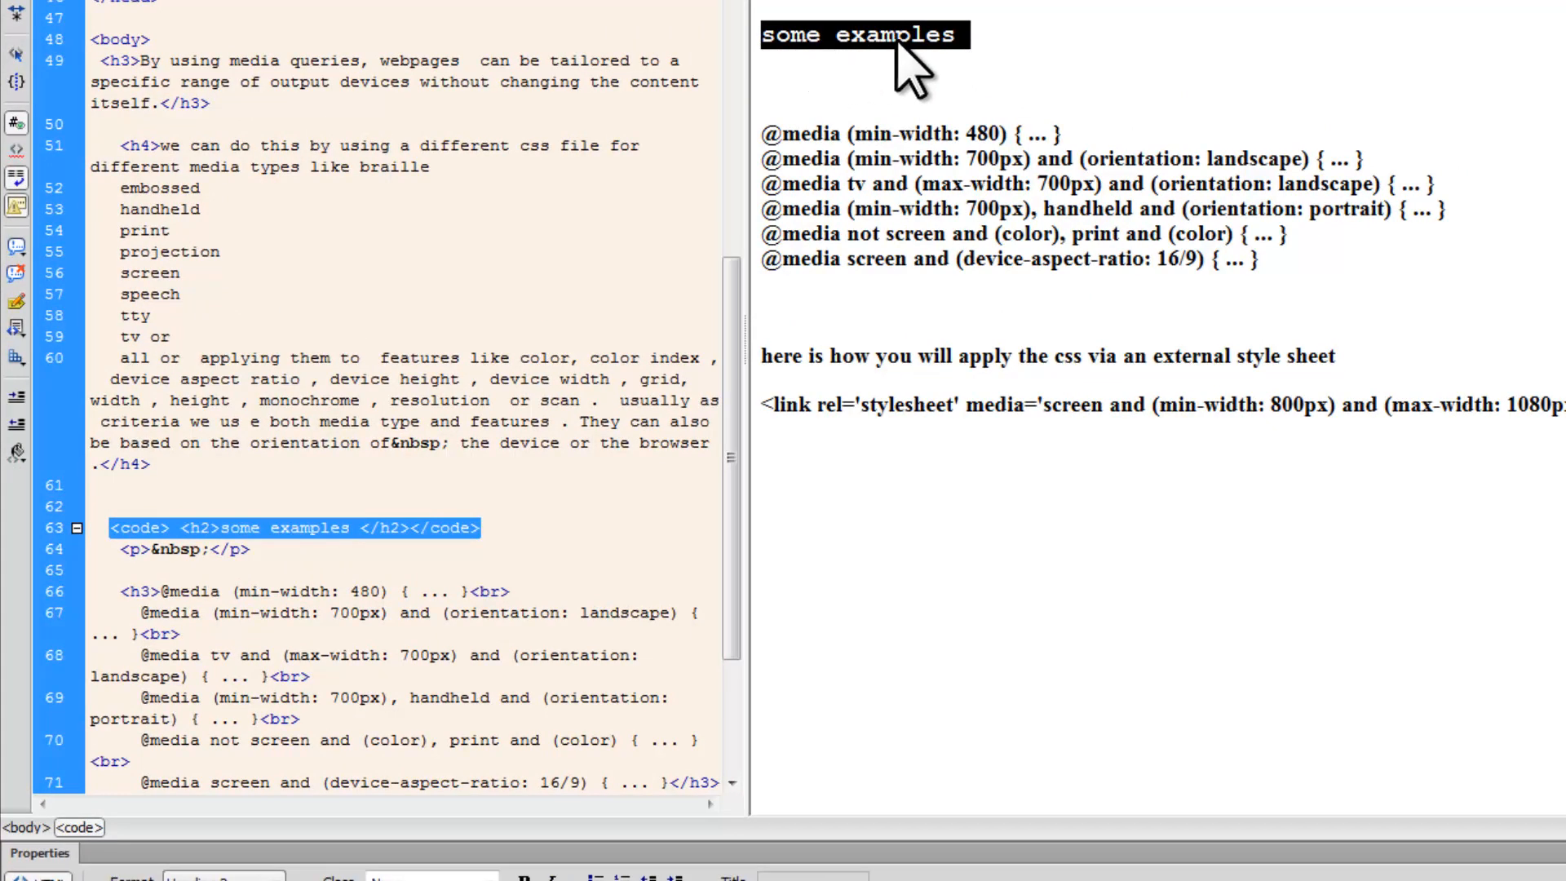
{"action": "mouse_move", "coordinate": [390, 565]}
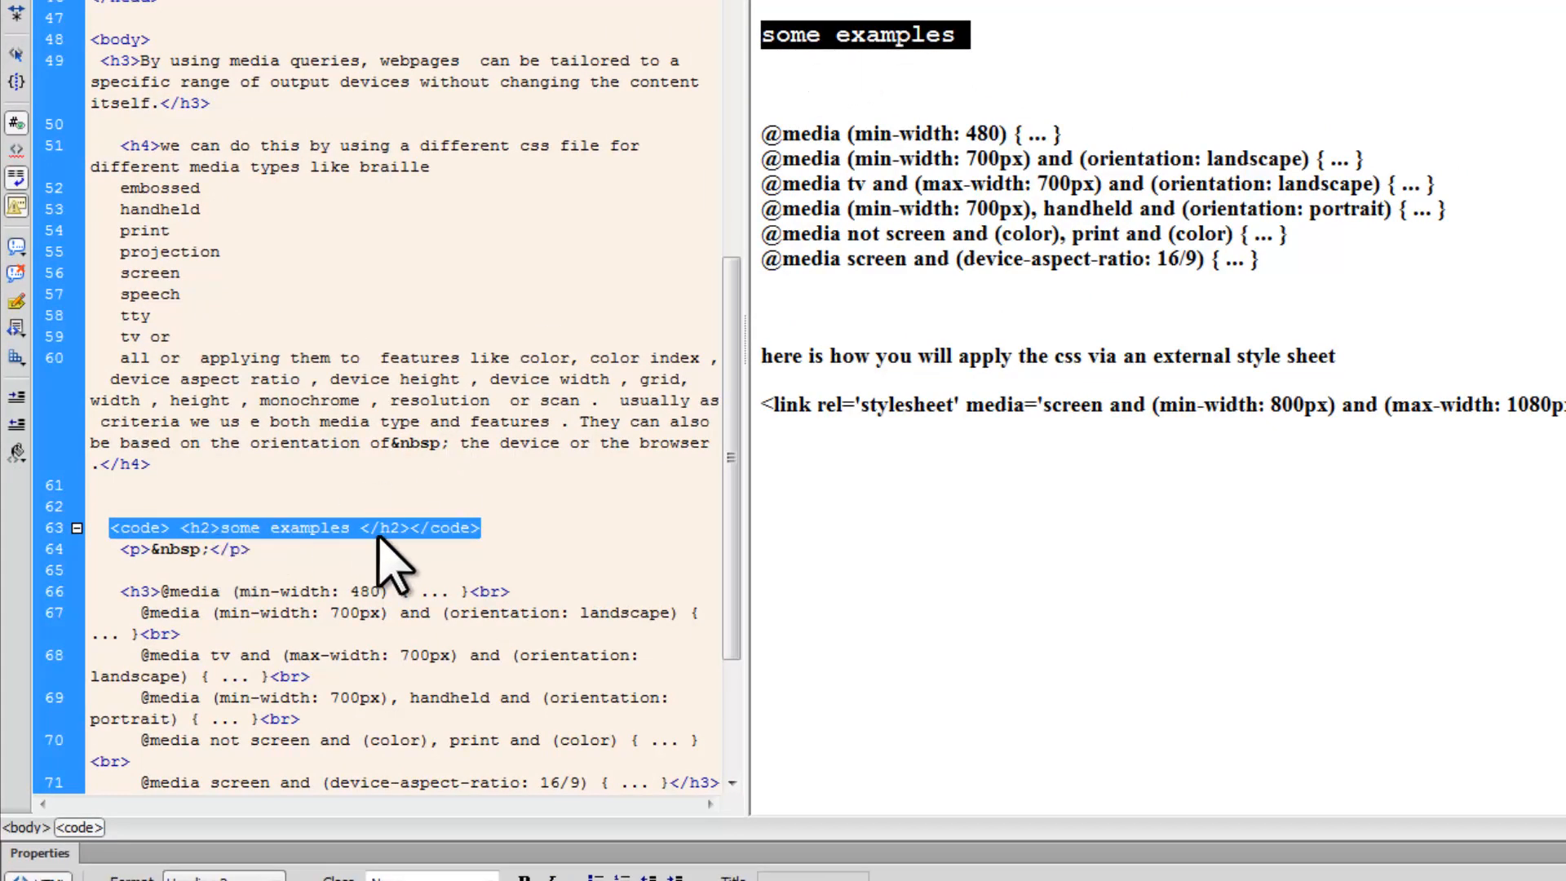
{"action": "left_click", "coordinate": [131, 550]}
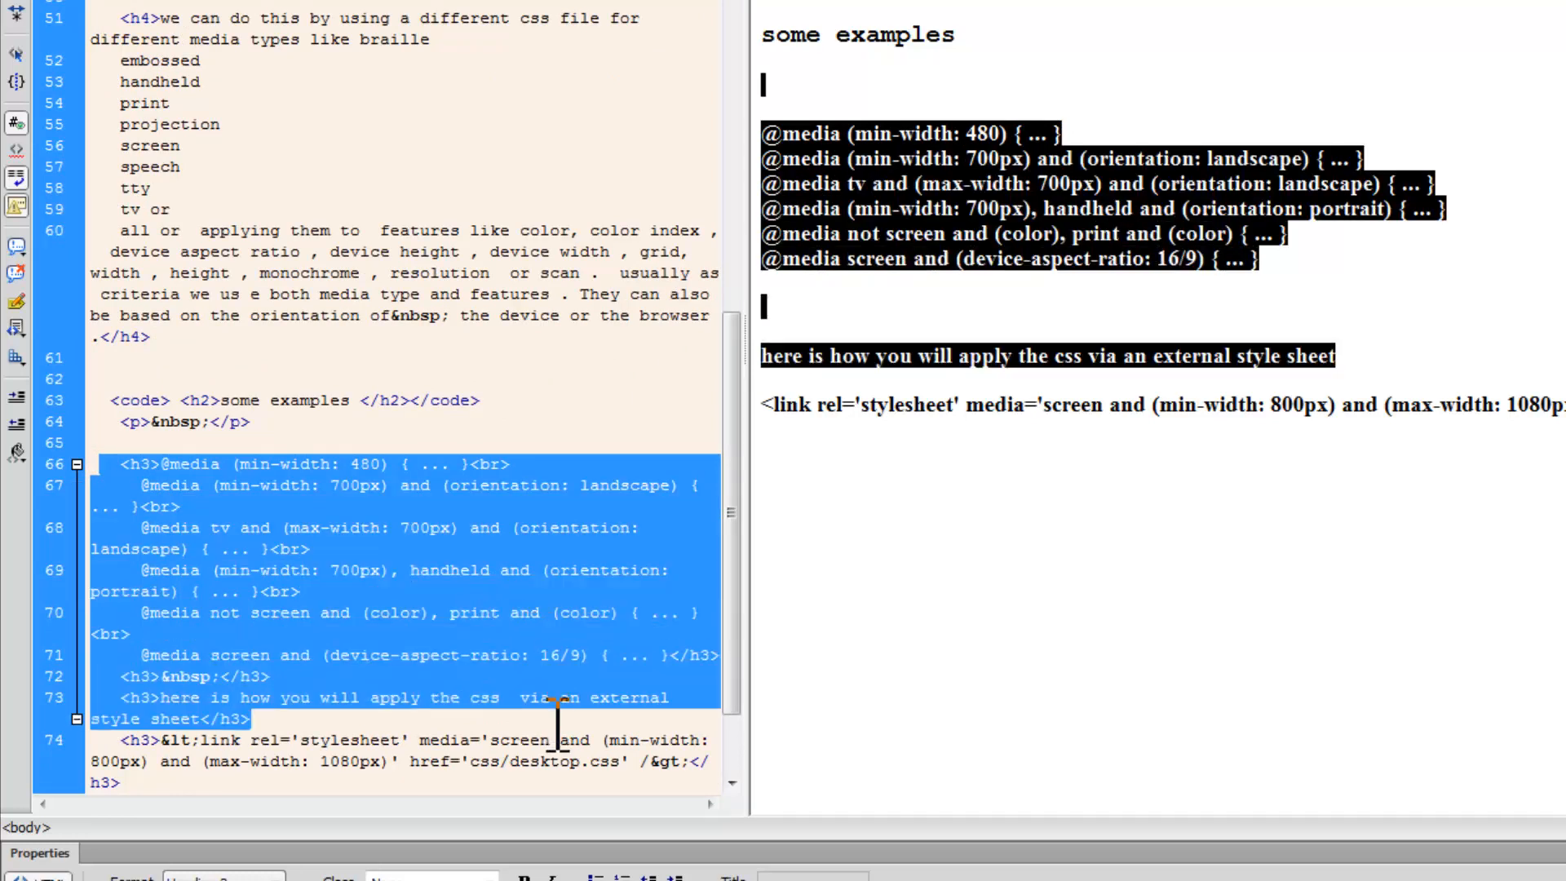
{"action": "scroll", "scroll_direction": "down", "scroll_amount": 3}
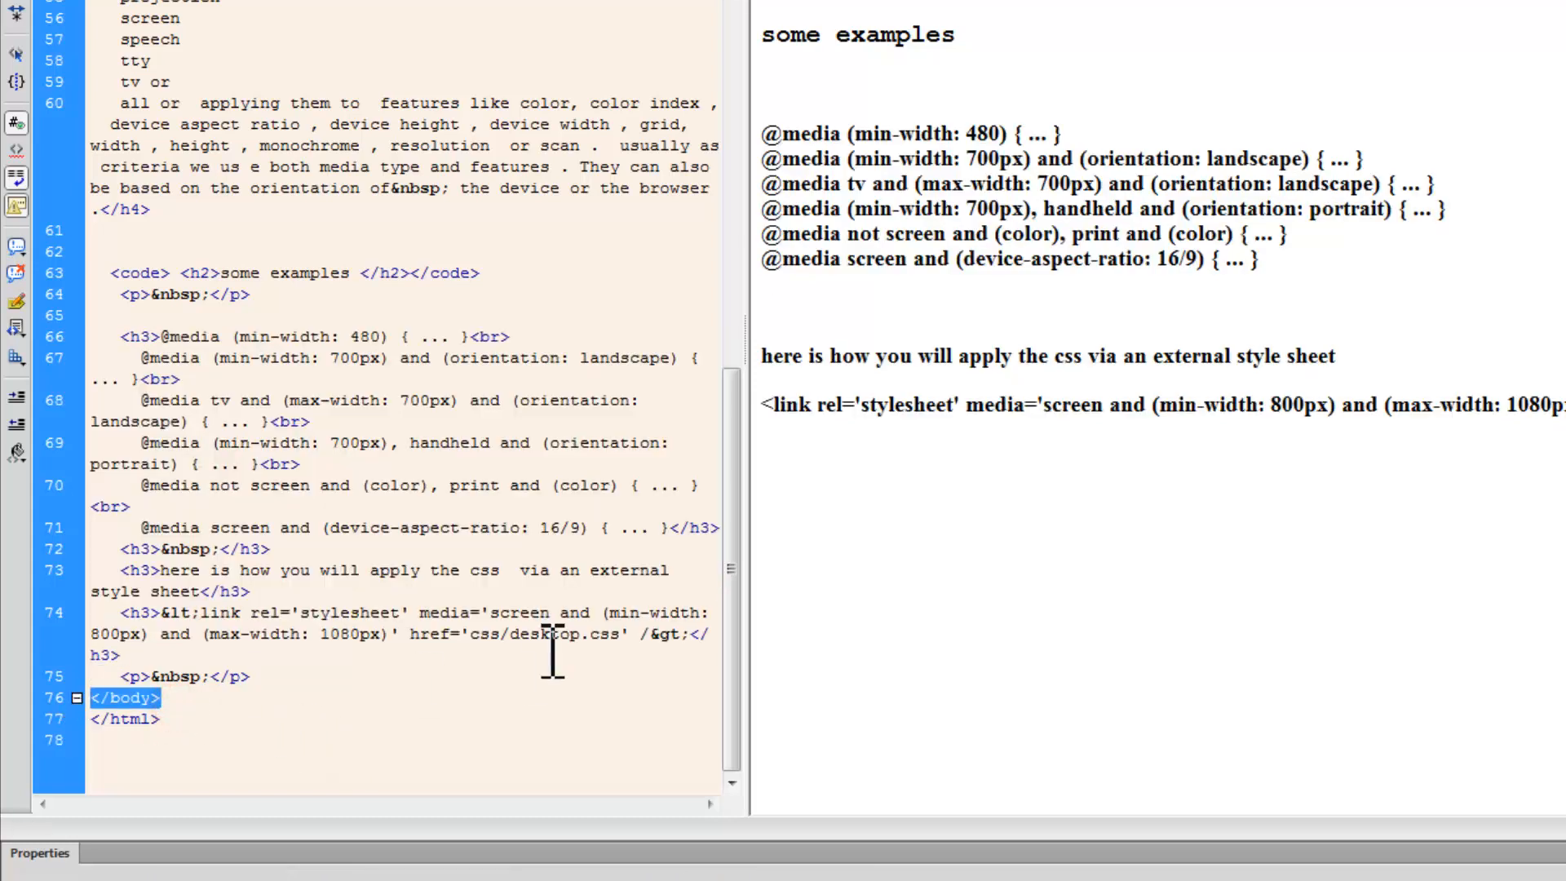
{"action": "scroll", "scroll_direction": "up", "scroll_amount": 3}
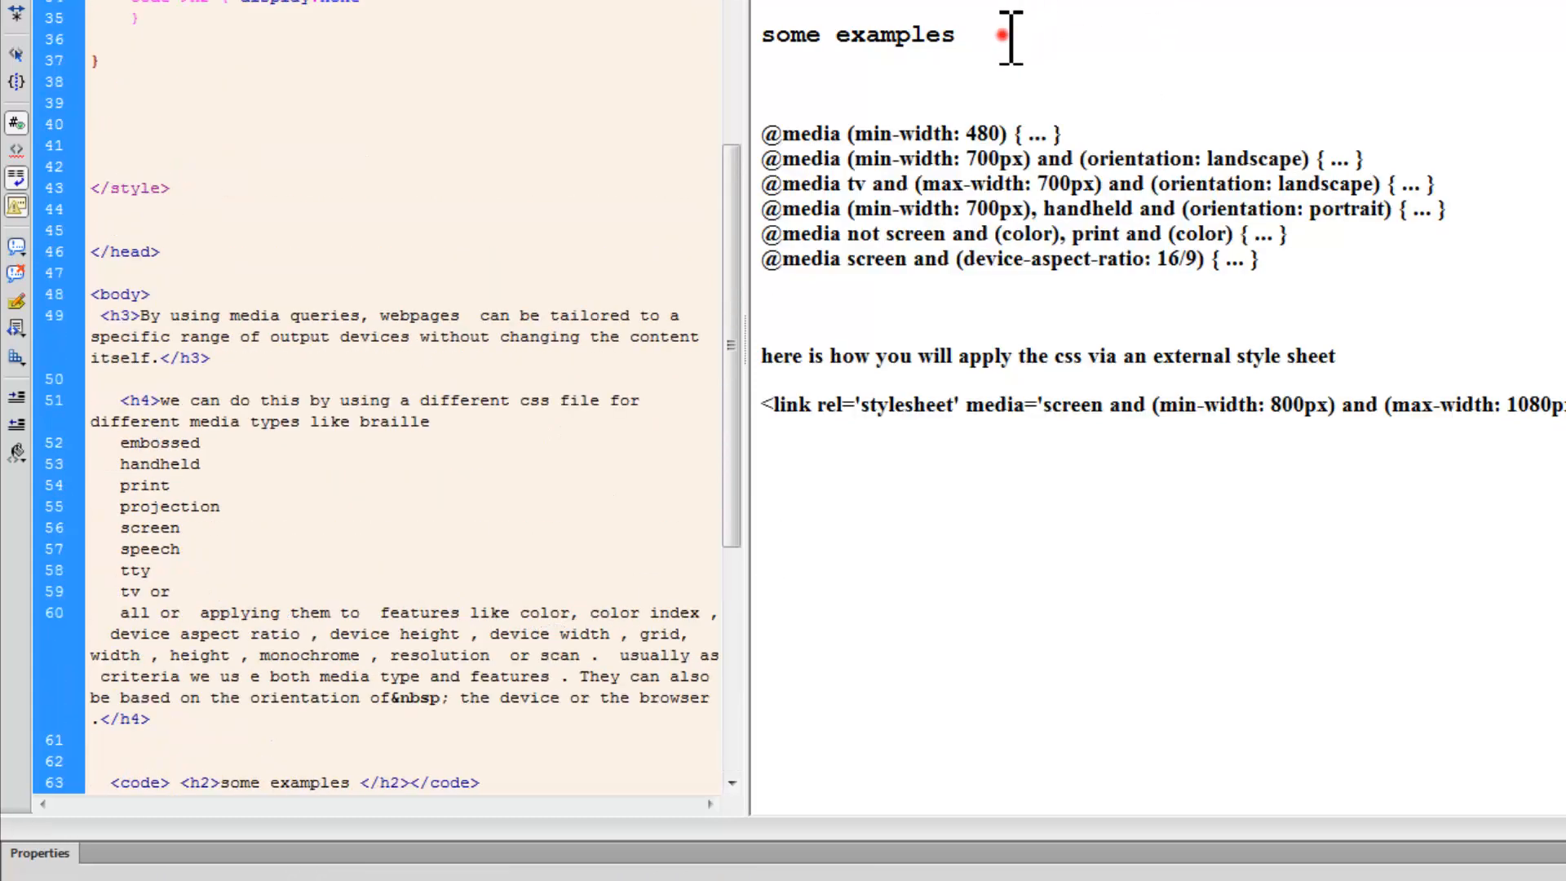
{"action": "double_click", "coordinate": [856, 35]}
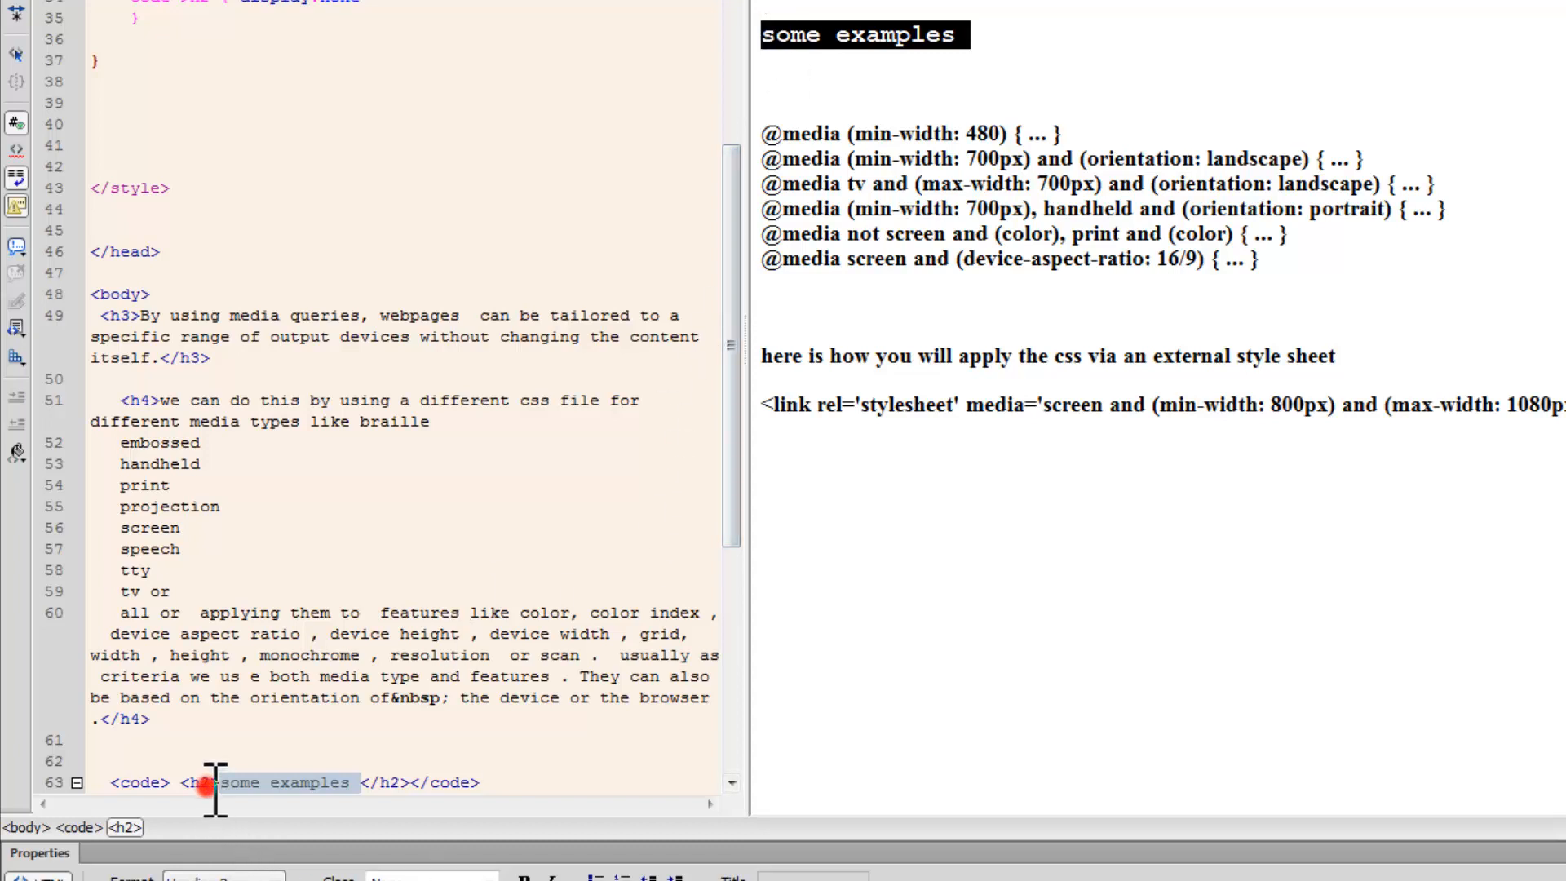
{"action": "double_click", "coordinate": [196, 782]}
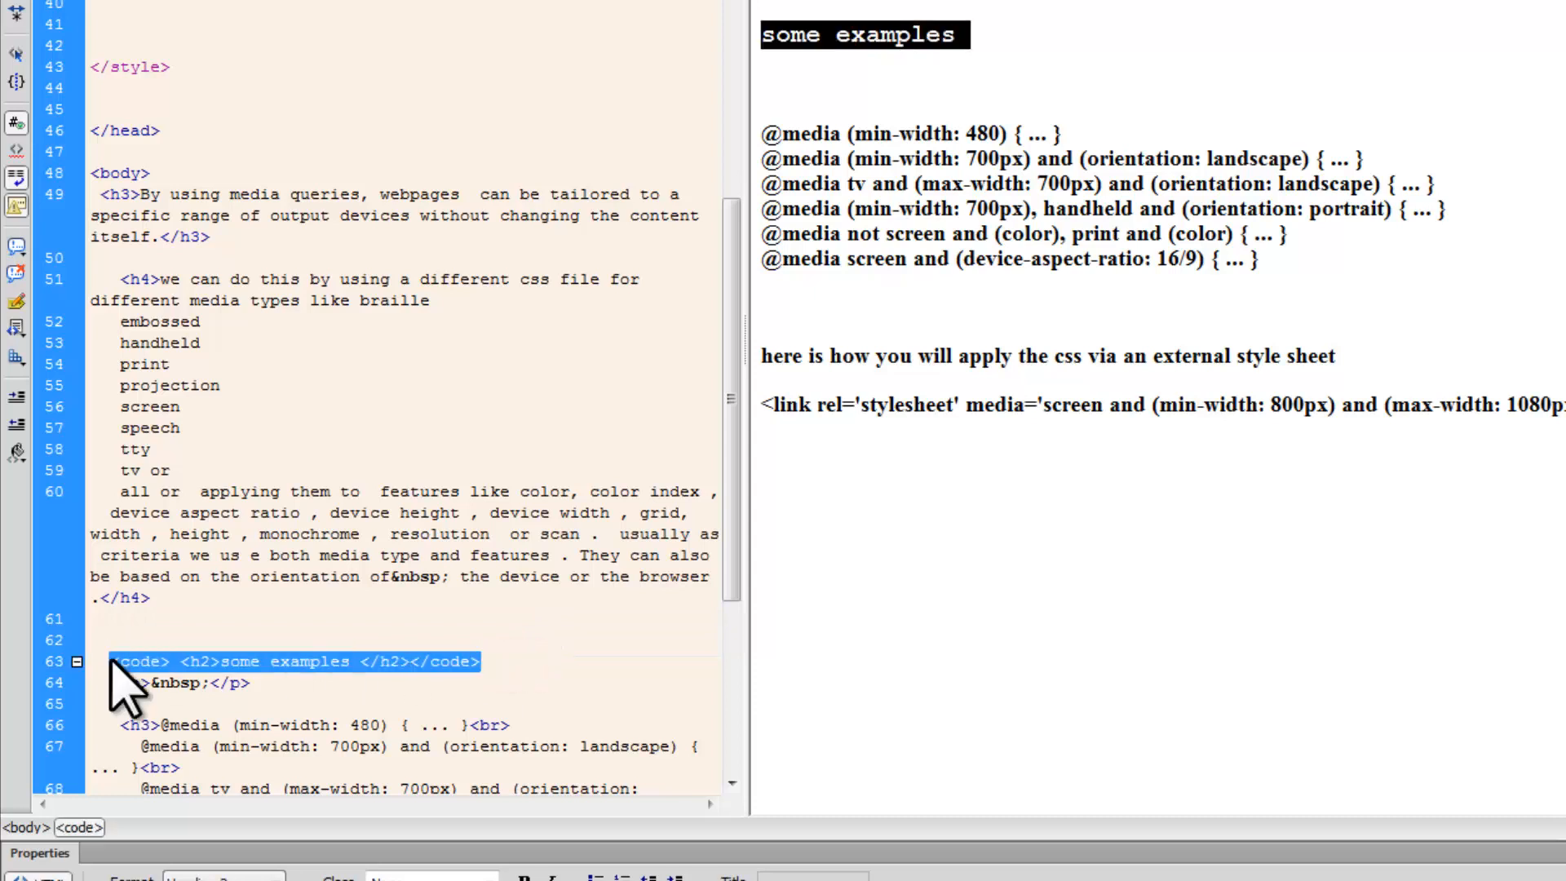
{"action": "mouse_move", "coordinate": [914, 514]}
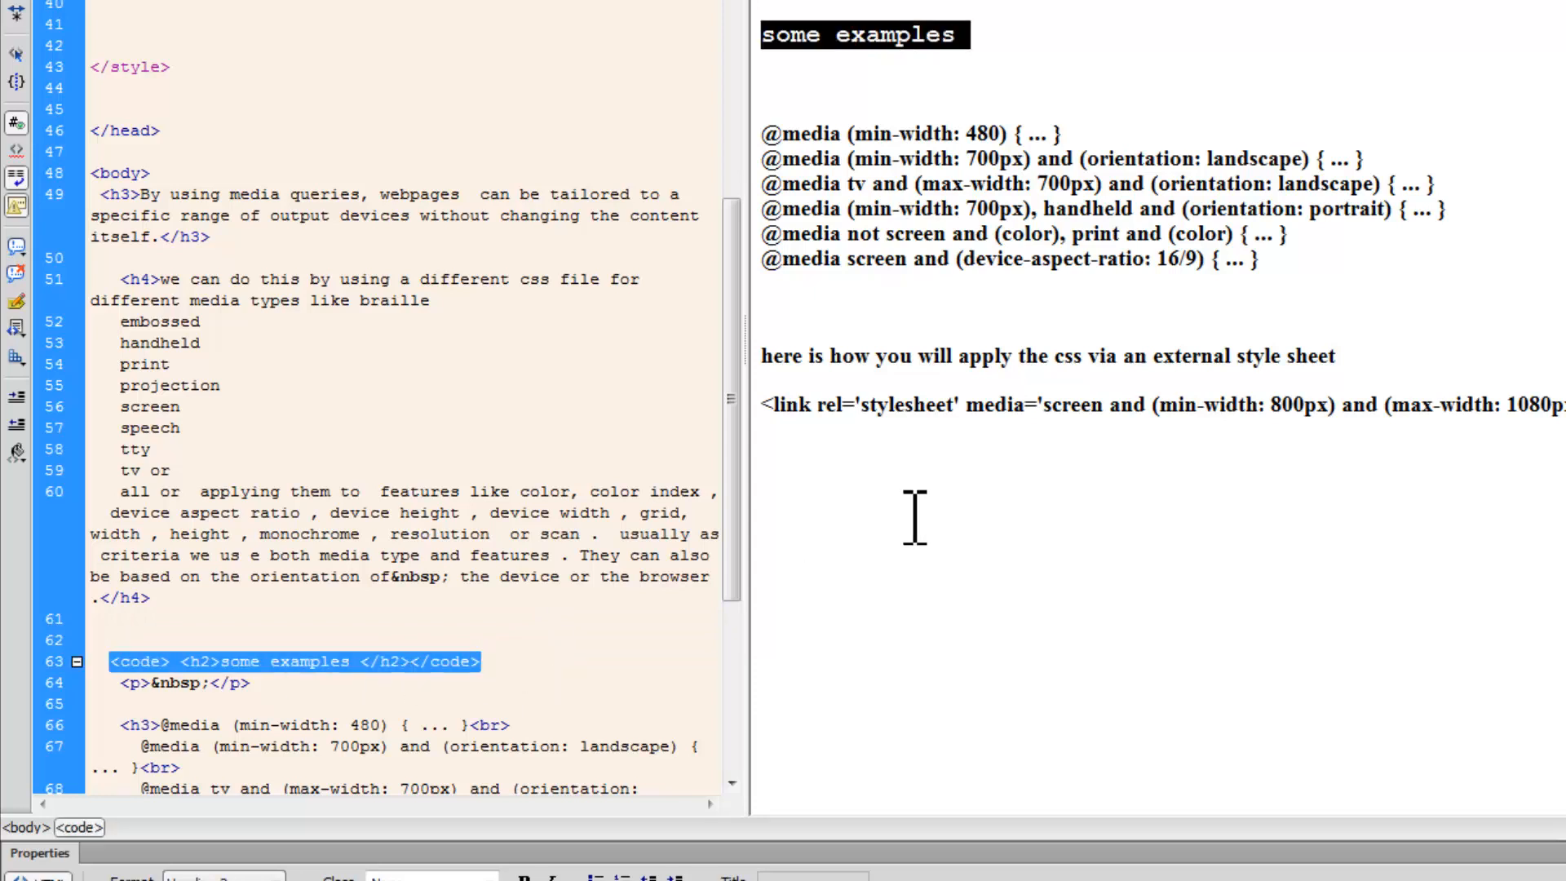
{"action": "scroll", "scroll_direction": "up", "scroll_amount": 3}
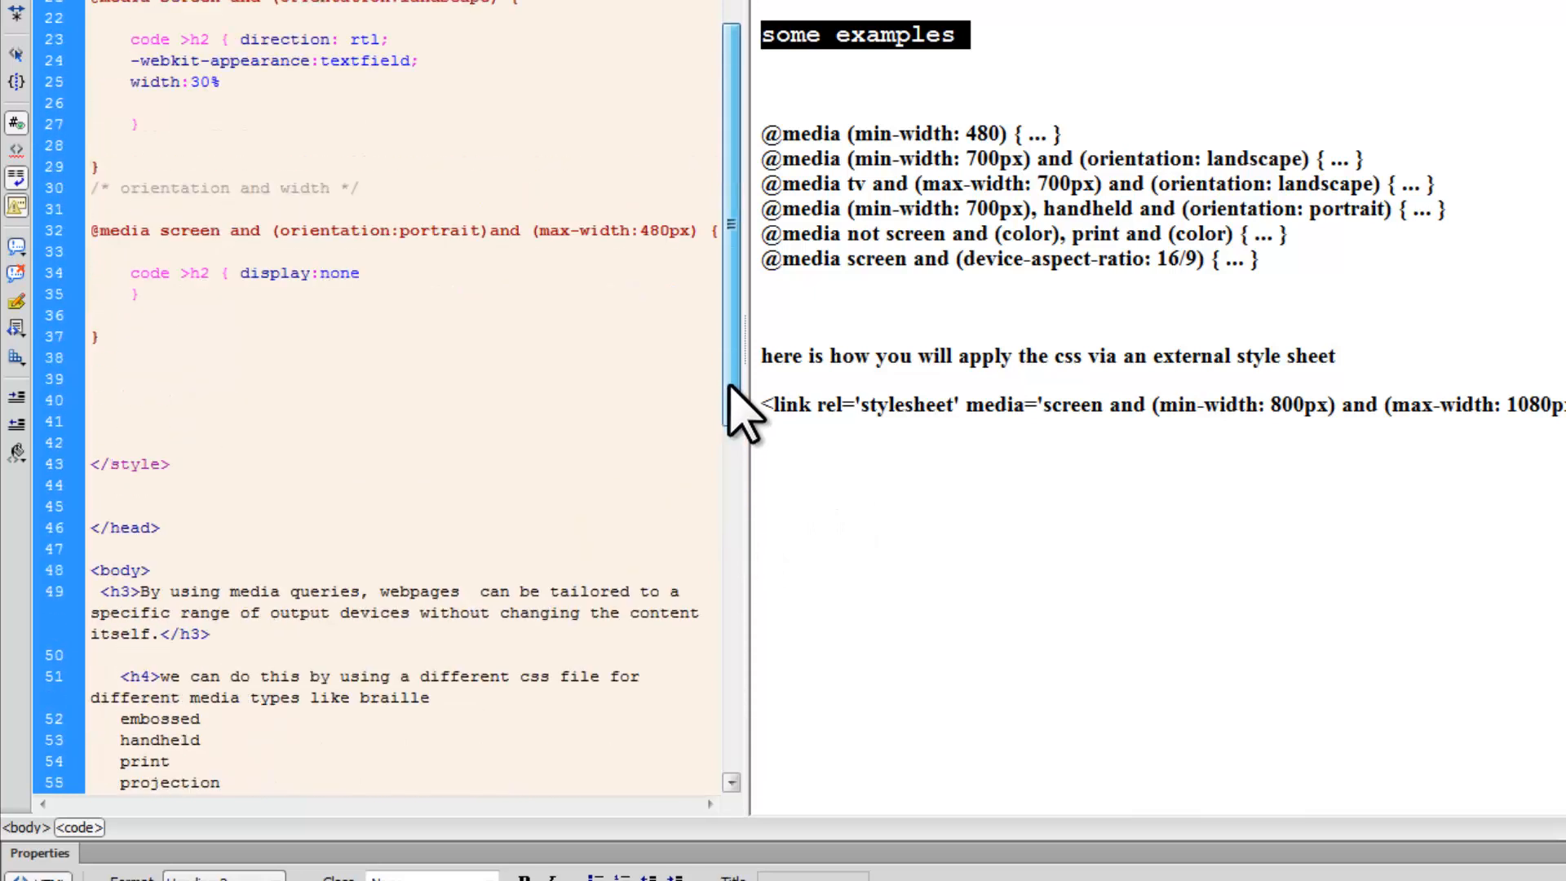
{"action": "scroll", "scroll_direction": "up", "scroll_amount": 3}
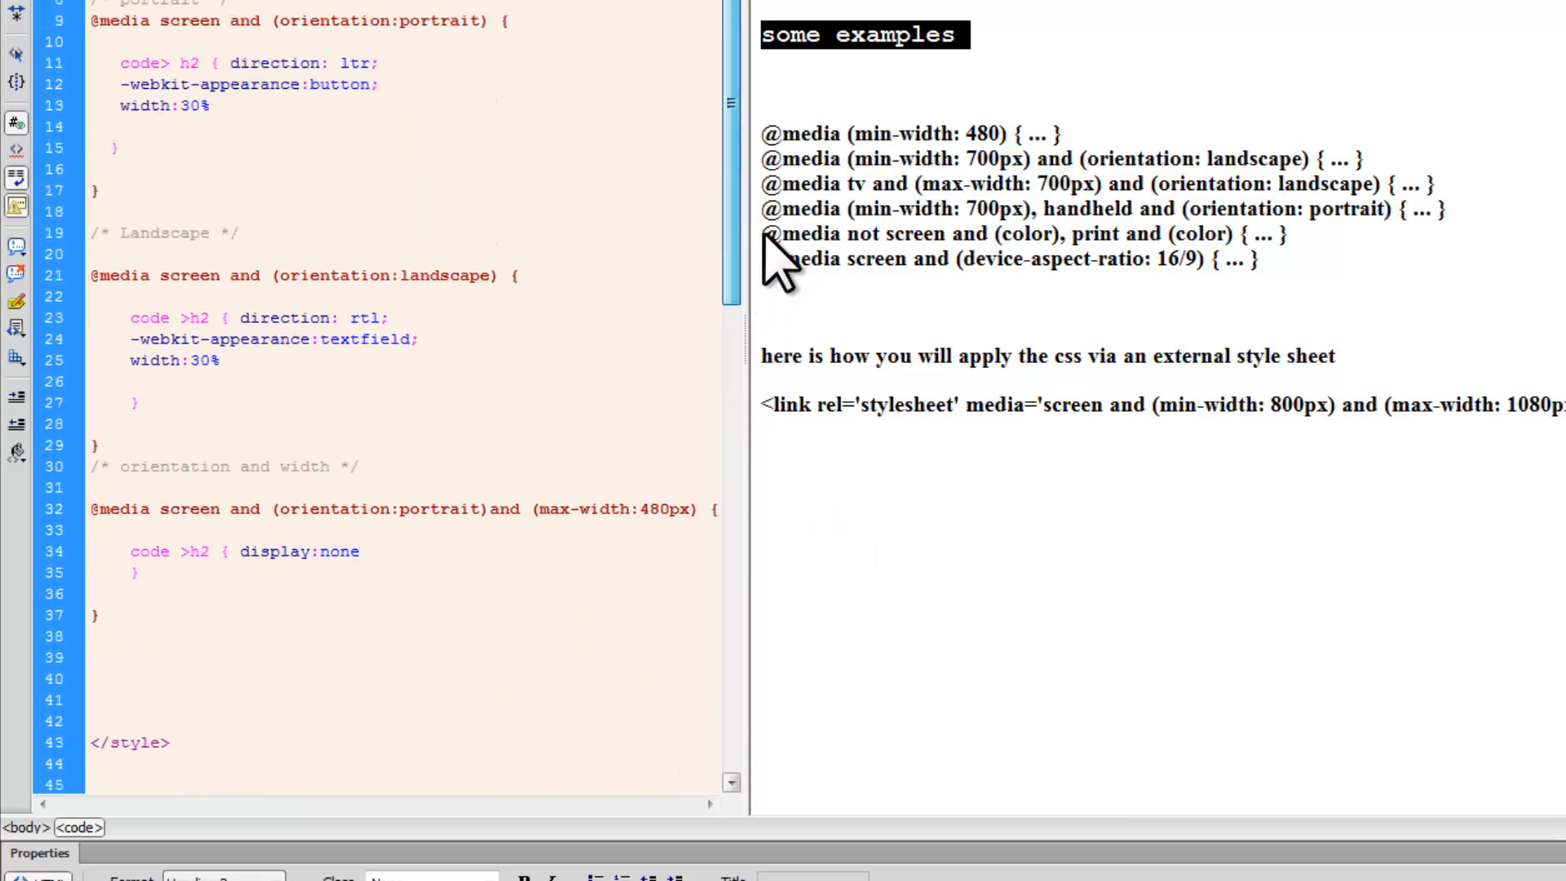
{"action": "scroll", "scroll_direction": "up", "scroll_amount": 3}
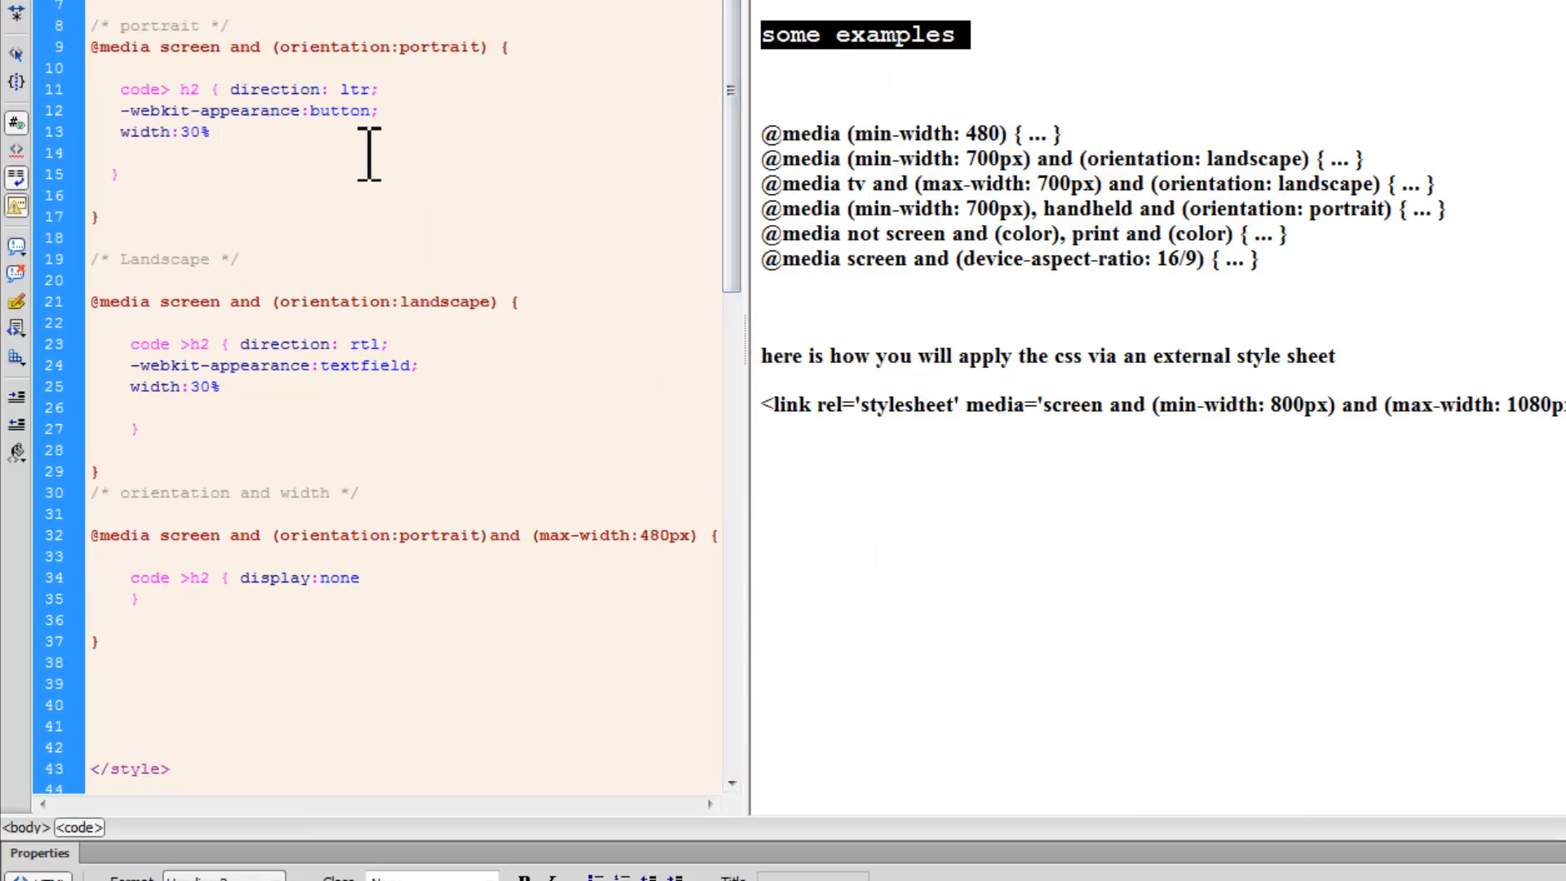
{"action": "scroll", "scroll_direction": "up", "scroll_amount": 3}
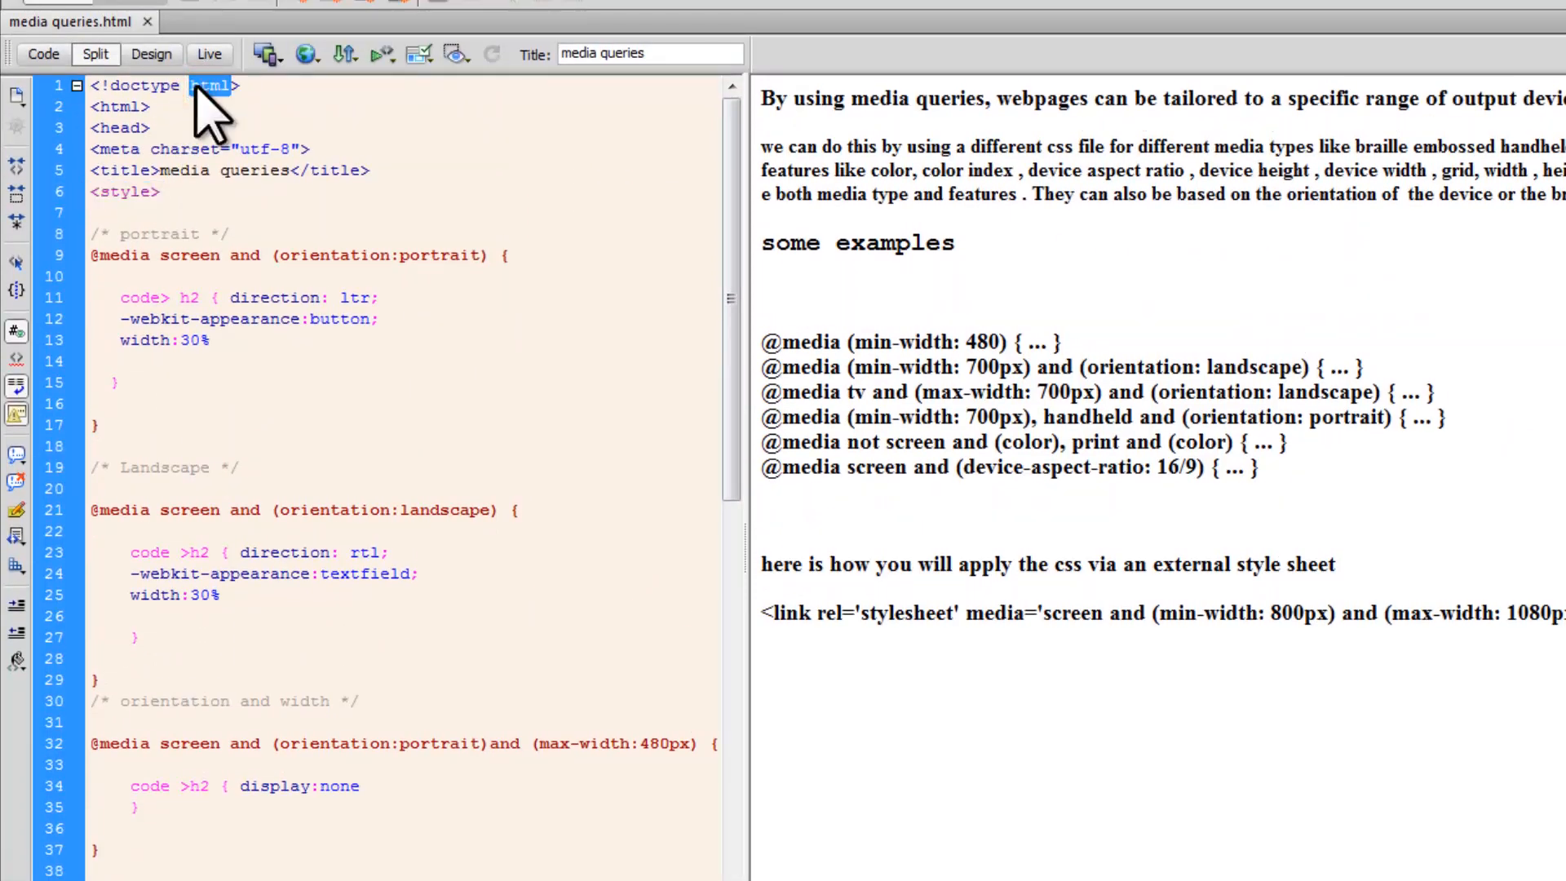
{"action": "mouse_move", "coordinate": [230, 150]}
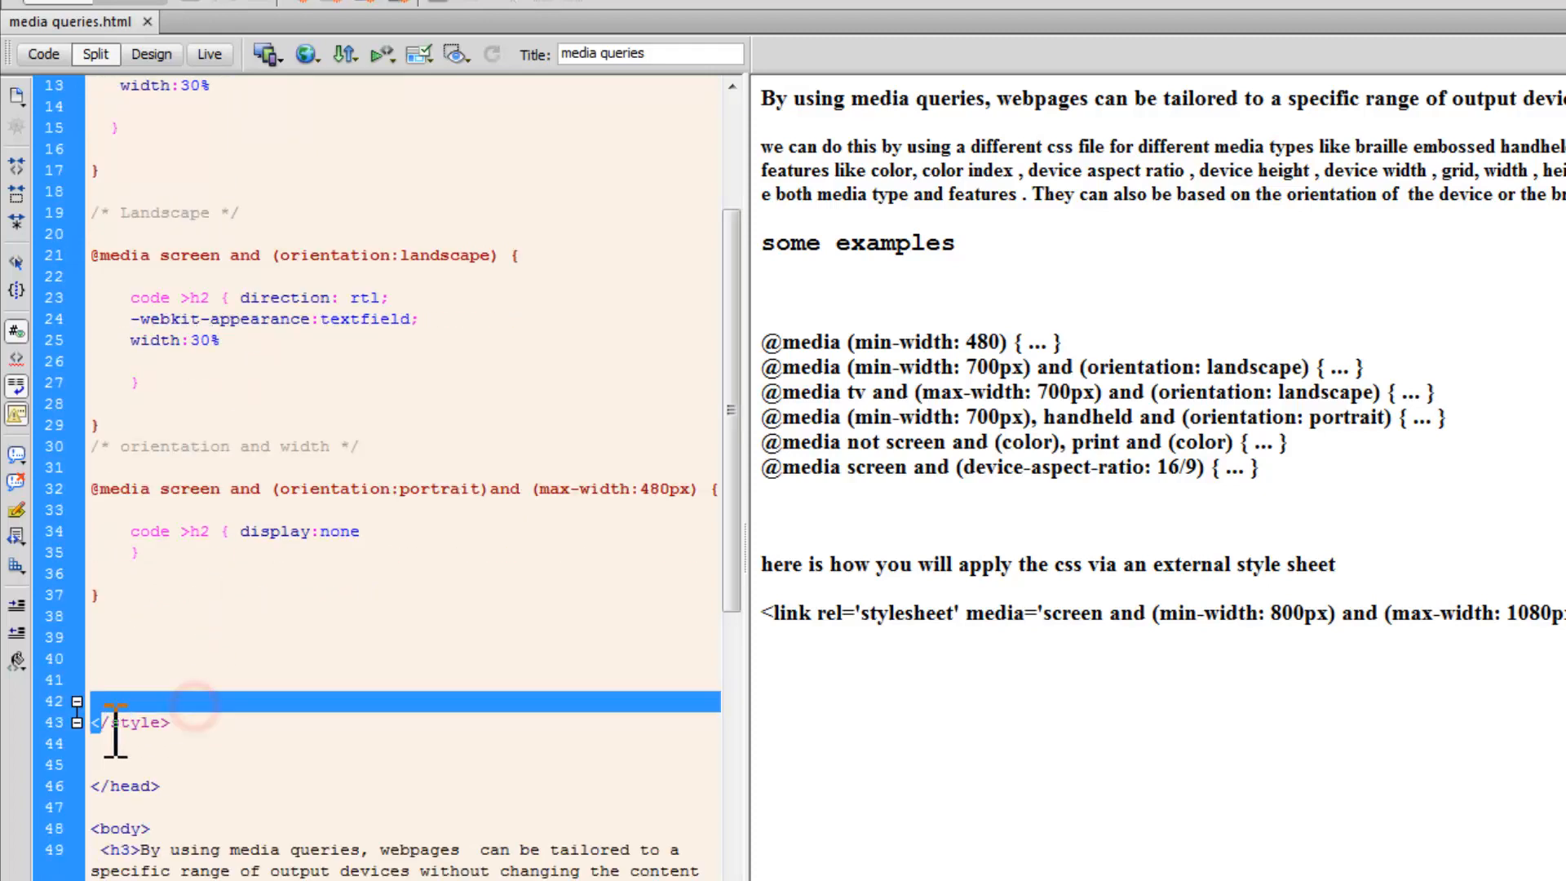
{"action": "scroll", "scroll_direction": "up", "scroll_amount": 3}
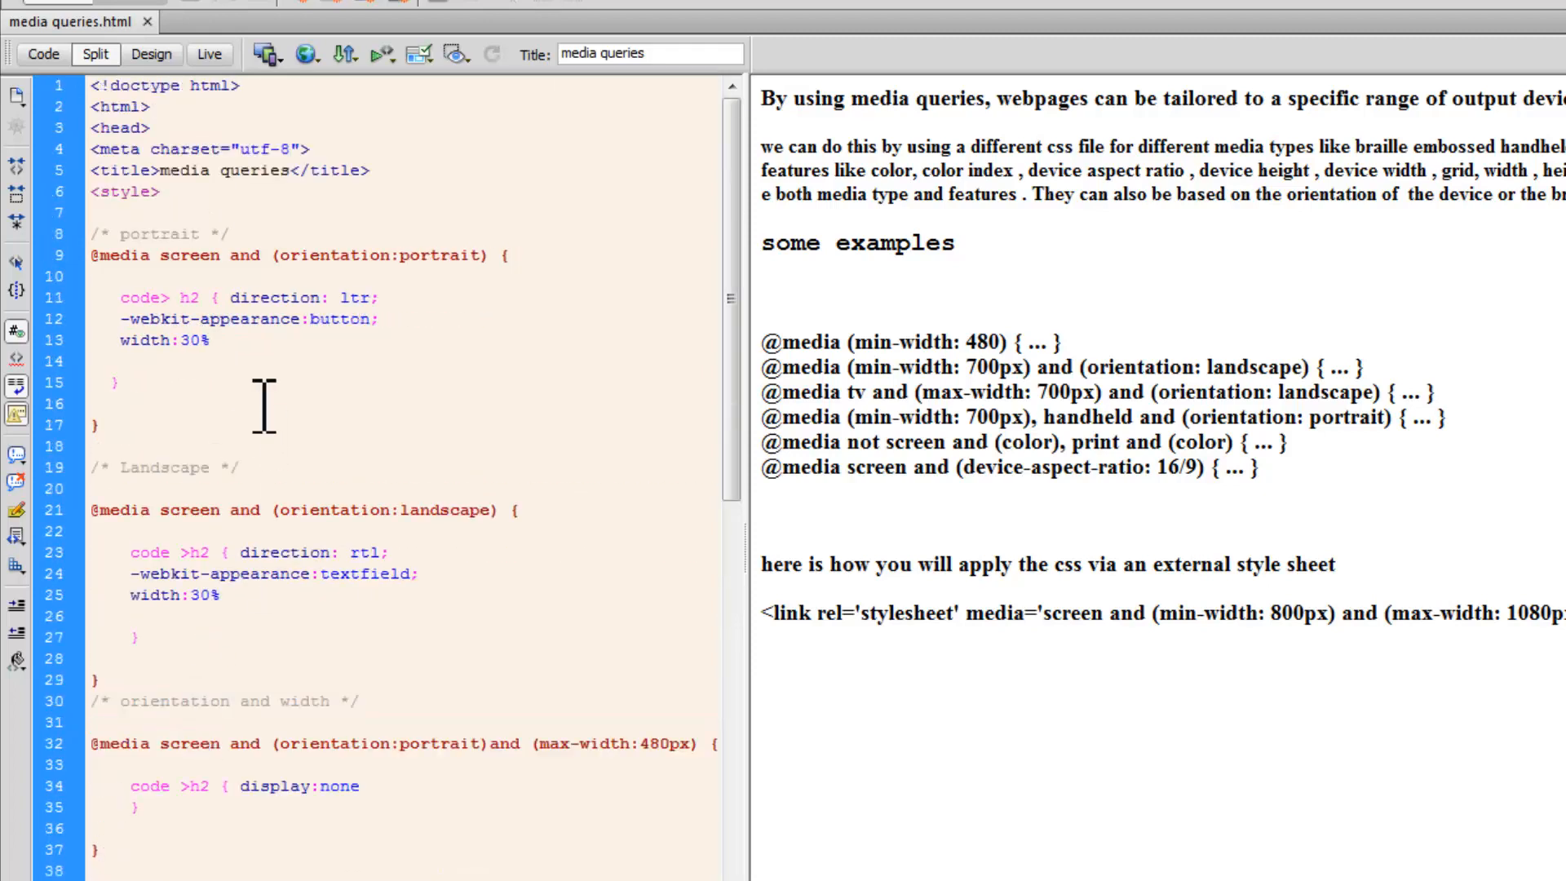
{"action": "left_click", "coordinate": [96, 254]}
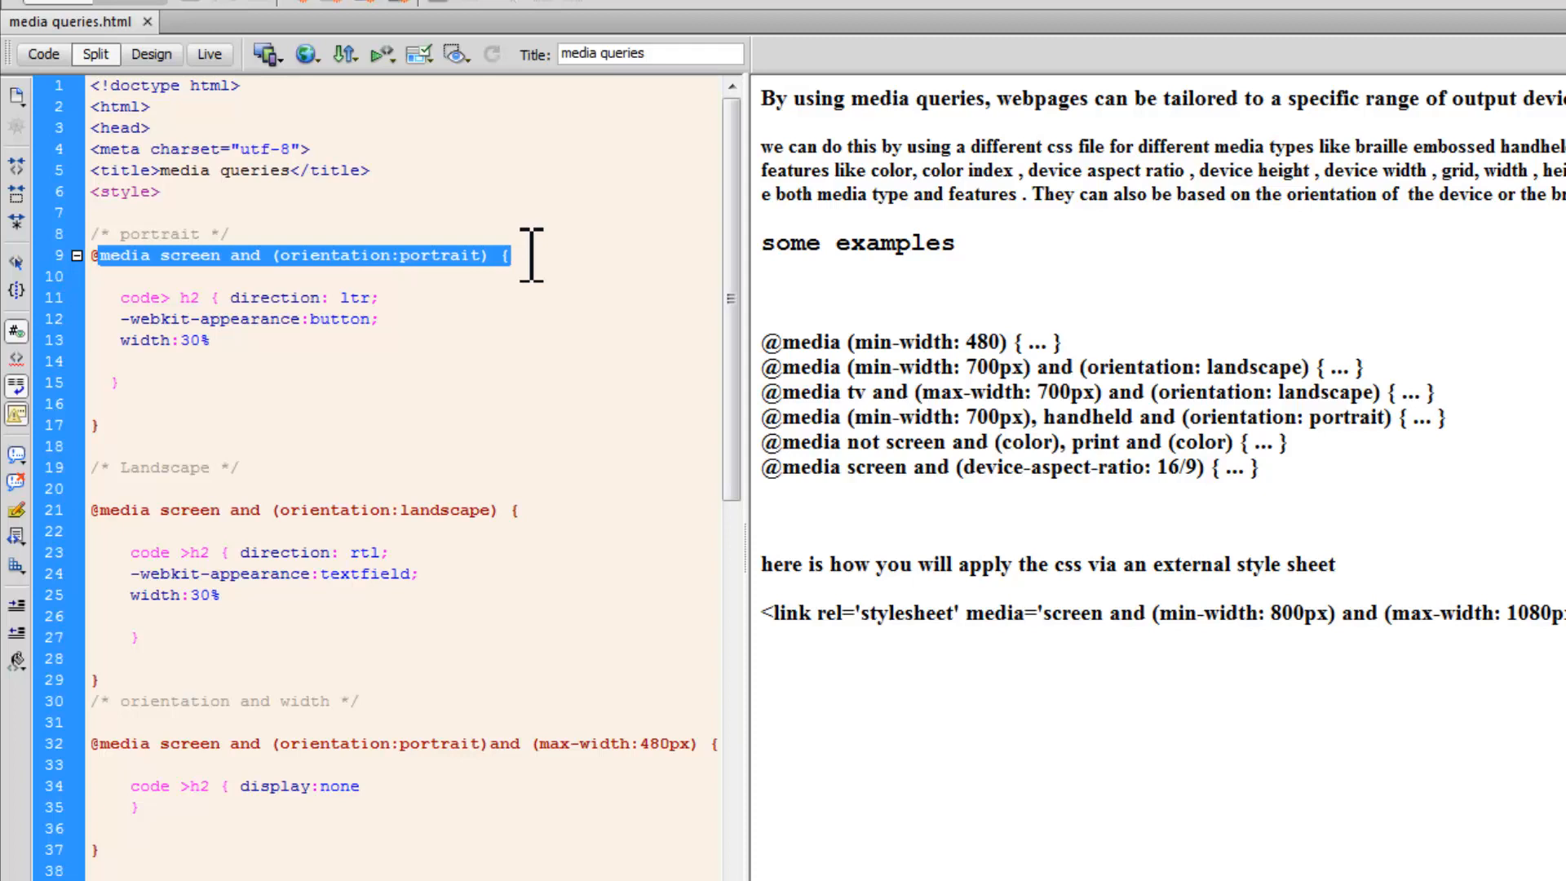
{"action": "mouse_move", "coordinate": [167, 254]}
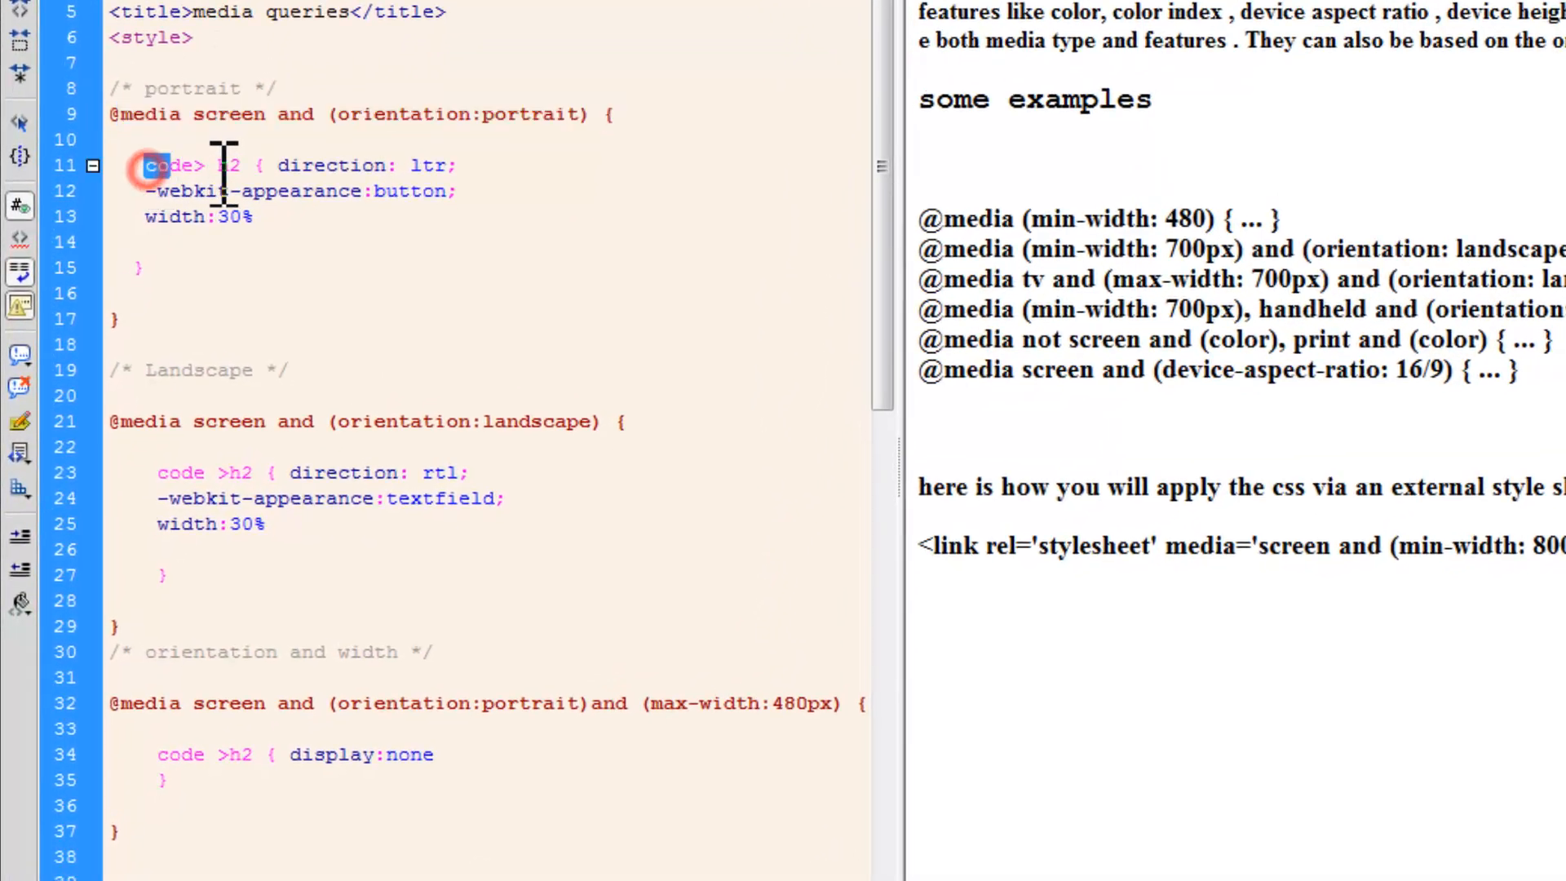
{"action": "double_click", "coordinate": [184, 165]}
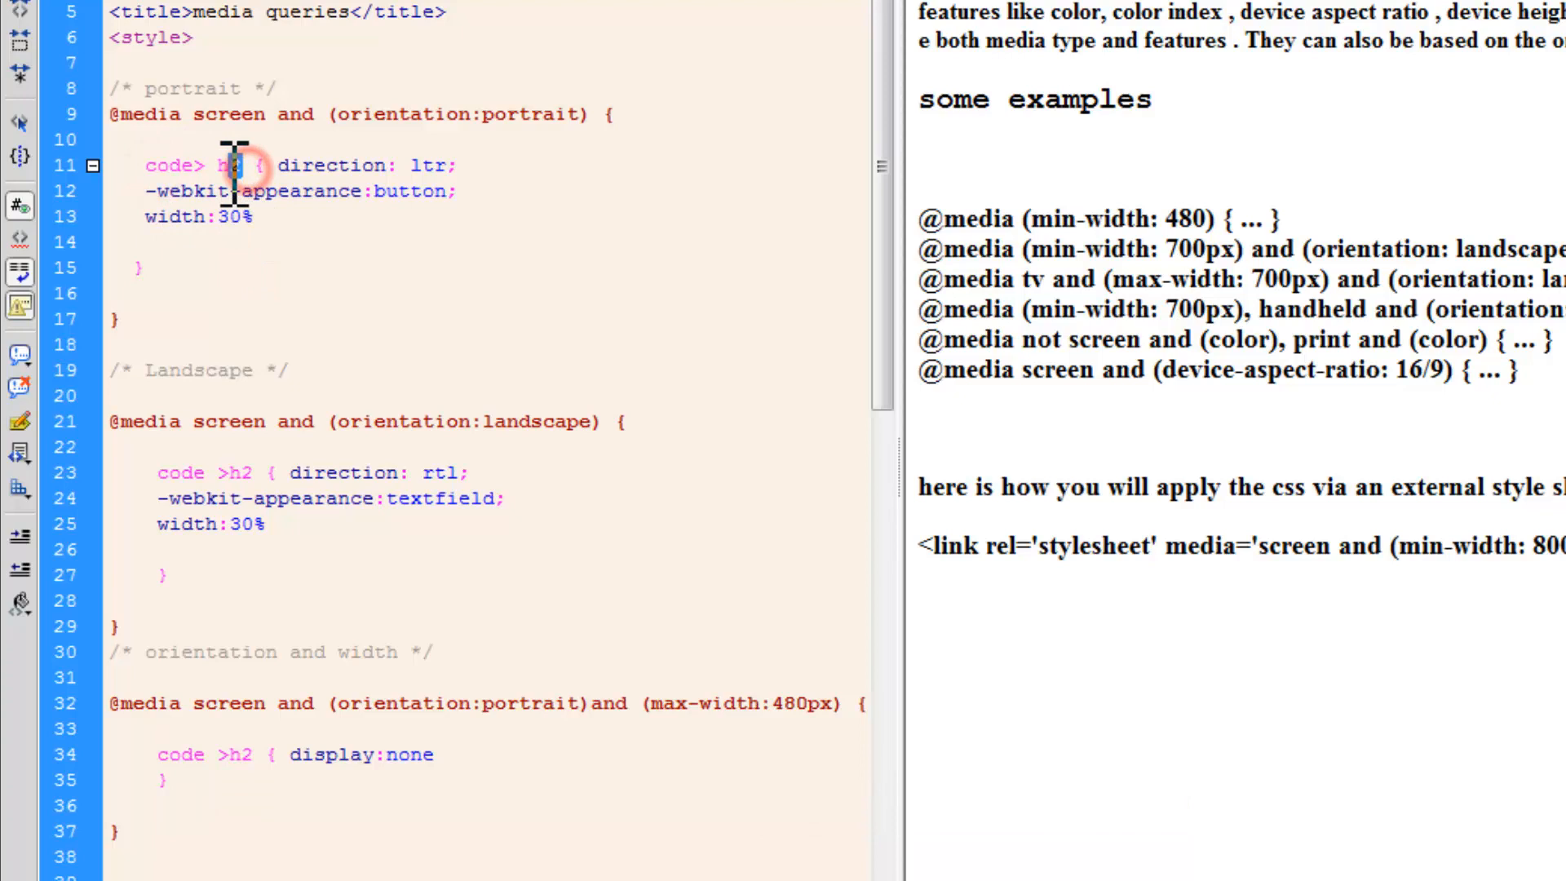
{"action": "double_click", "coordinate": [170, 167]}
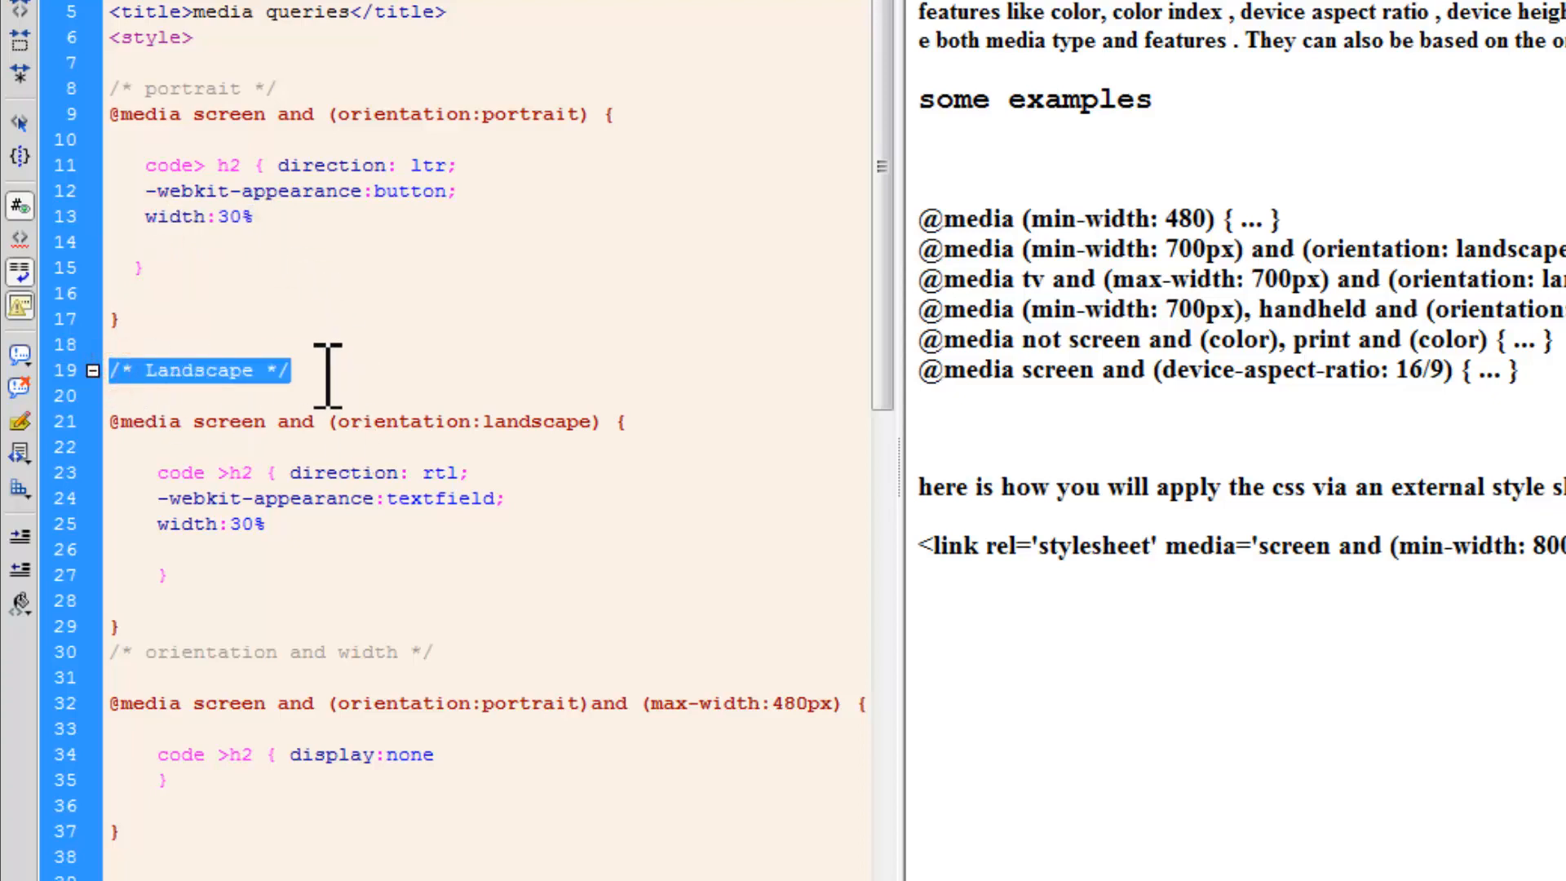
{"action": "left_click", "coordinate": [114, 421]}
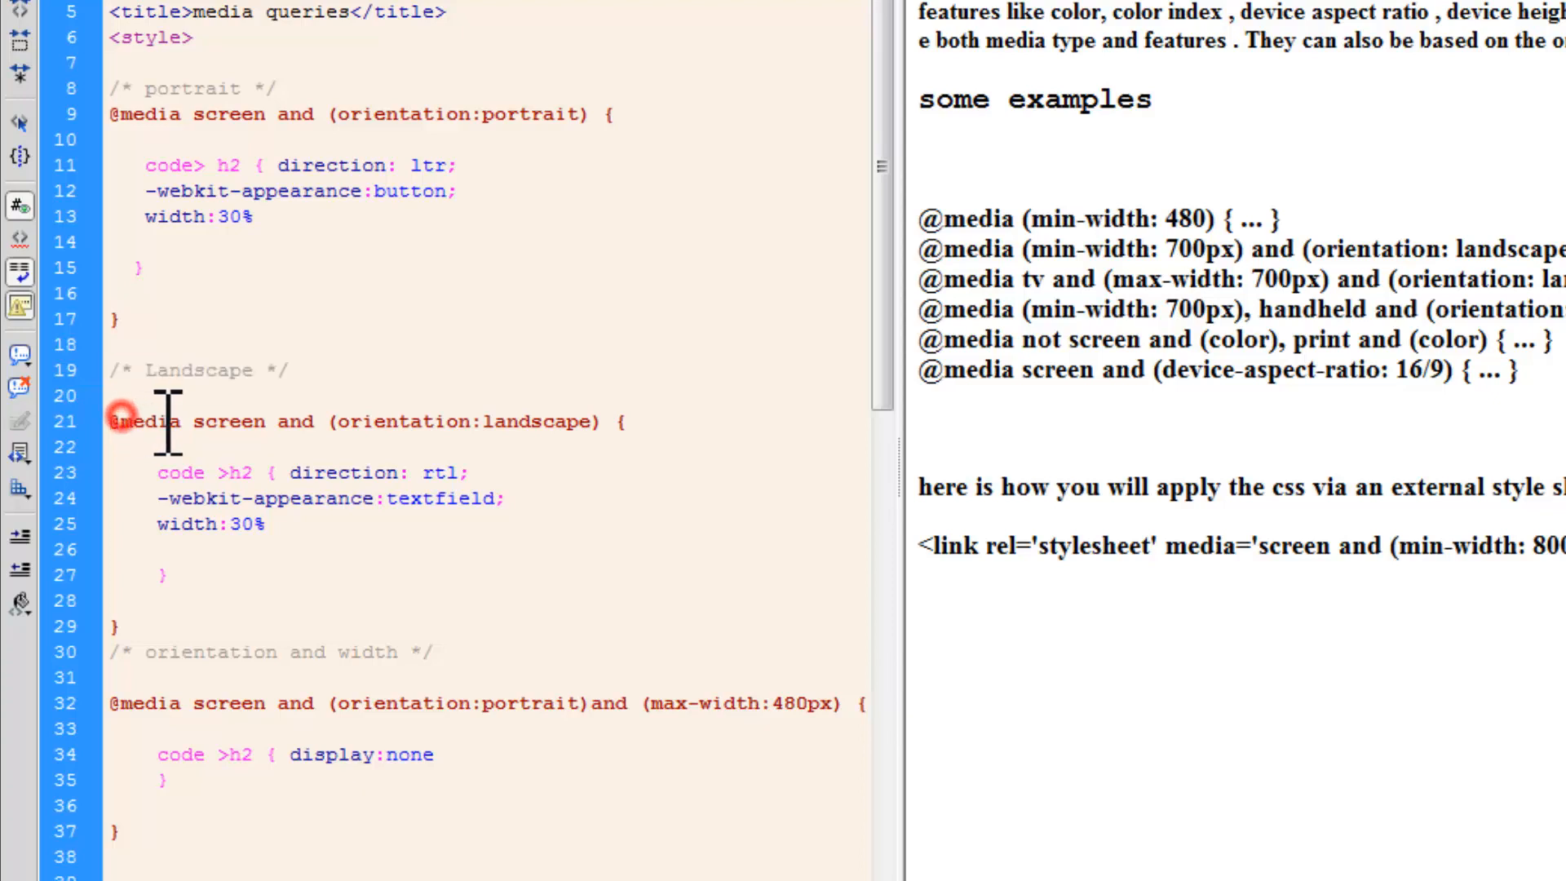
{"action": "double_click", "coordinate": [229, 421]}
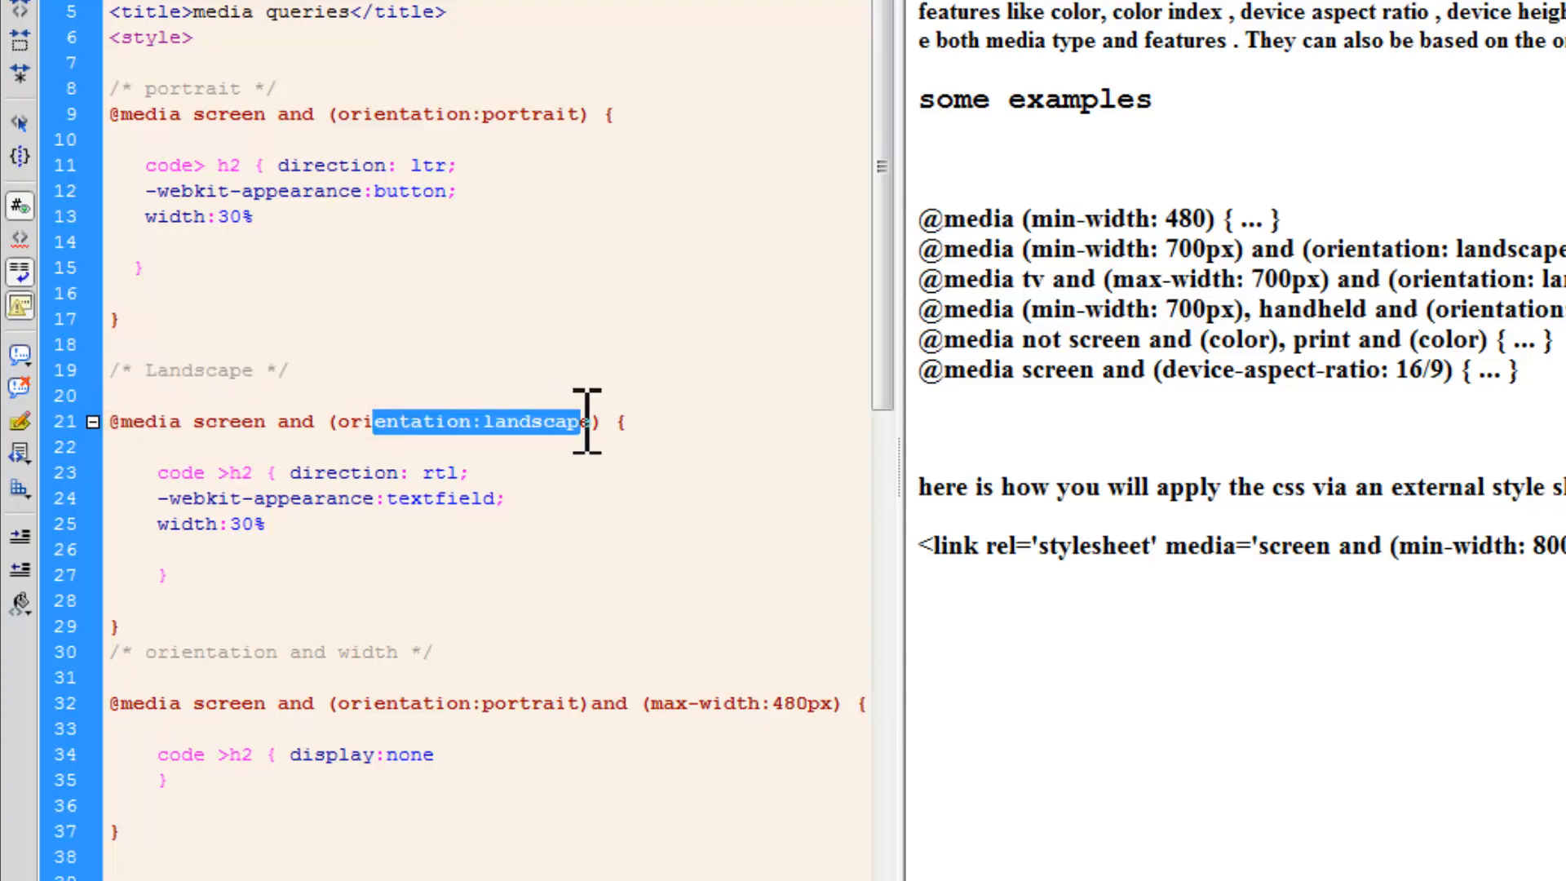
{"action": "double_click", "coordinate": [345, 473]}
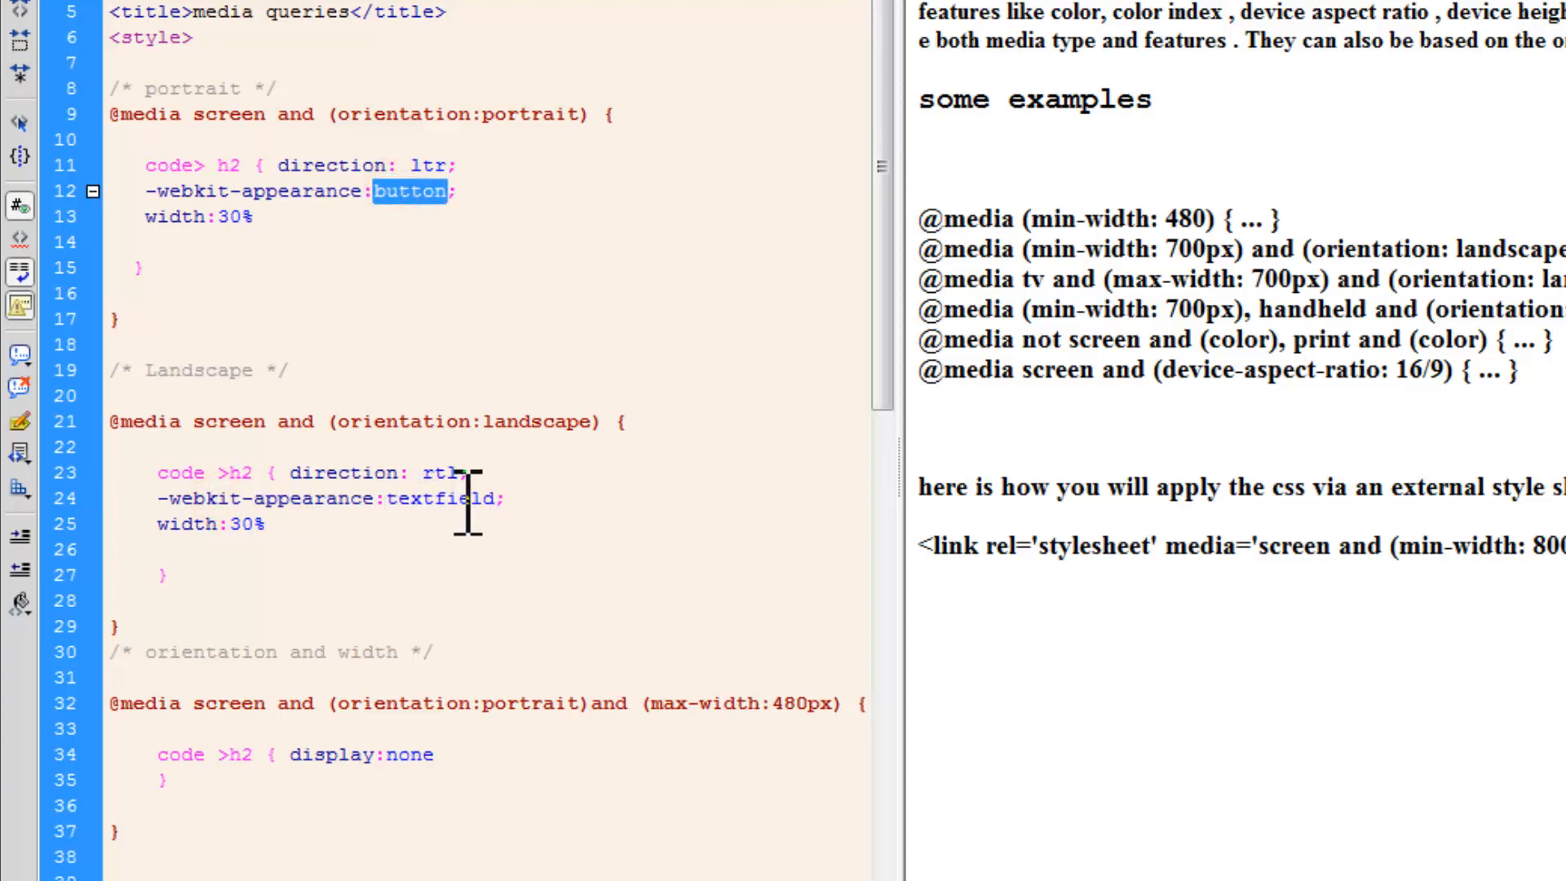
{"action": "double_click", "coordinate": [442, 499]}
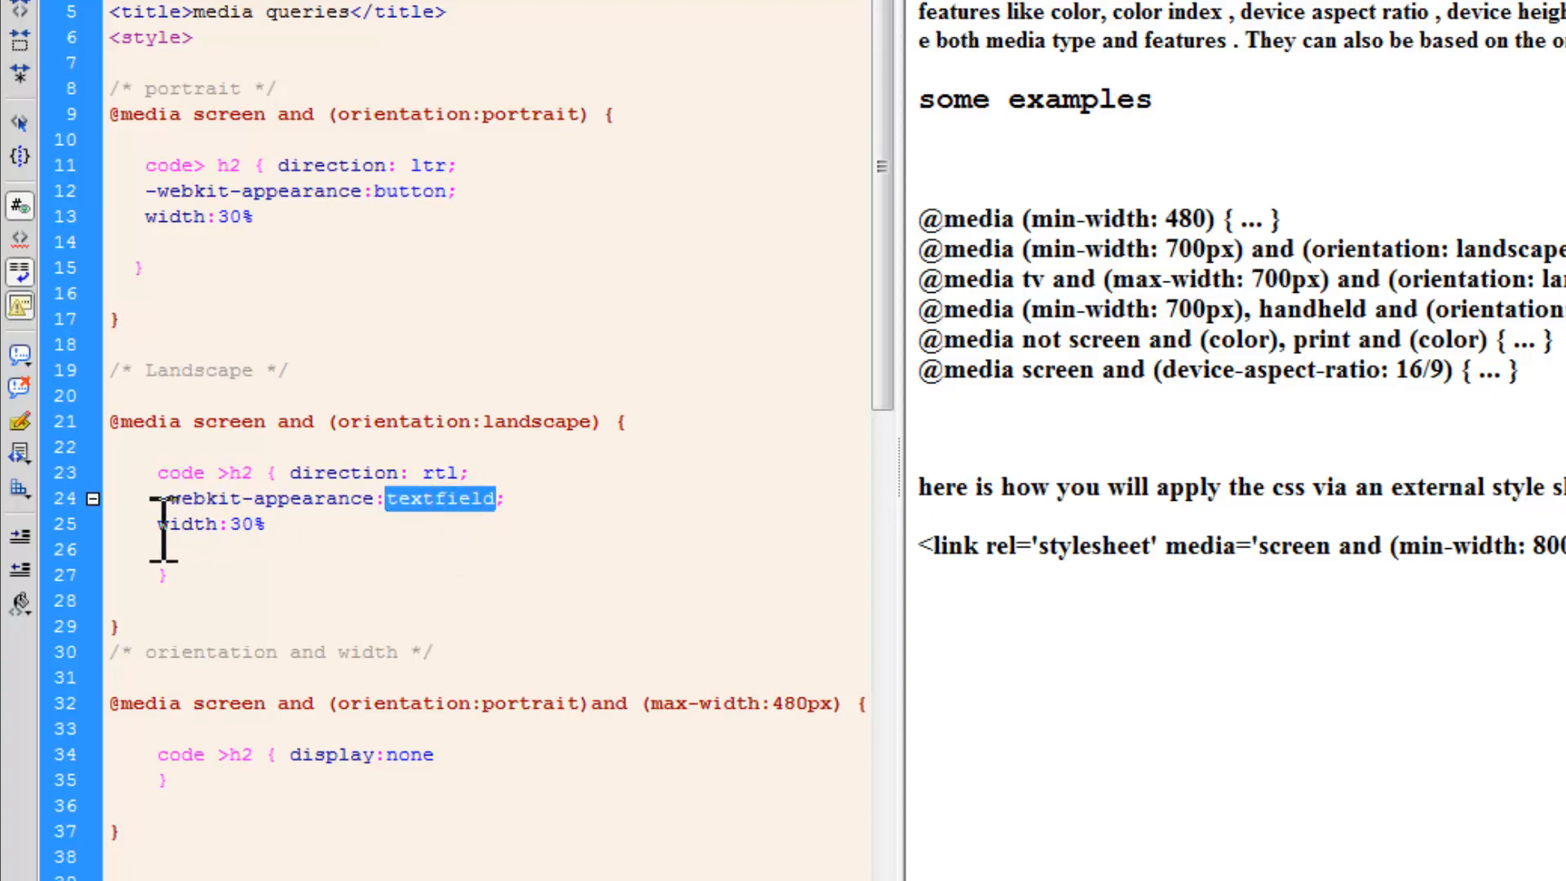
{"action": "double_click", "coordinate": [210, 523]}
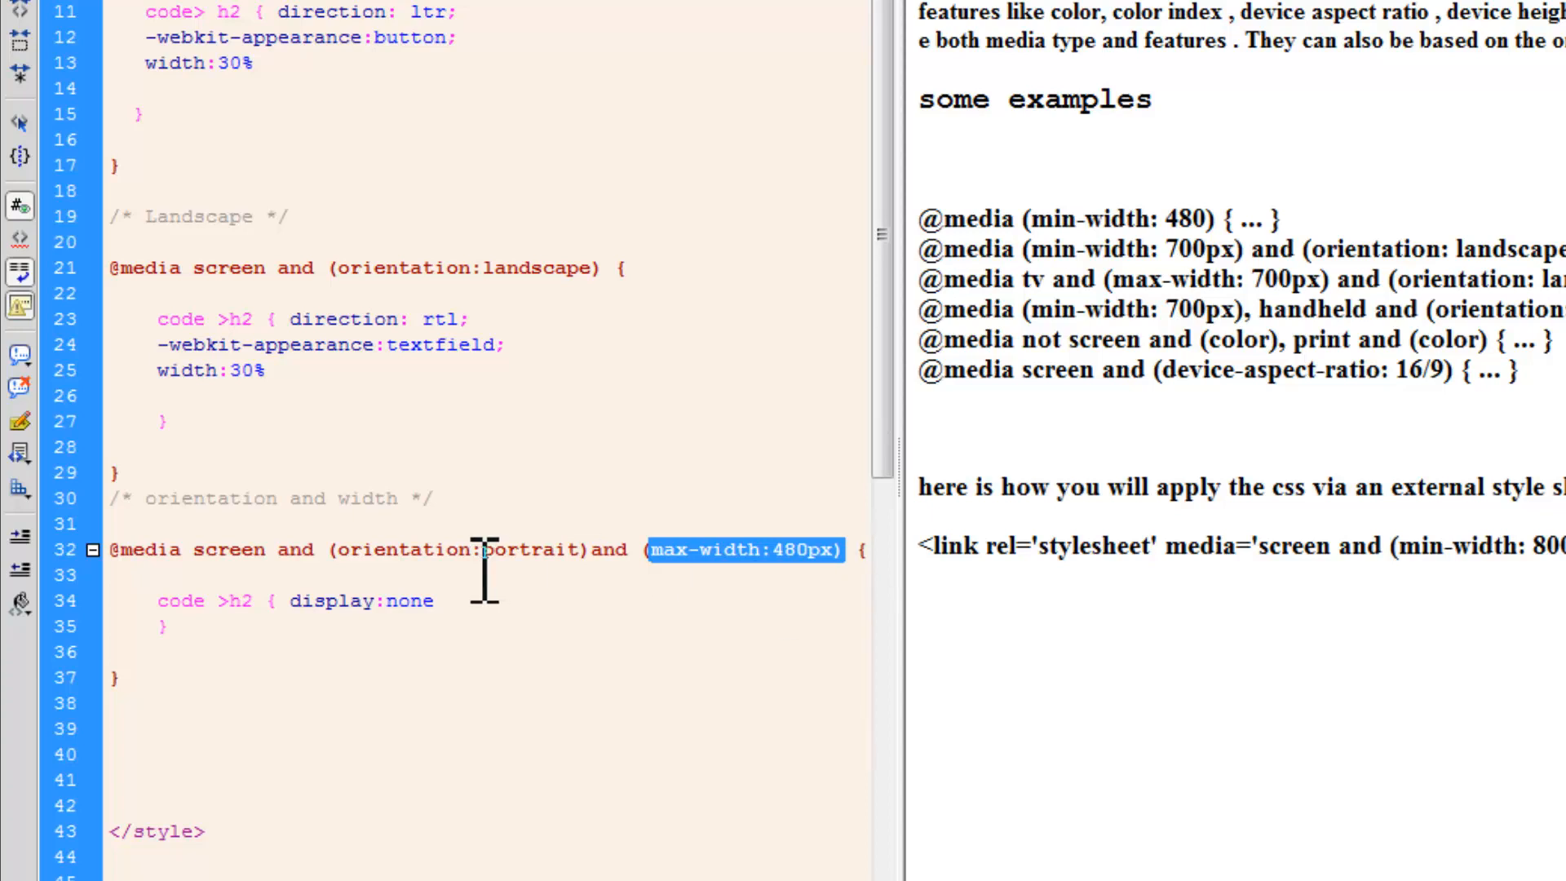
{"action": "left_click", "coordinate": [300, 598]}
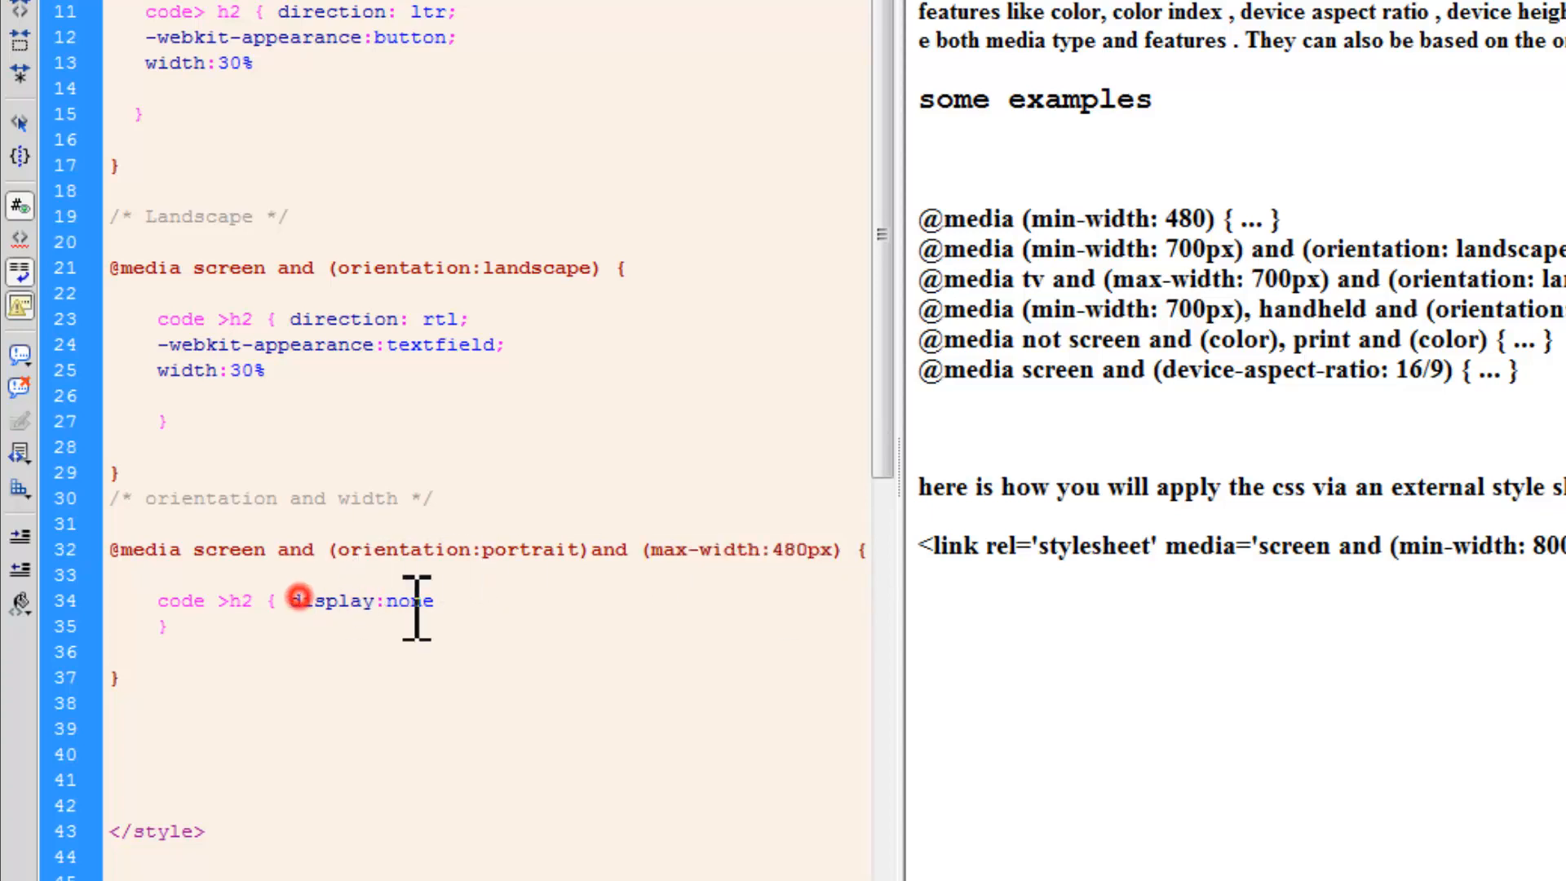
{"action": "double_click", "coordinate": [349, 601]}
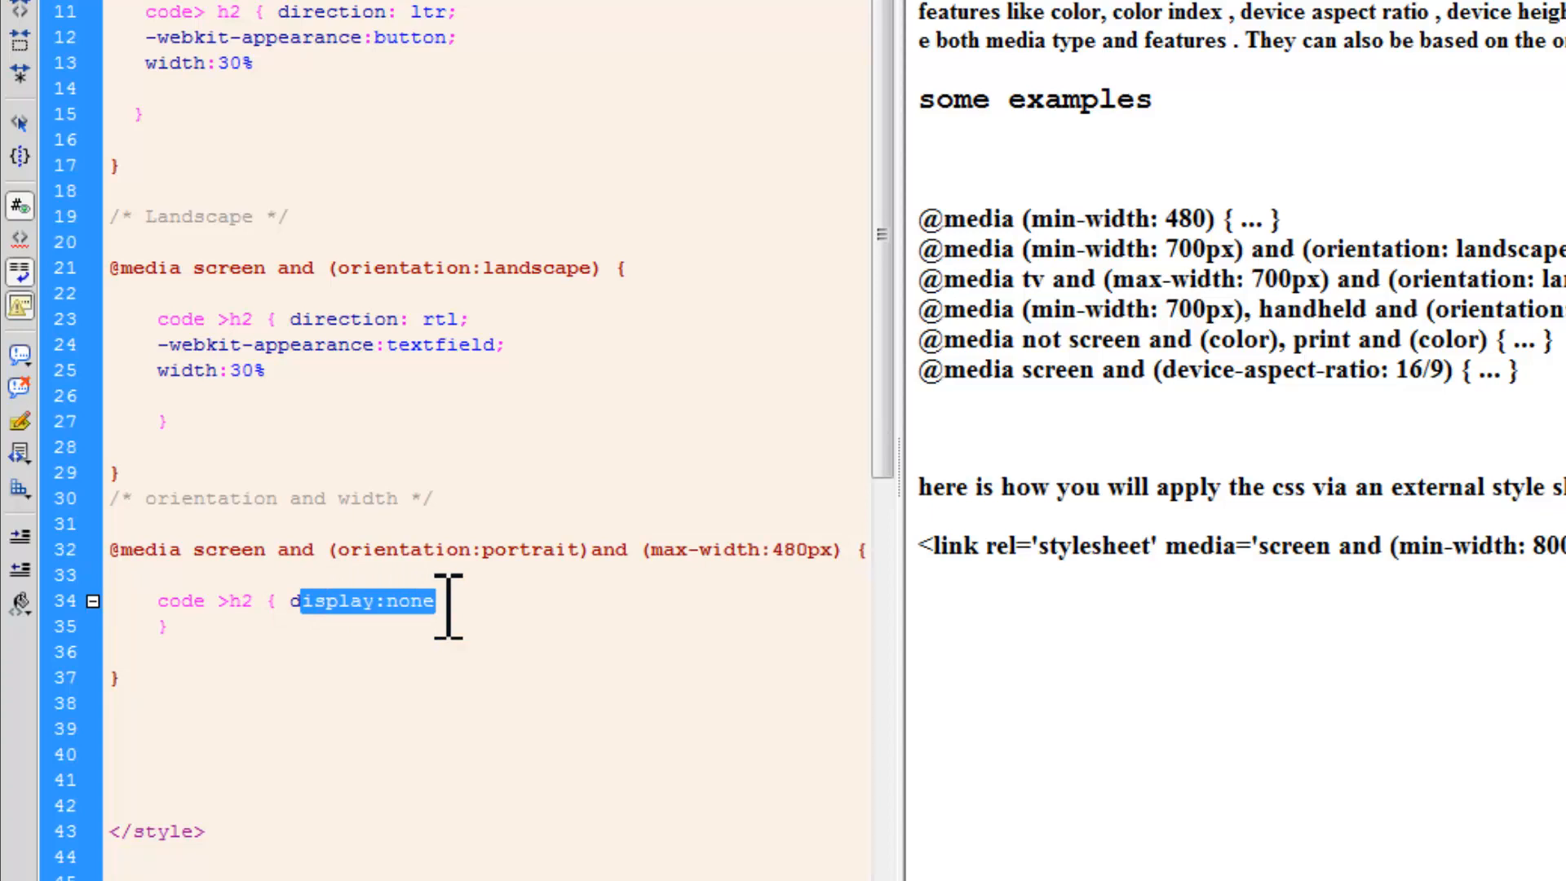
{"action": "mouse_move", "coordinate": [800, 560]}
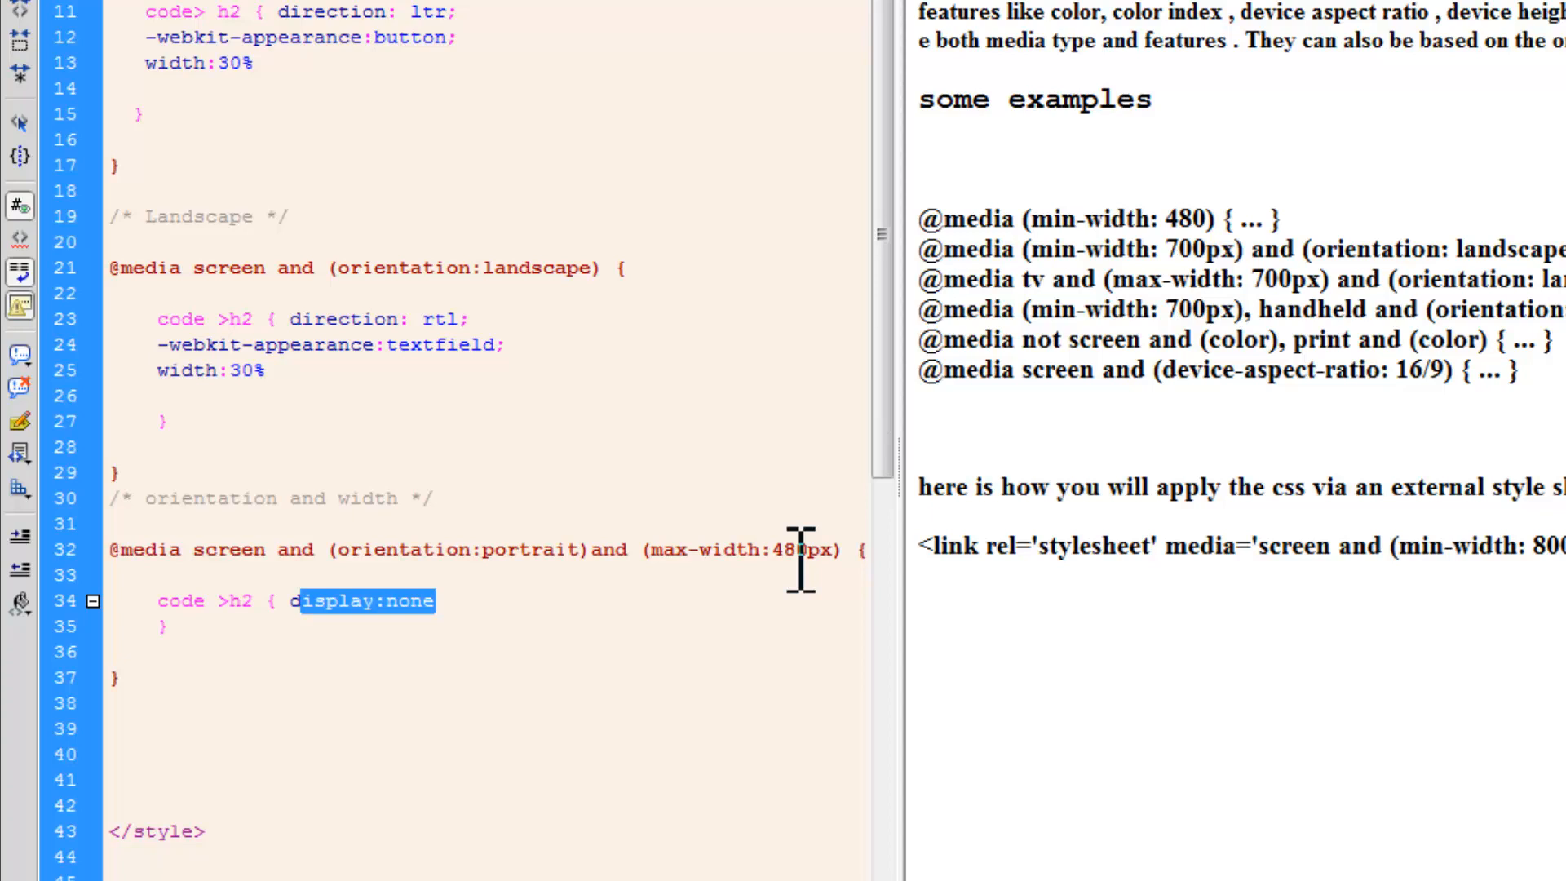
{"action": "scroll", "scroll_direction": "down", "scroll_amount": 3}
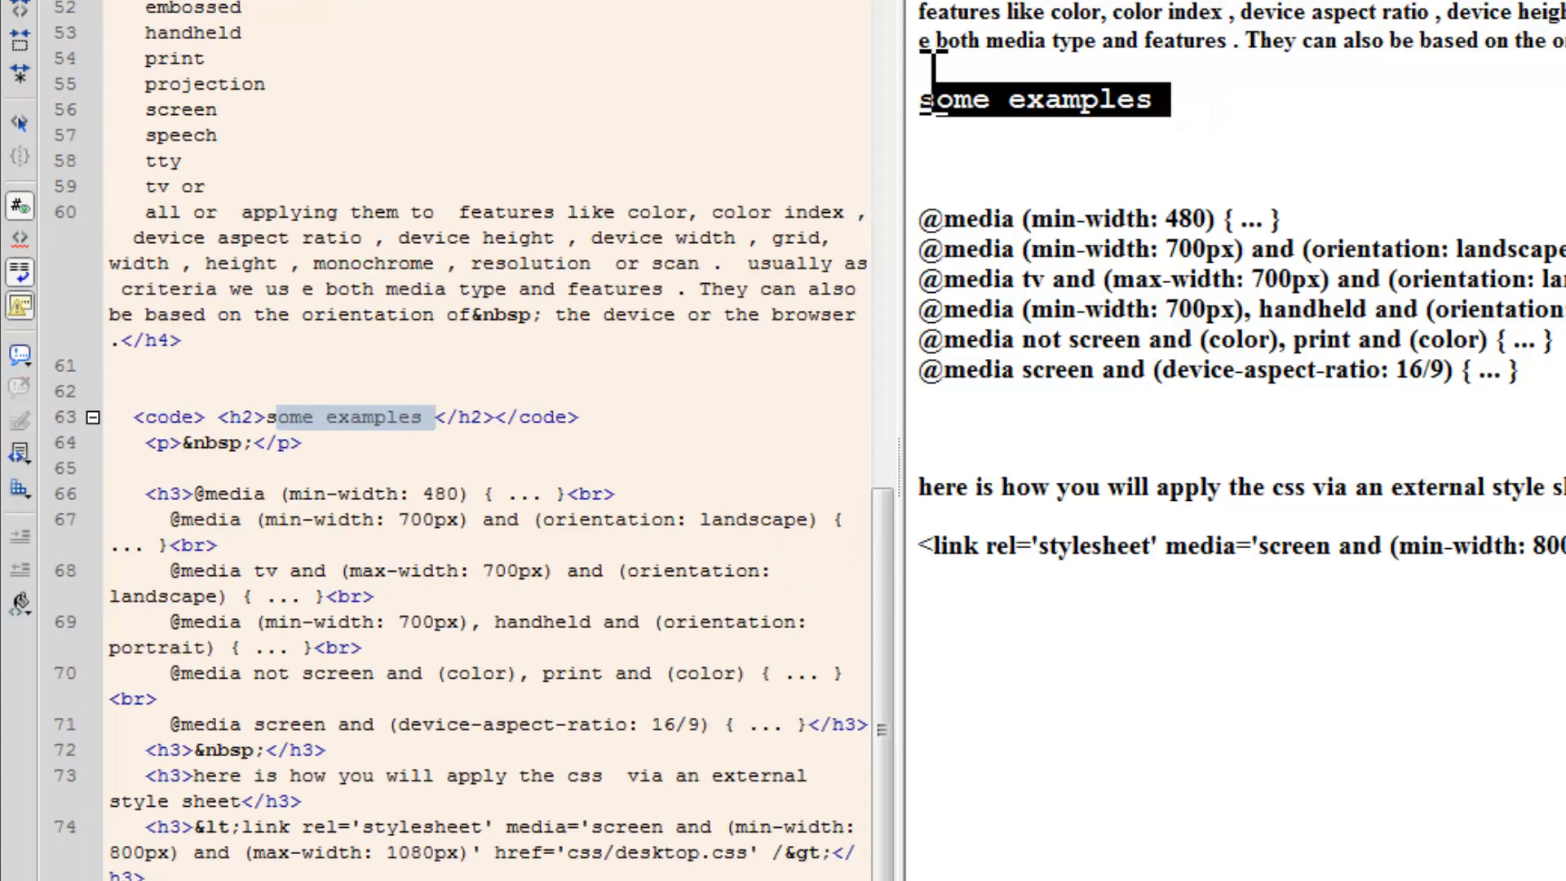
Step: Preview the media queries page in Google Chrome
{"action": "scroll", "scroll_direction": "down", "scroll_amount": 3}
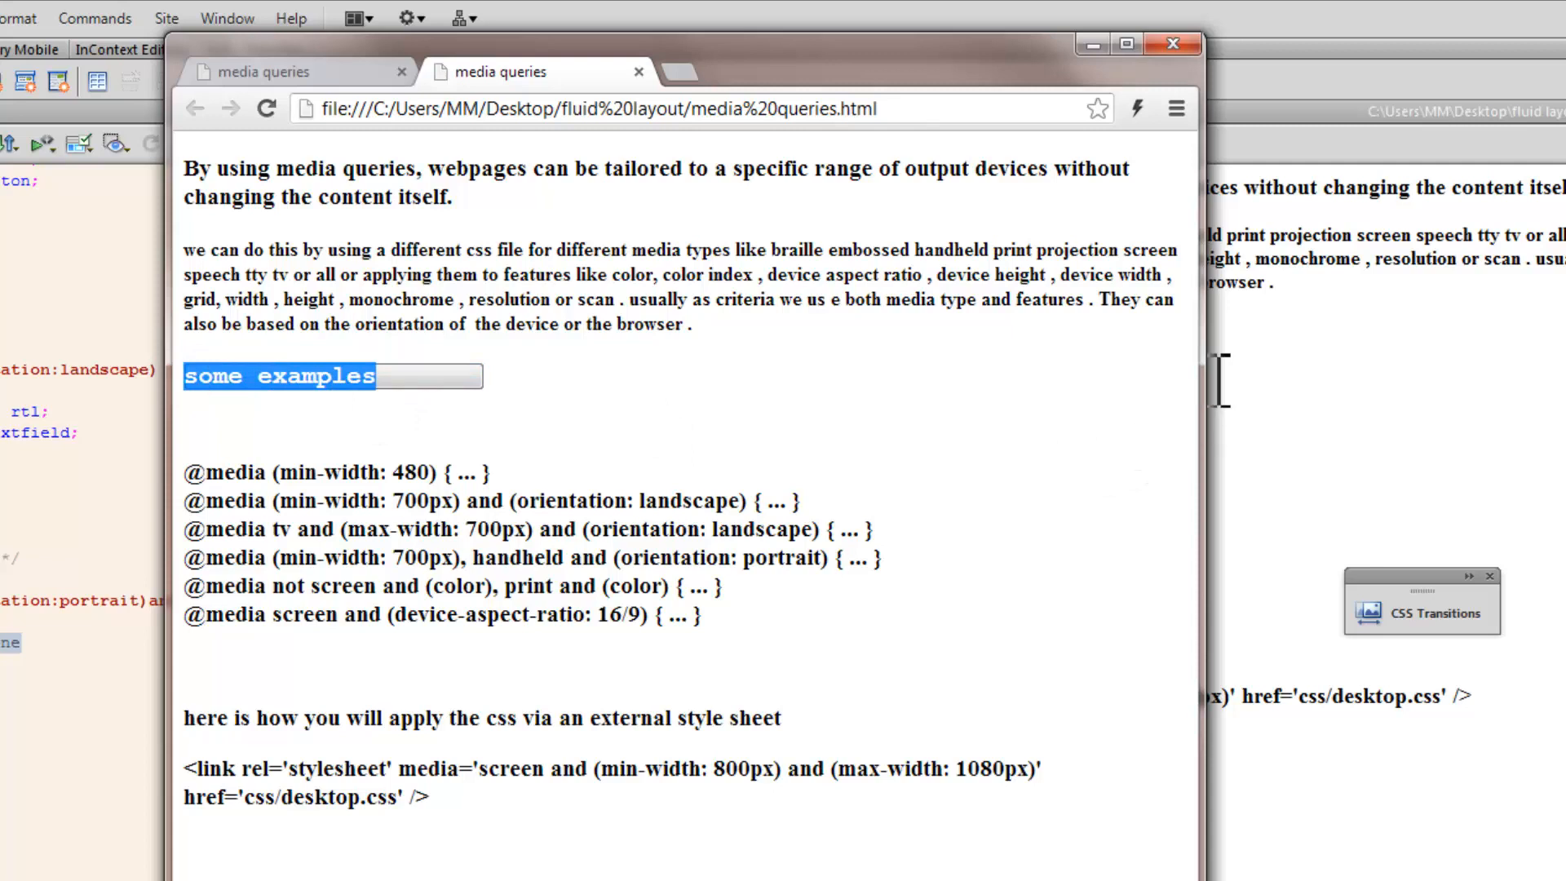
{"action": "mouse_move", "coordinate": [1206, 388]}
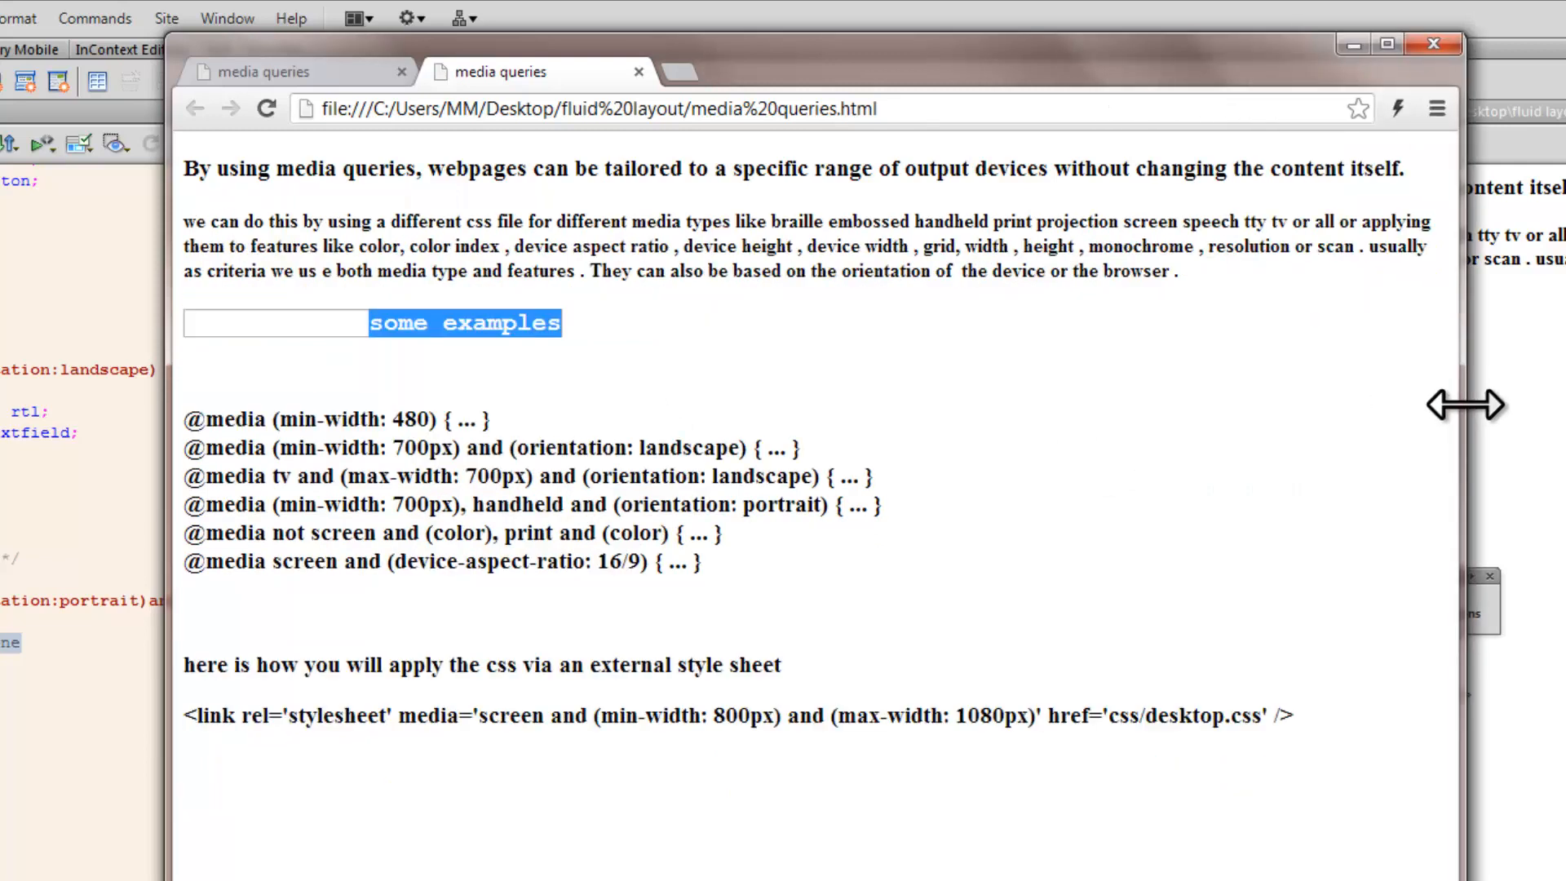
Step: Narrow the Chrome window under 480px so the 'some examples' heading disappears
{"action": "left_click", "coordinate": [279, 353]}
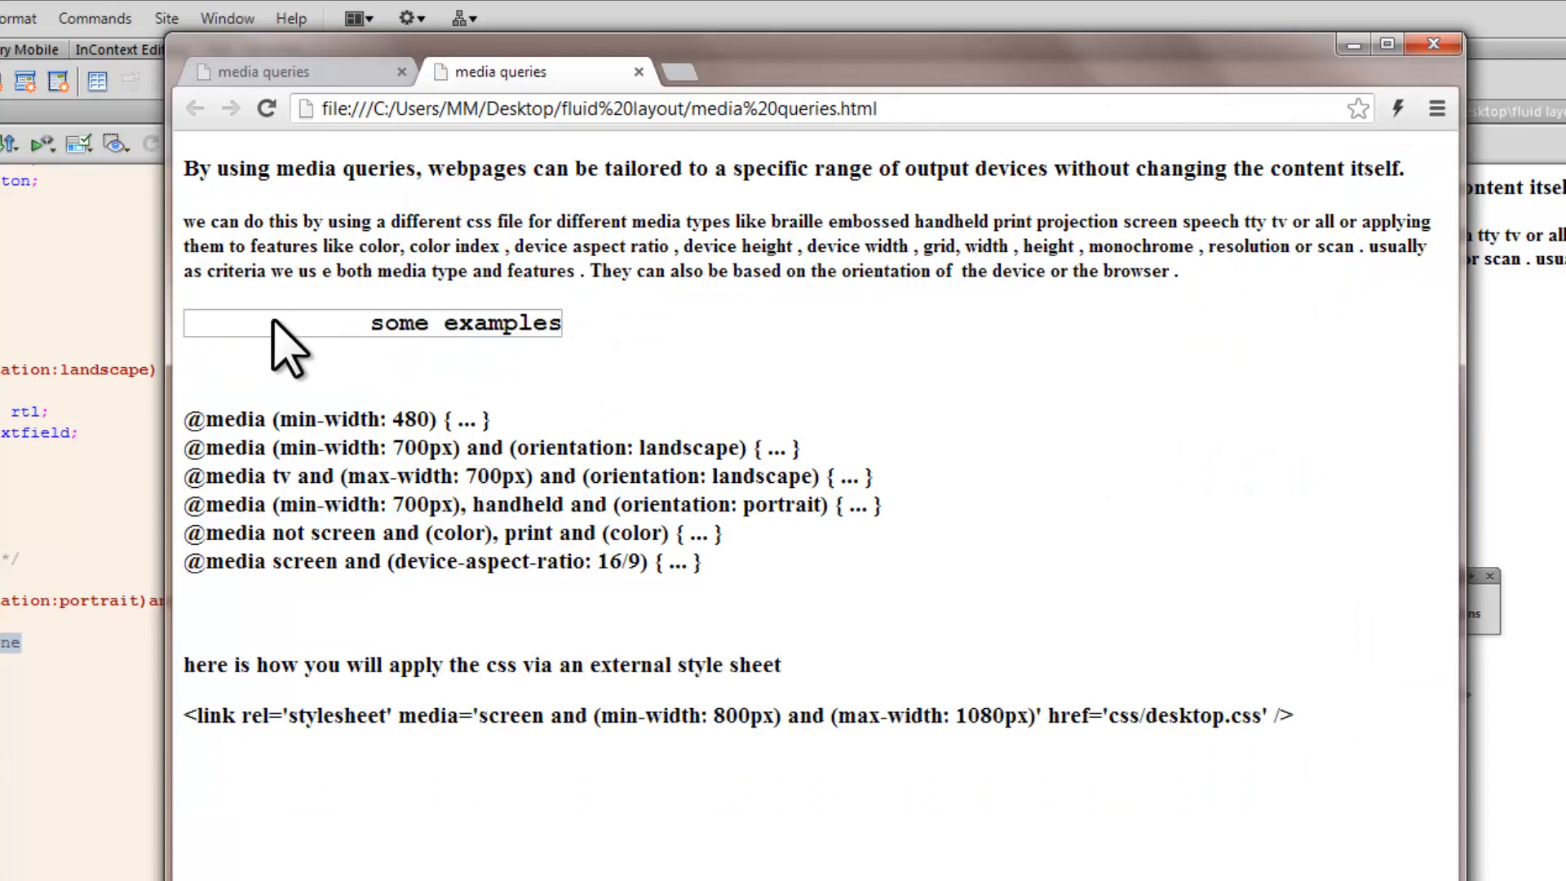
{"action": "mouse_move", "coordinate": [629, 334]}
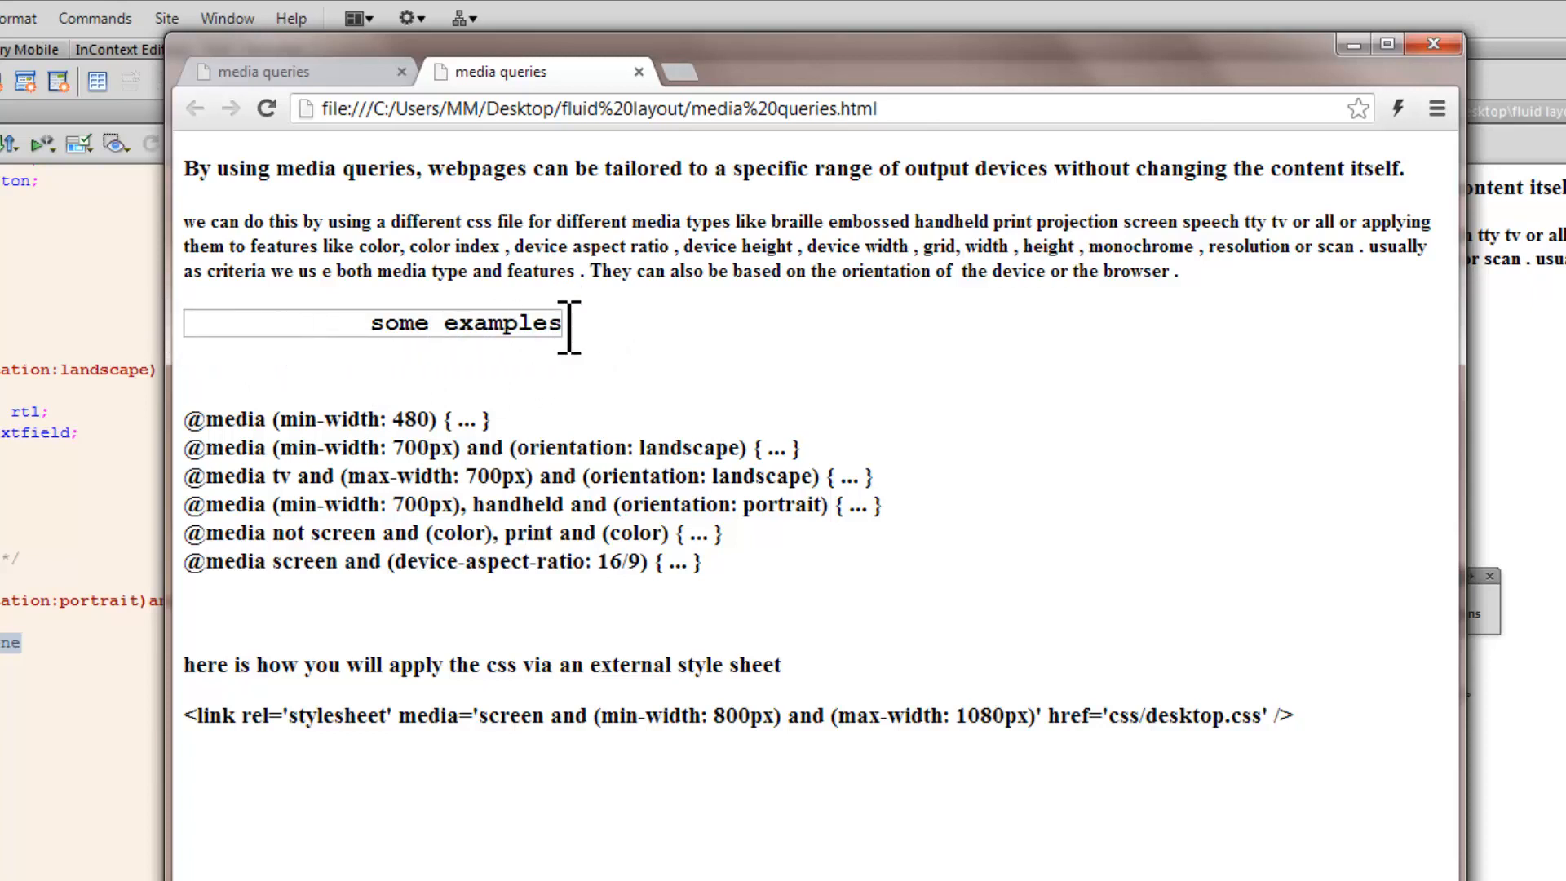
{"action": "mouse_move", "coordinate": [88, 415]}
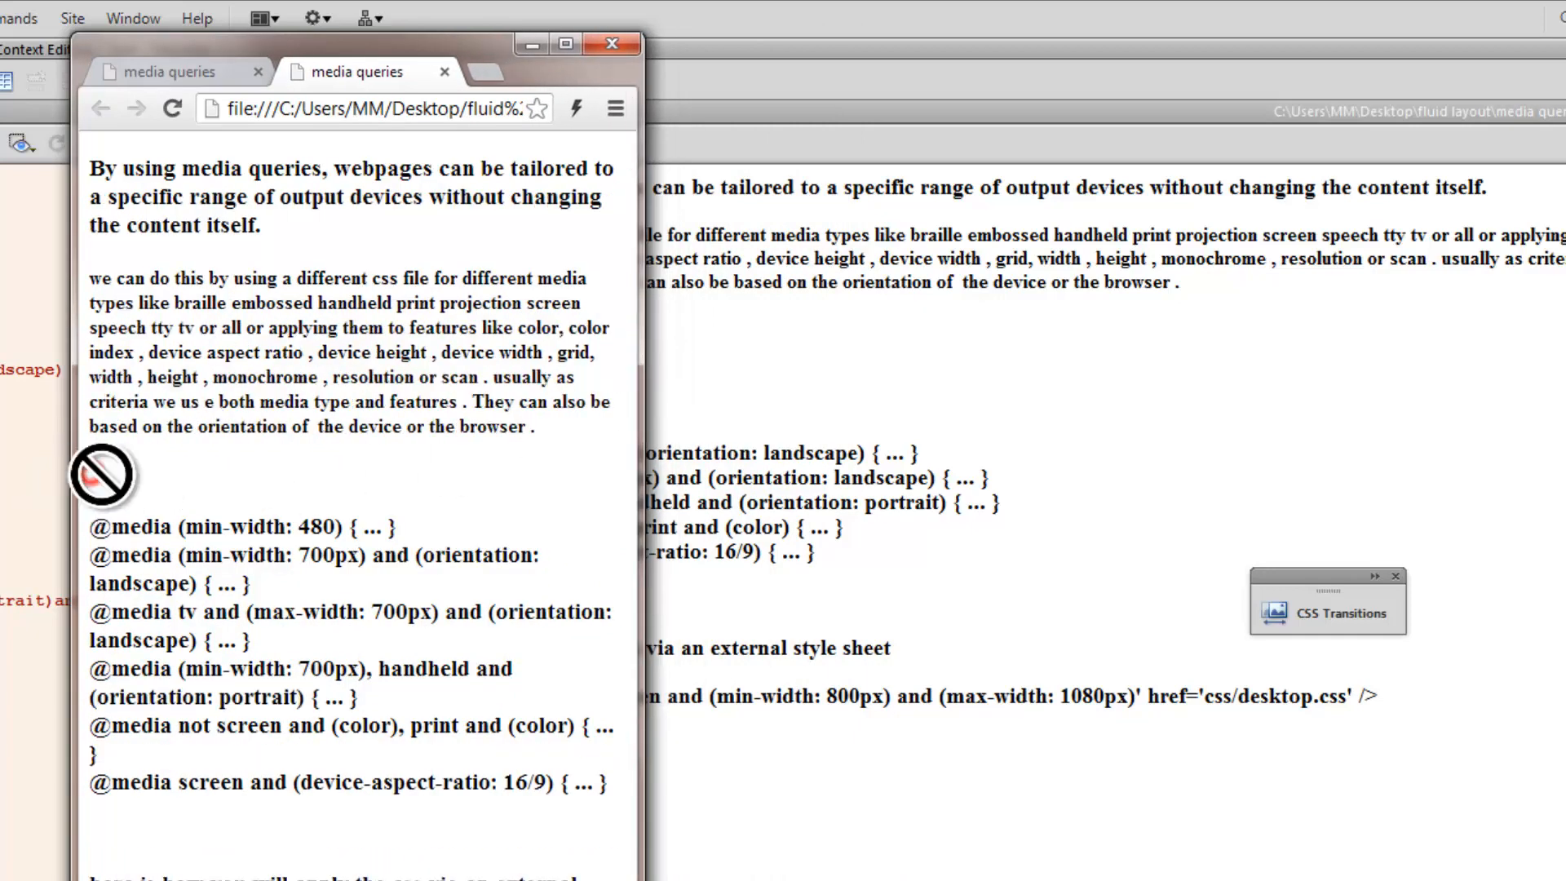
{"action": "mouse_move", "coordinate": [416, 478]}
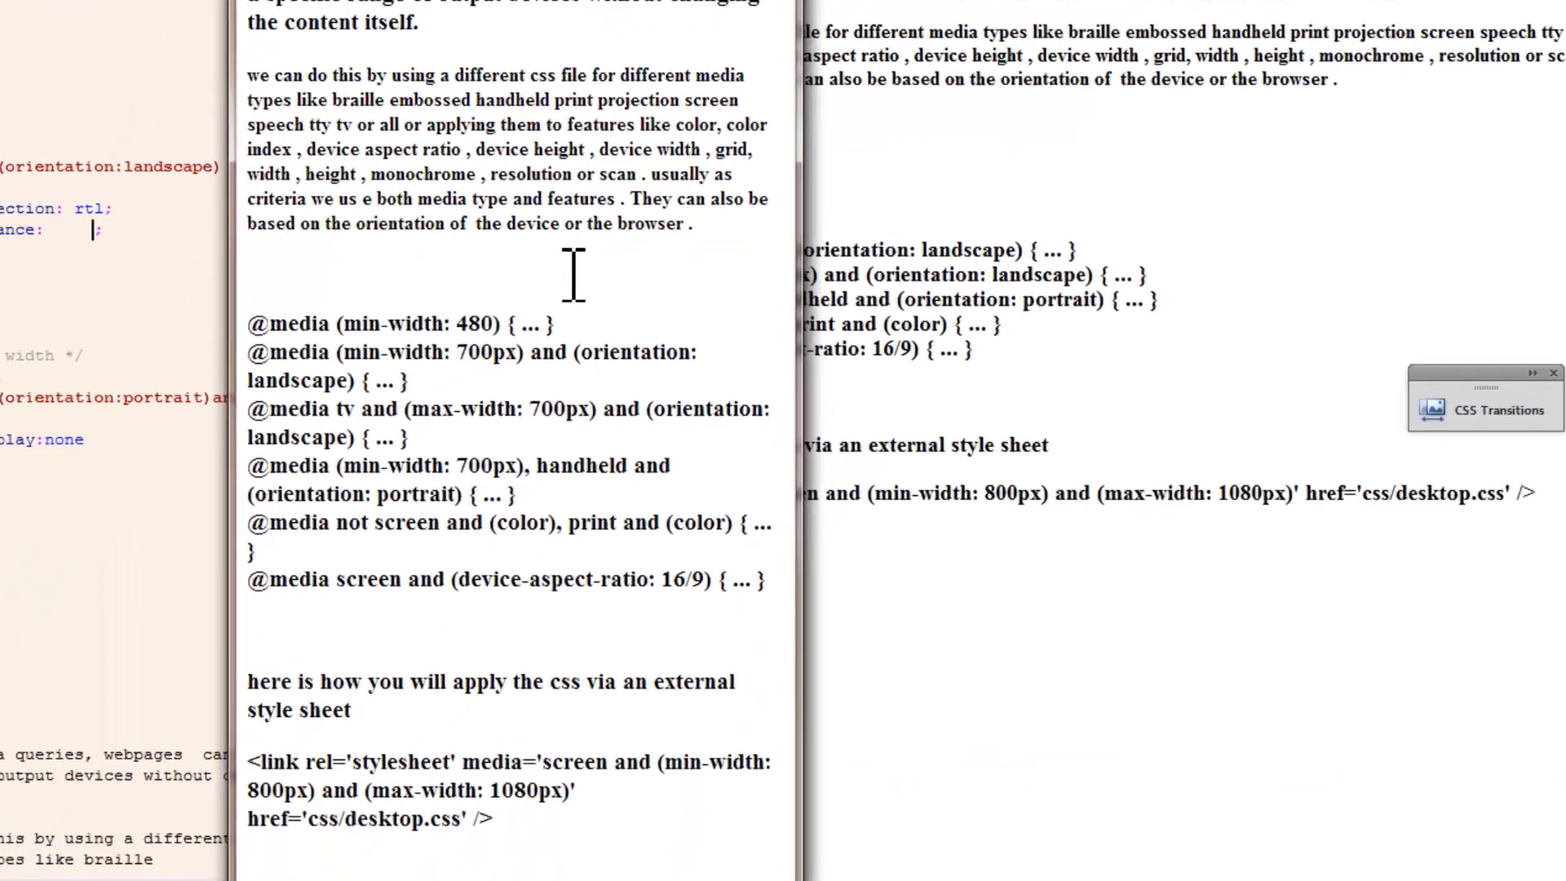
{"action": "scroll", "scroll_direction": "down", "scroll_amount": 3}
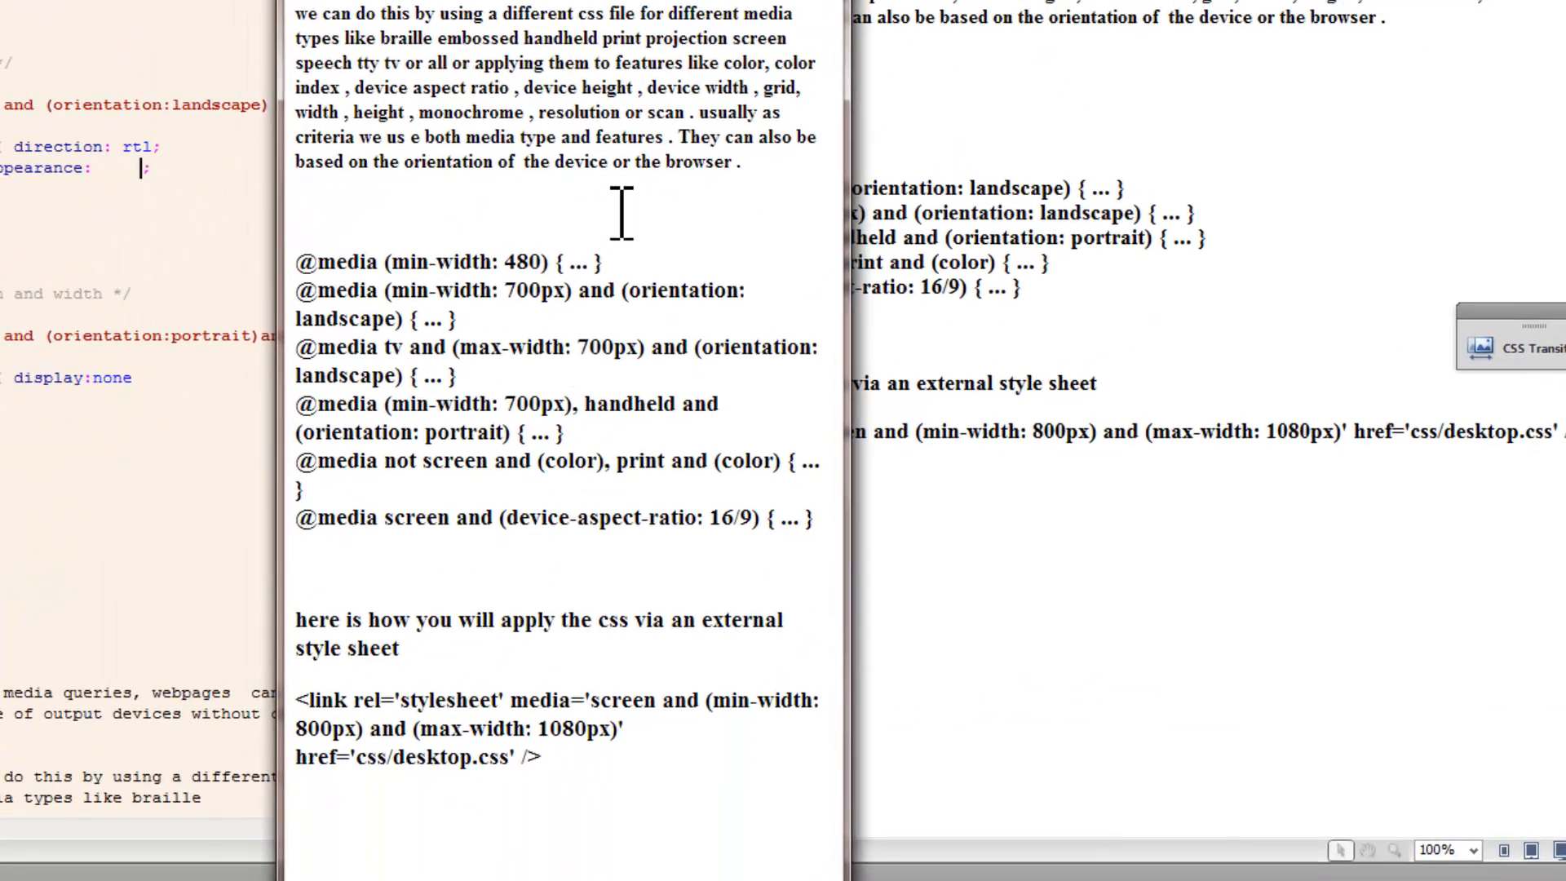